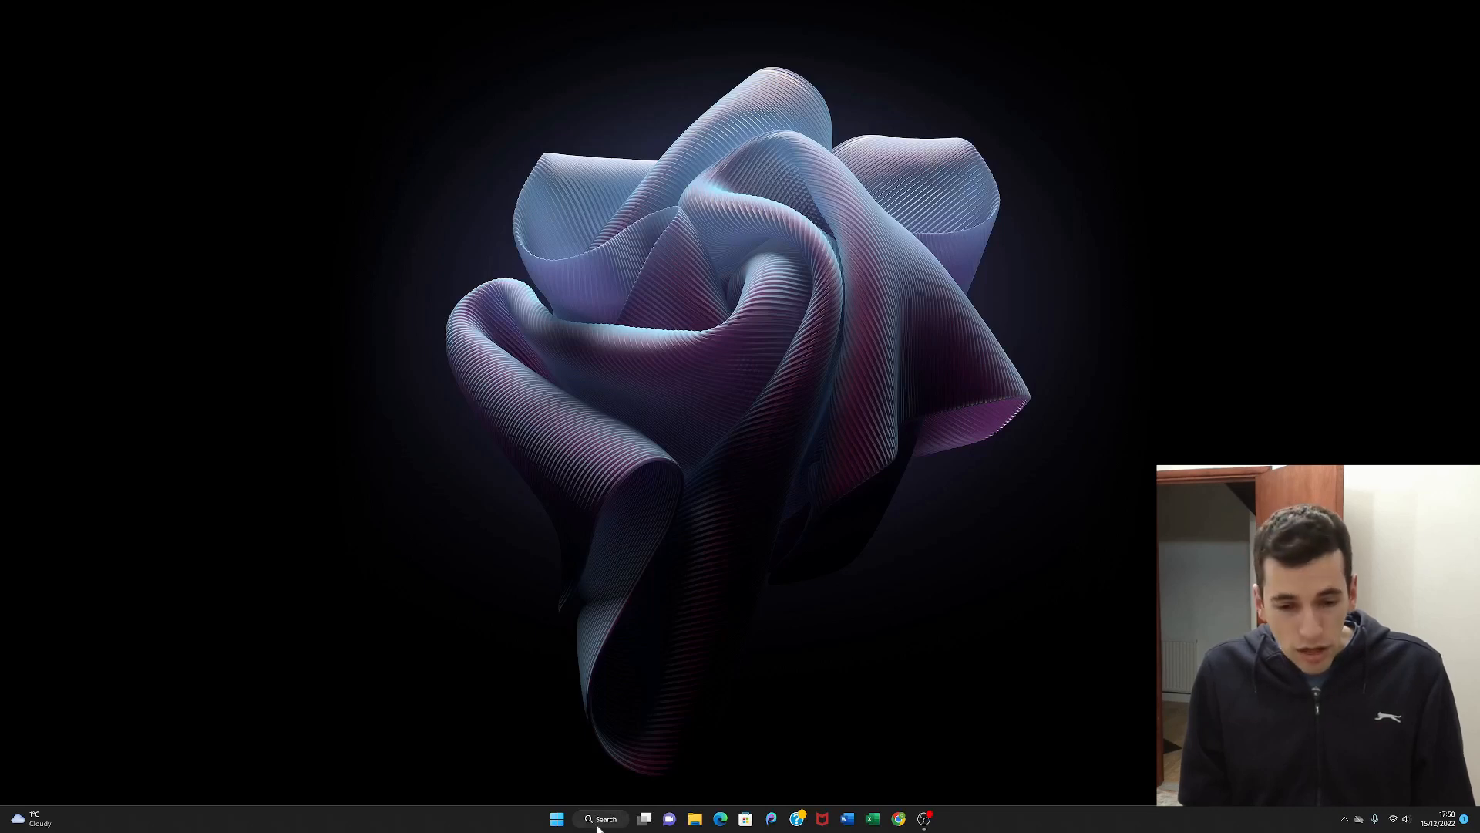
# - Launch Notepad from Windows search by searching 'notepad'
pyautogui.click(602, 819)
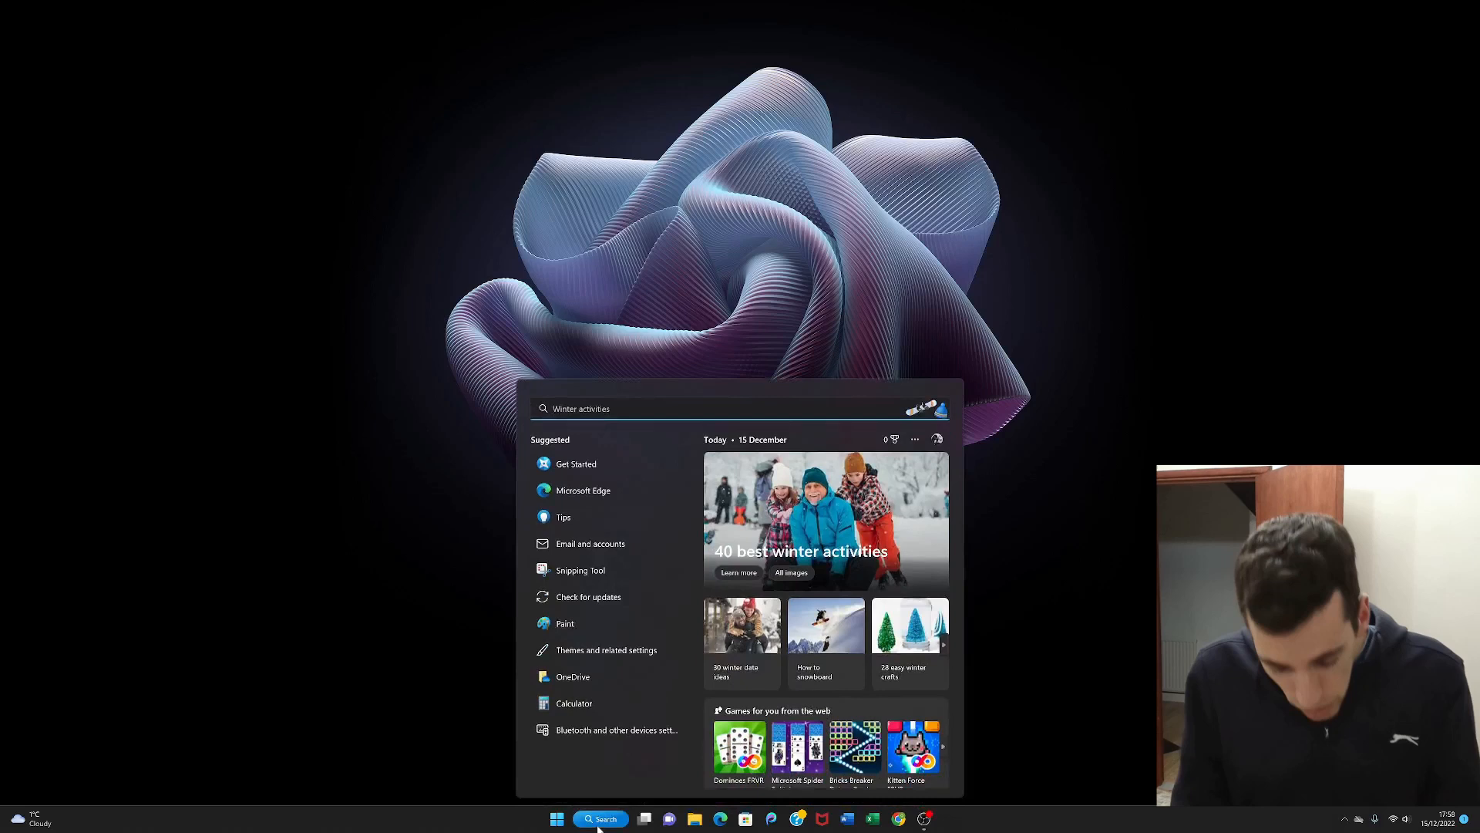
pyautogui.write('notepad')
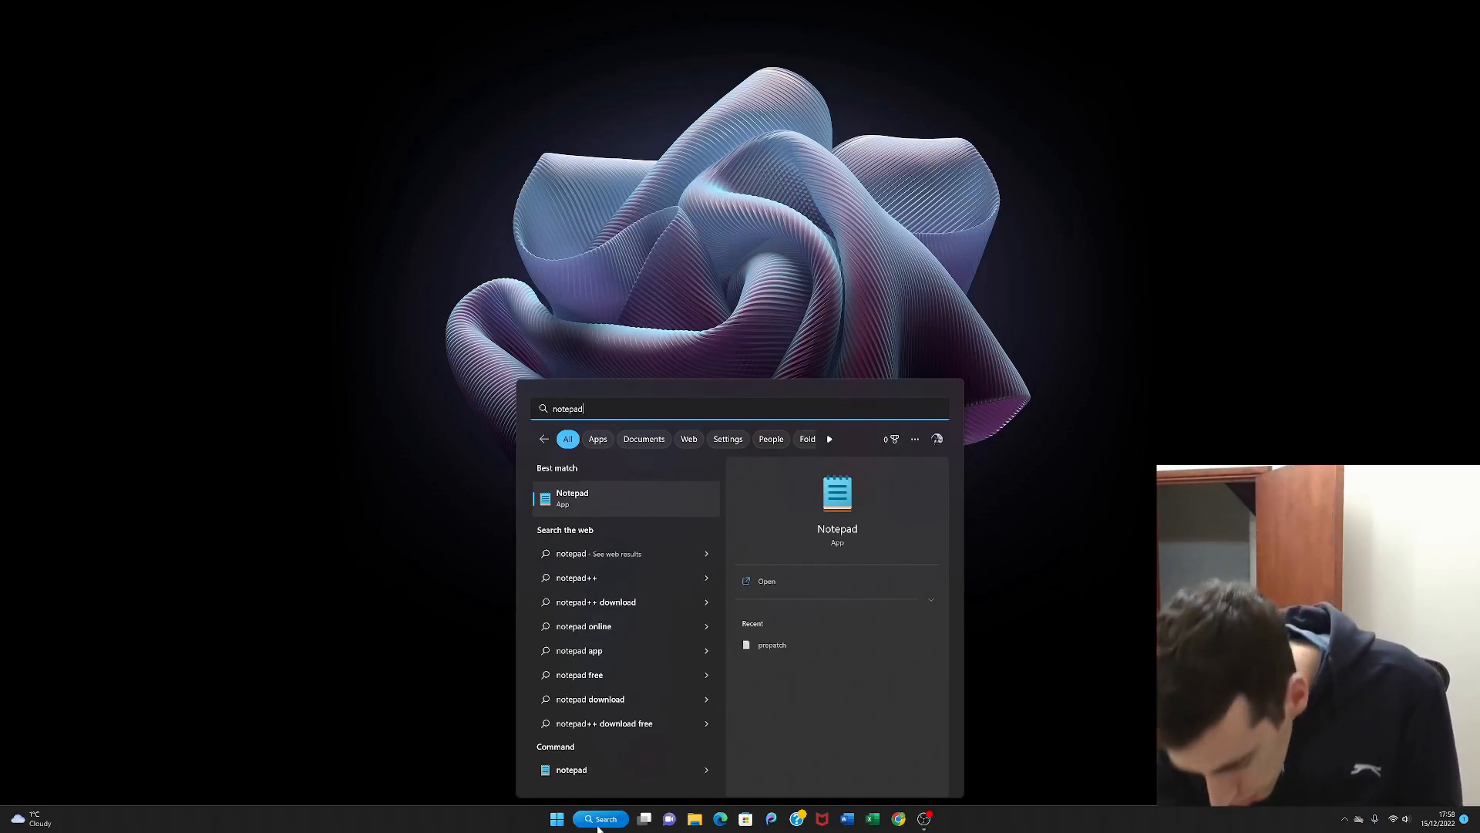
pyautogui.click(572, 498)
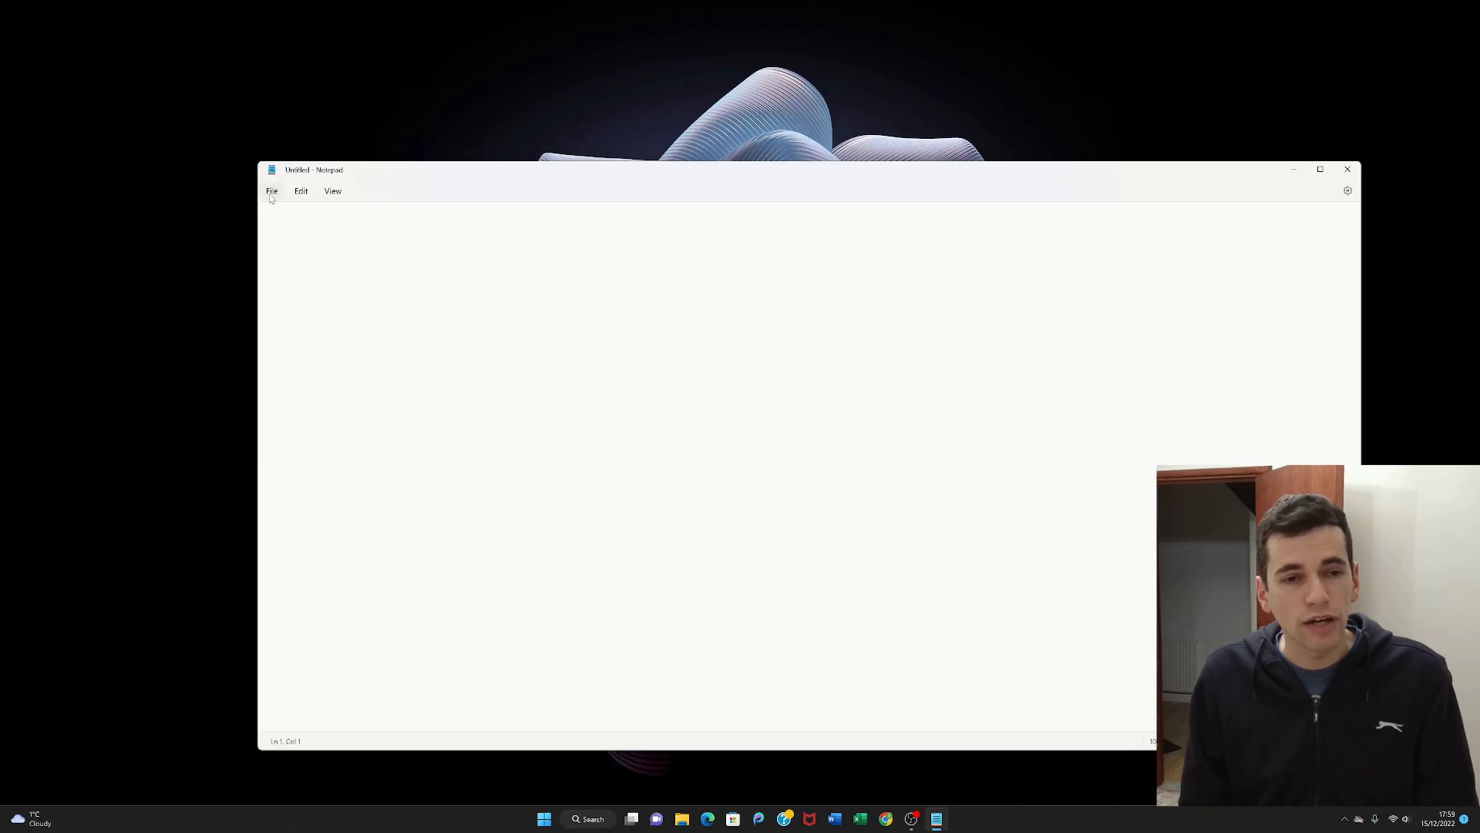
pyautogui.moveTo(321, 196)
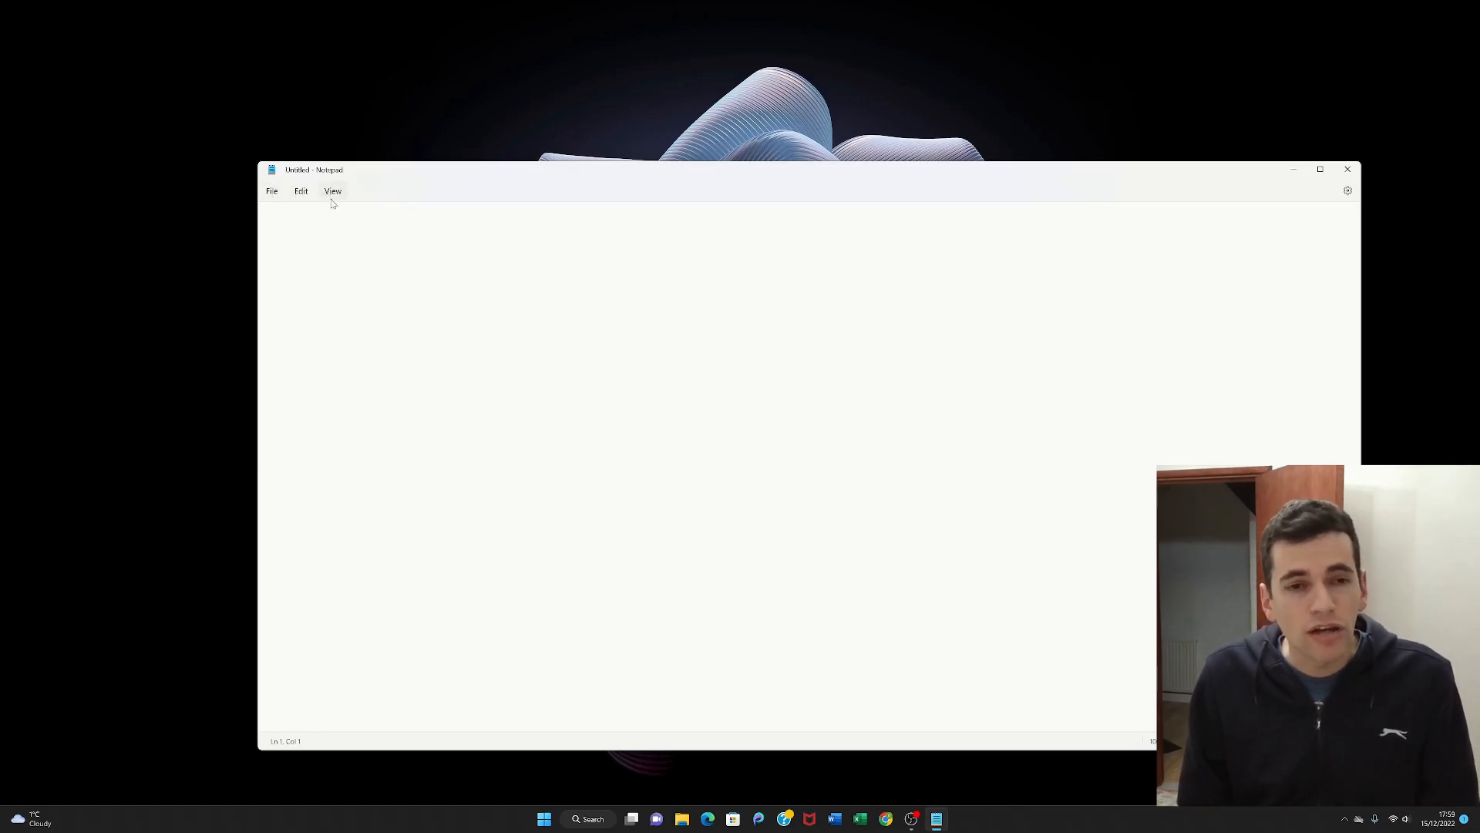
pyautogui.moveTo(1209, 205)
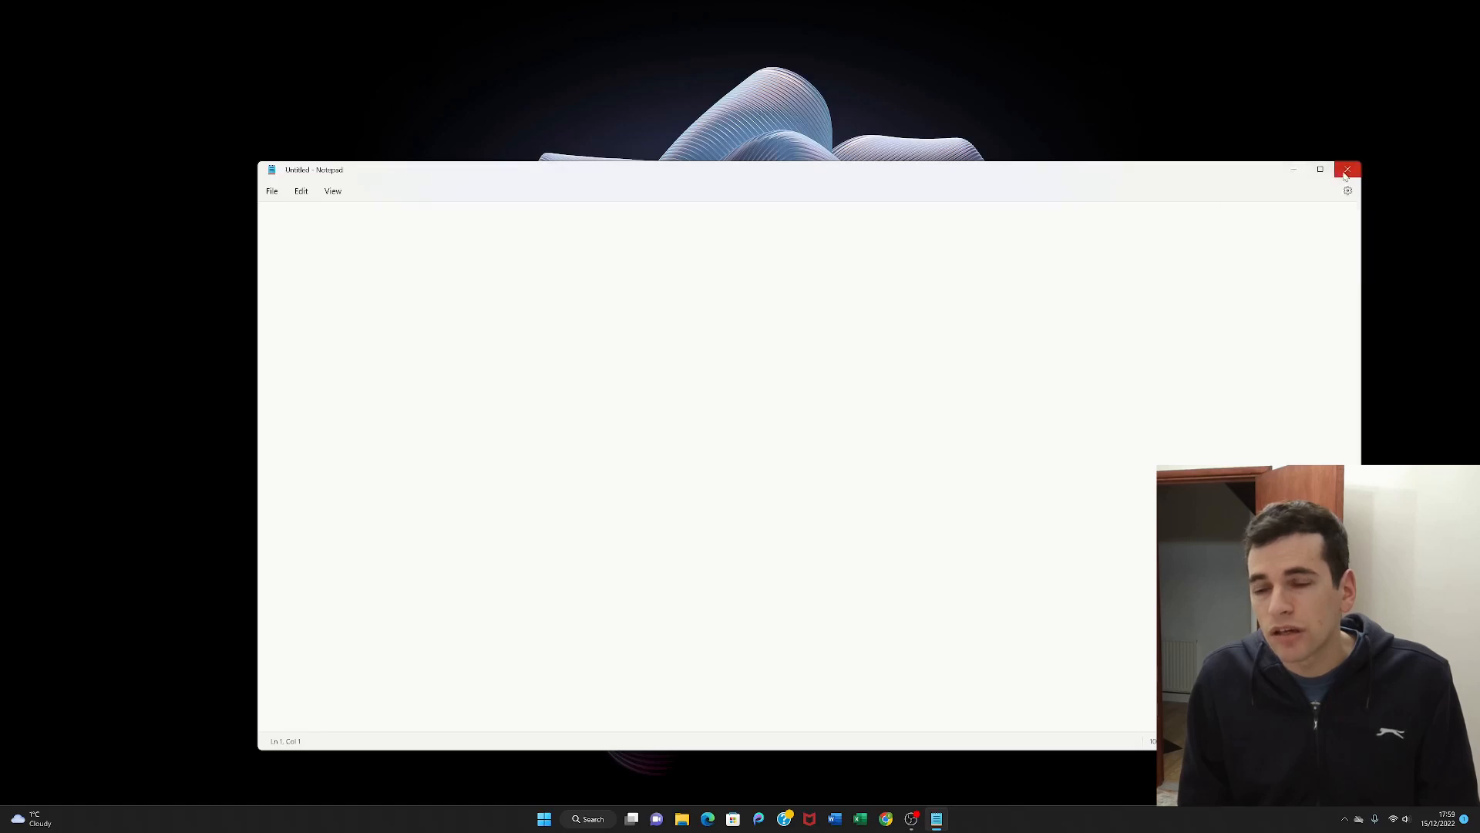
pyautogui.moveTo(1348, 199)
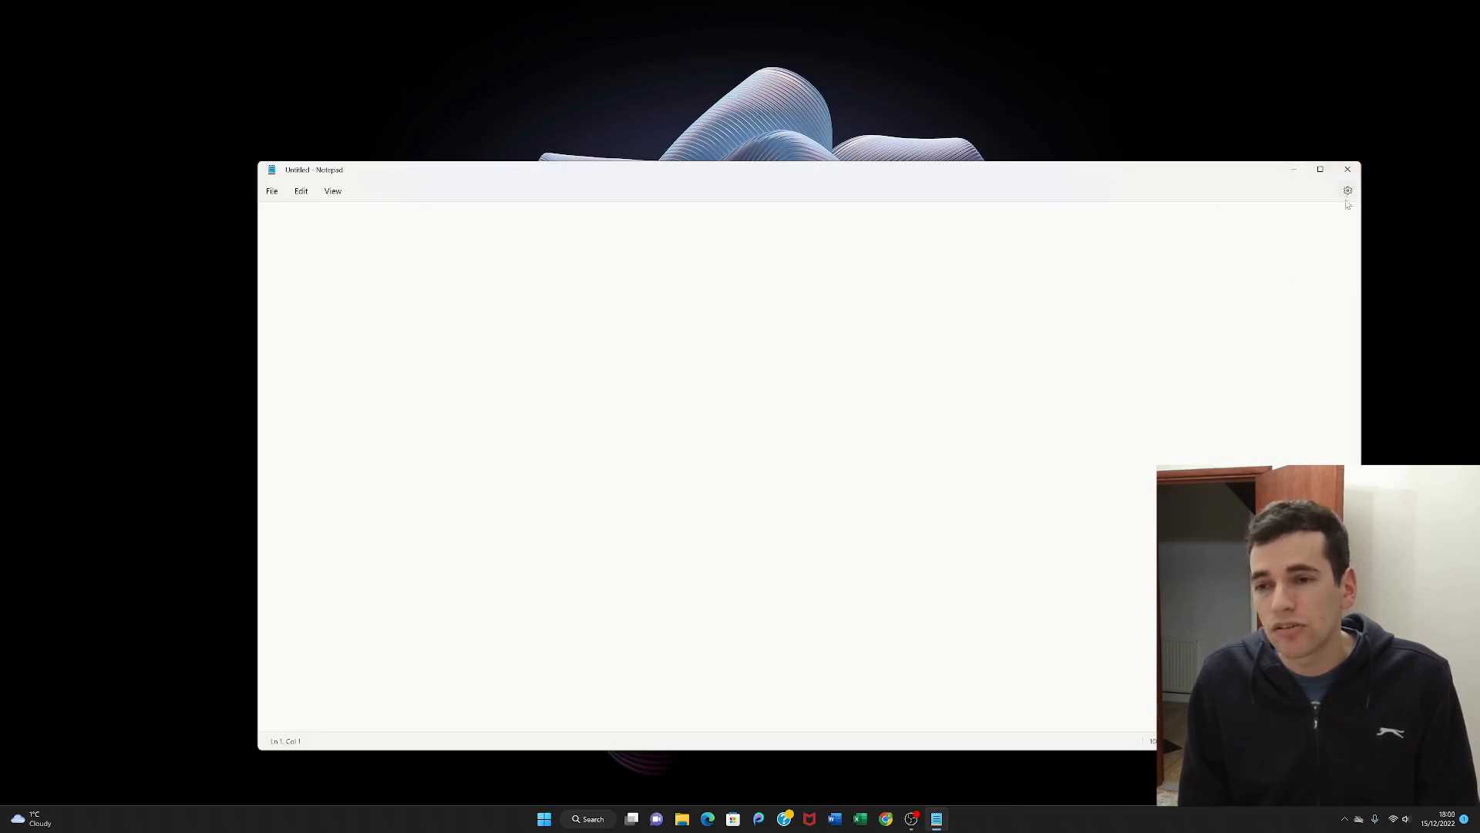
pyautogui.moveTo(1348, 190)
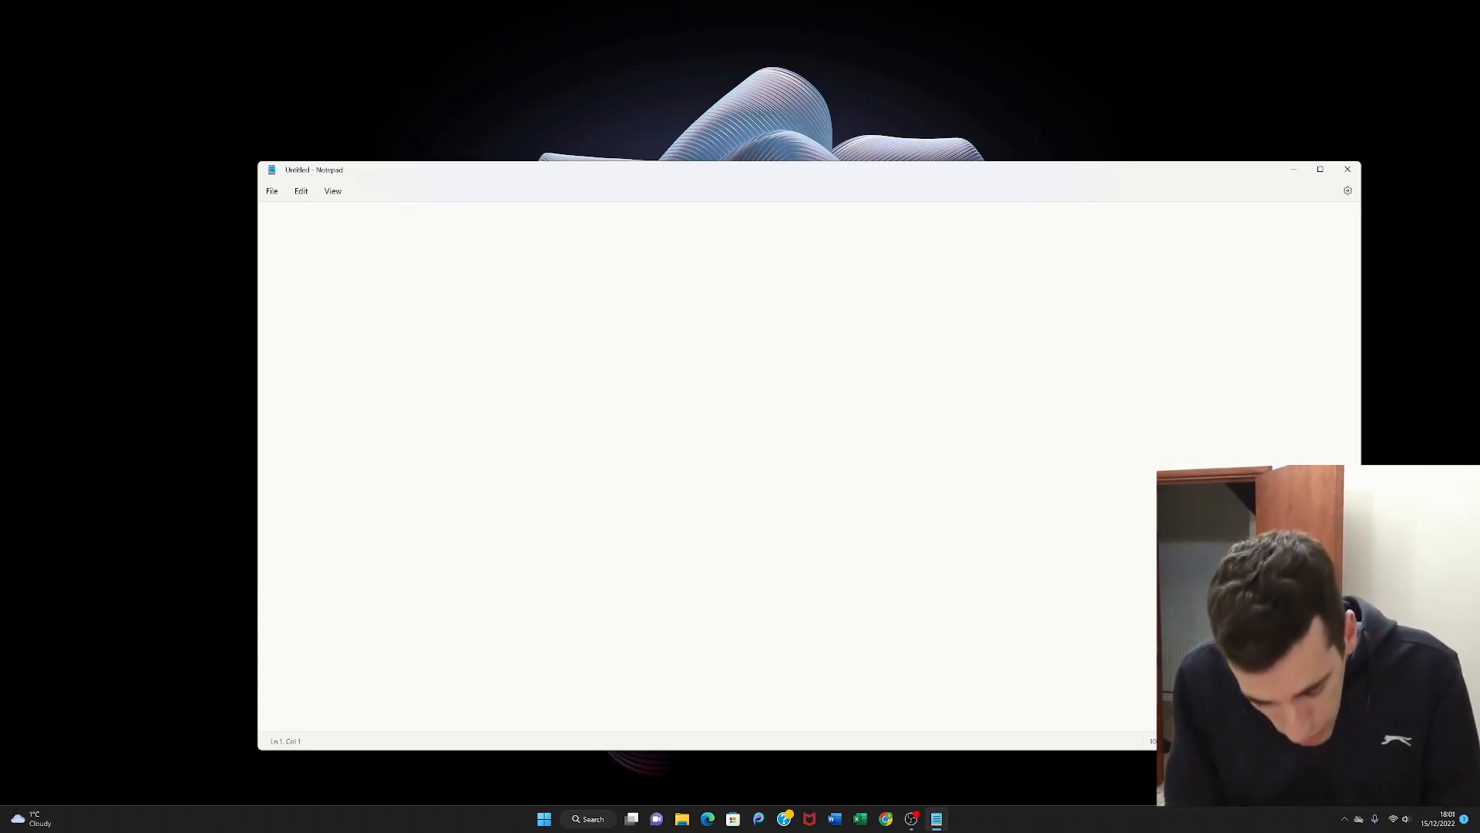
# - Try practice words 'hello' and 'the' in the note, then erase them
pyautogui.write('hell')
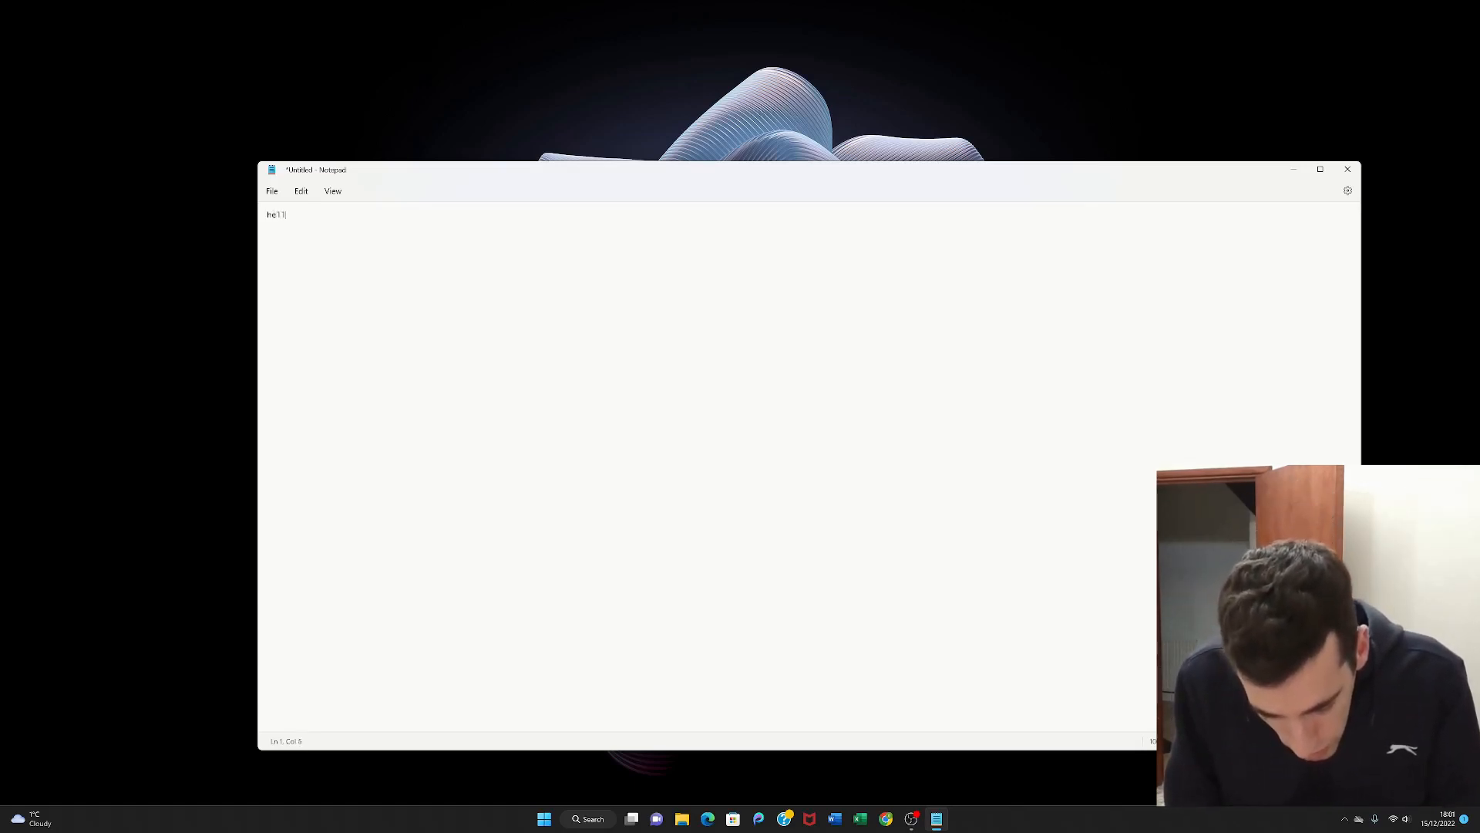
pyautogui.write('o')
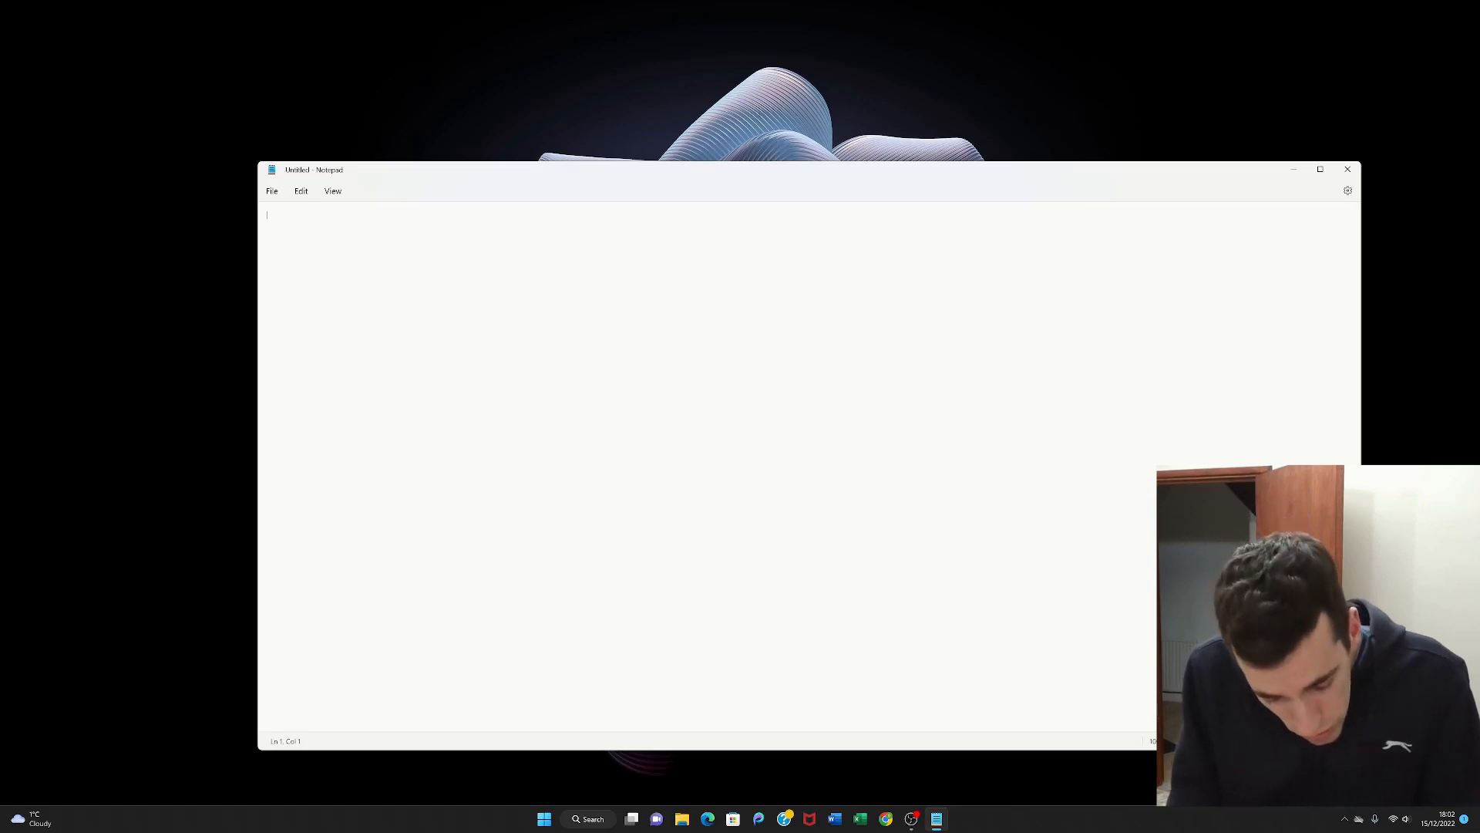
pyautogui.write('th')
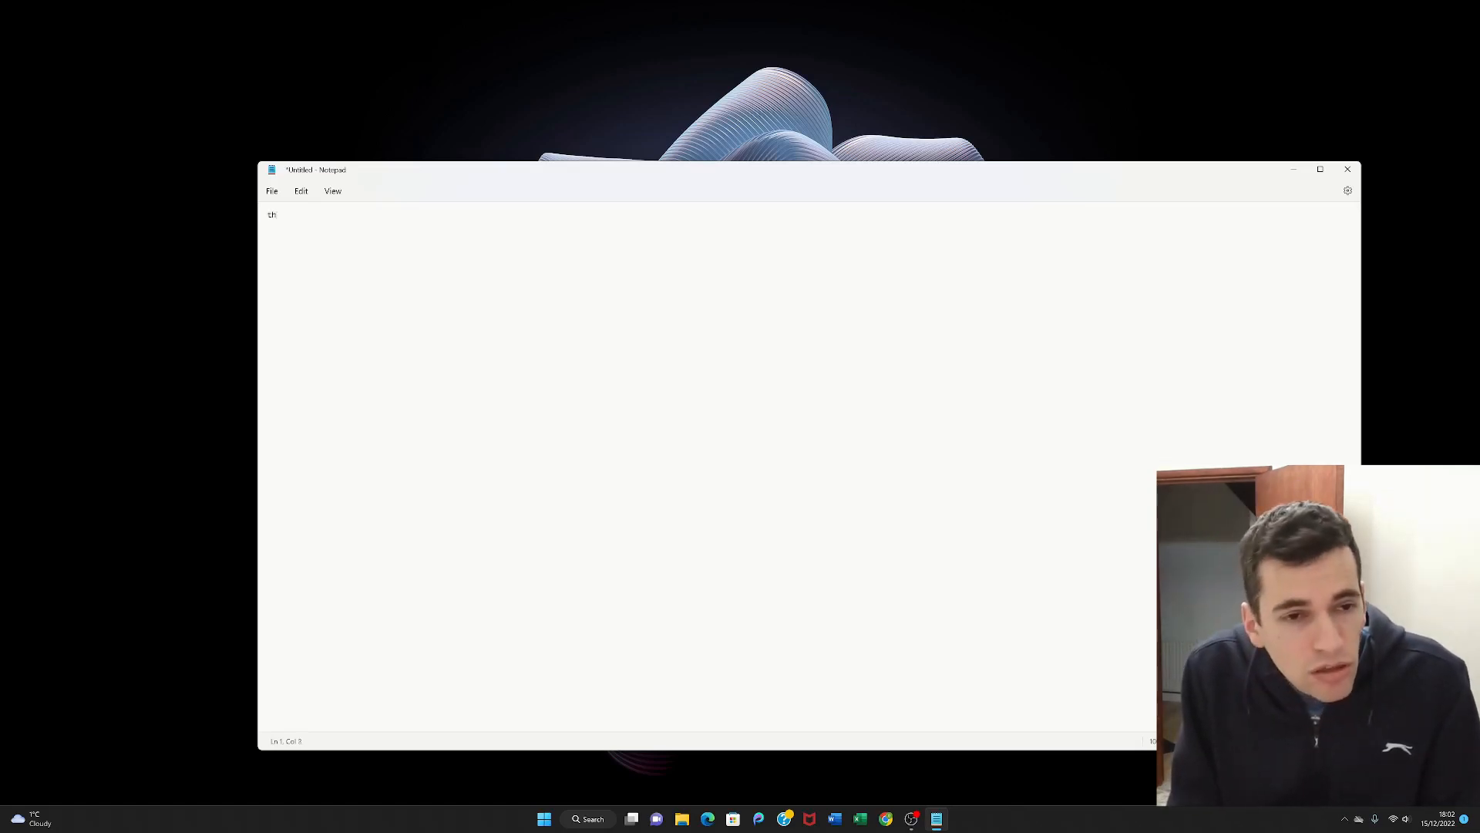
pyautogui.write('e')
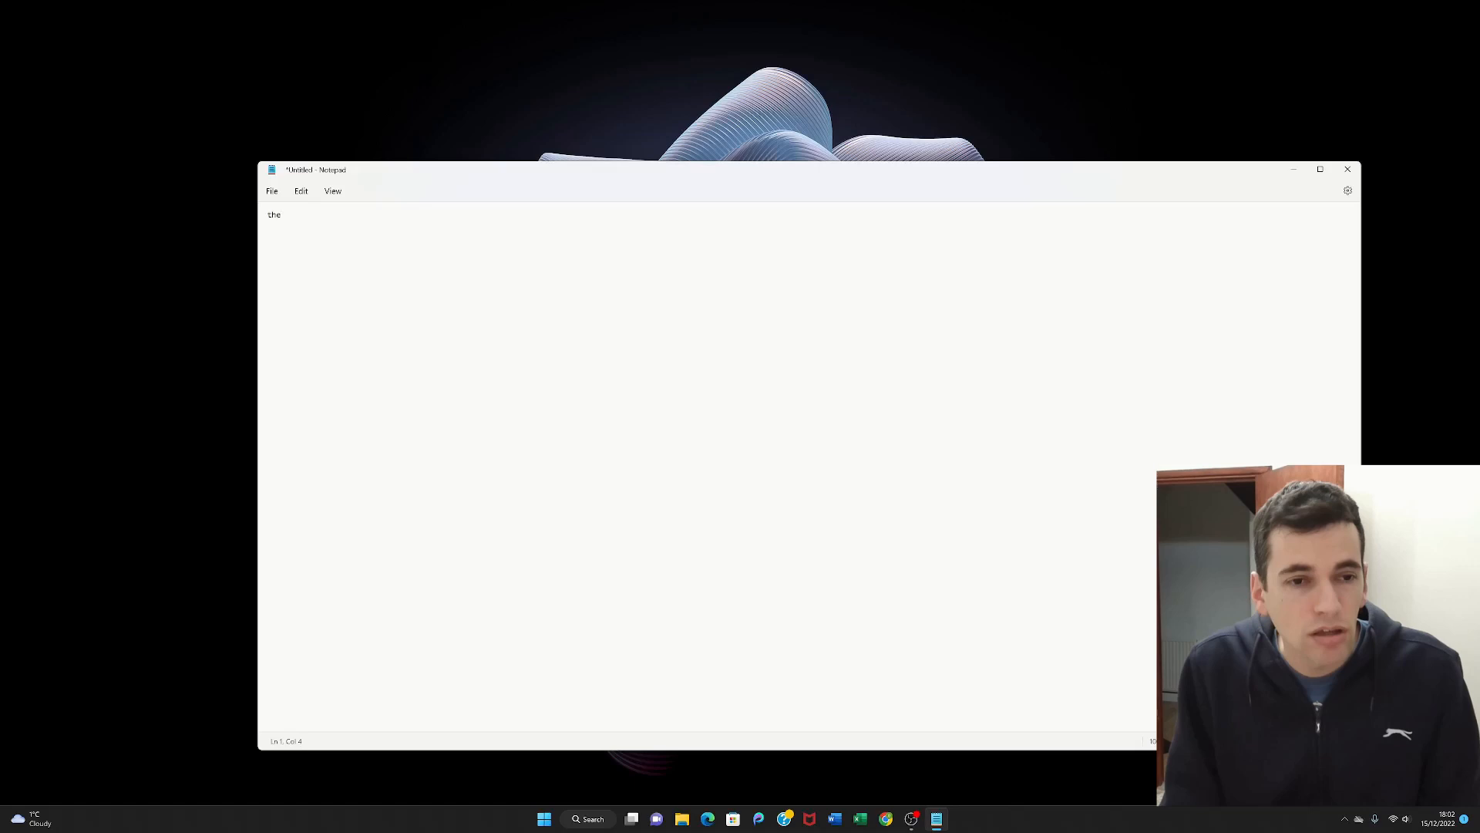
pyautogui.press('Backspace')
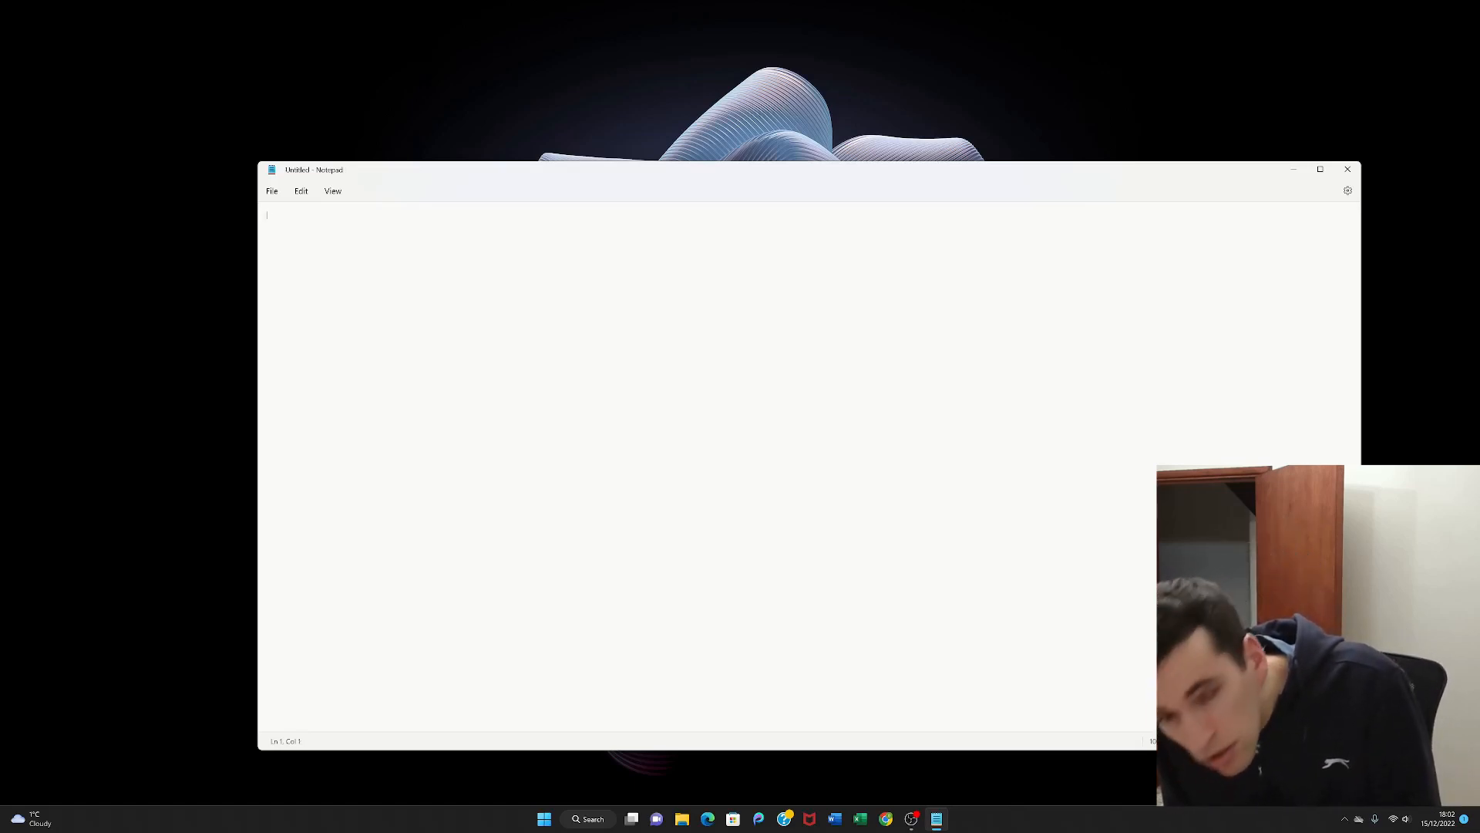
# - Enter the number 517 on the first line of the note
pyautogui.write('5')
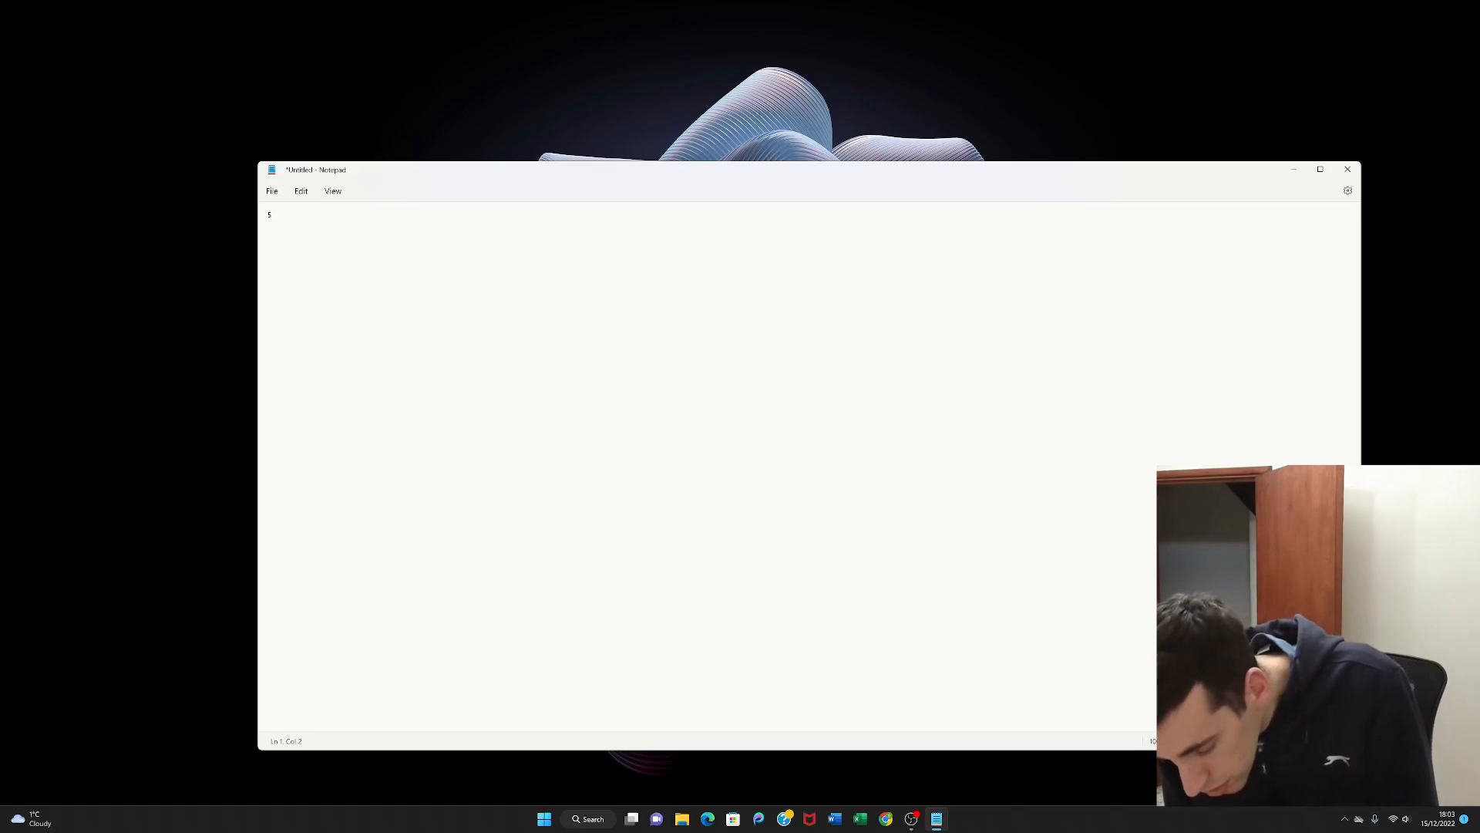
pyautogui.write('1')
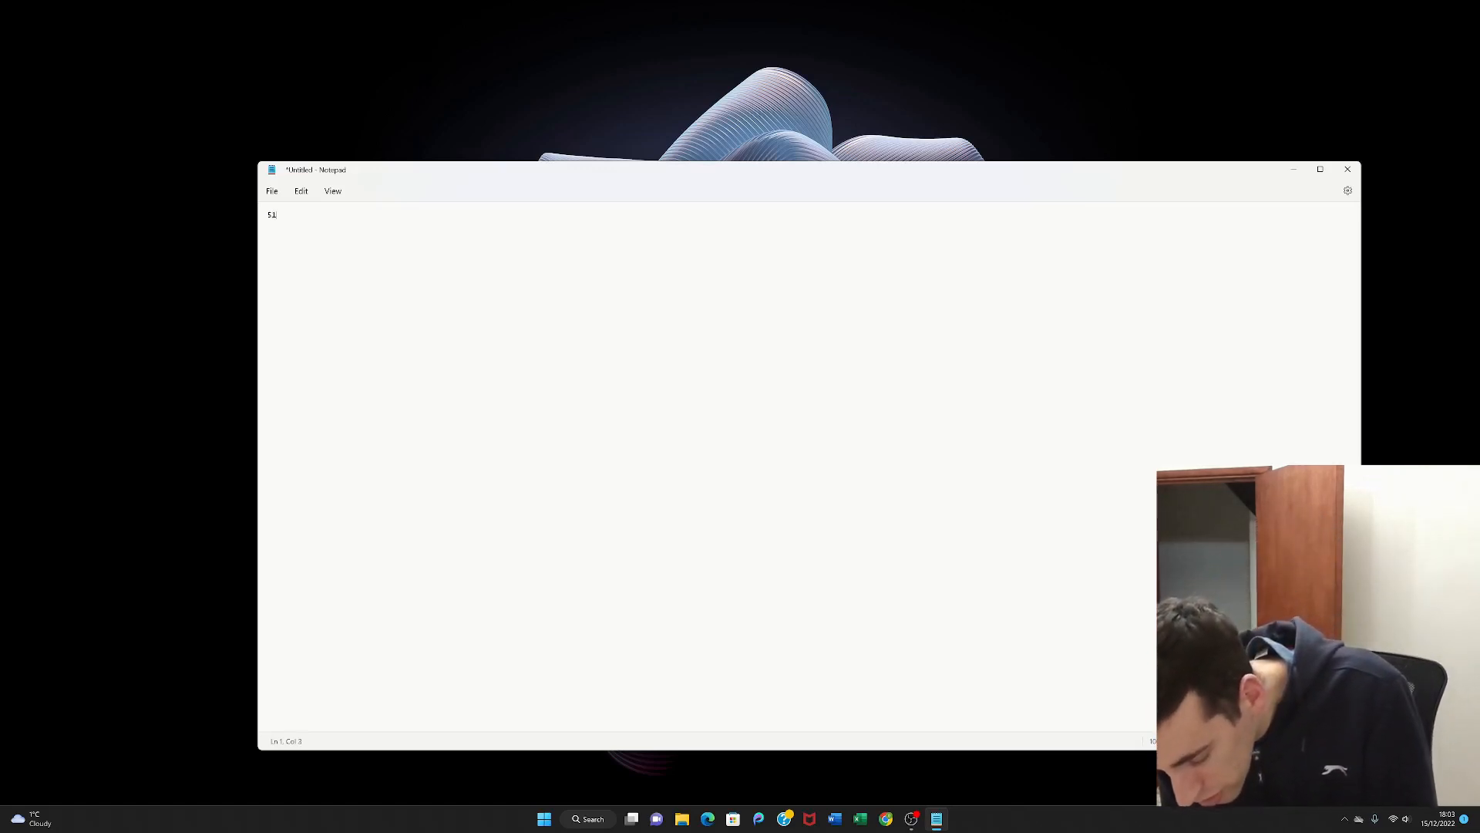
pyautogui.write('7')
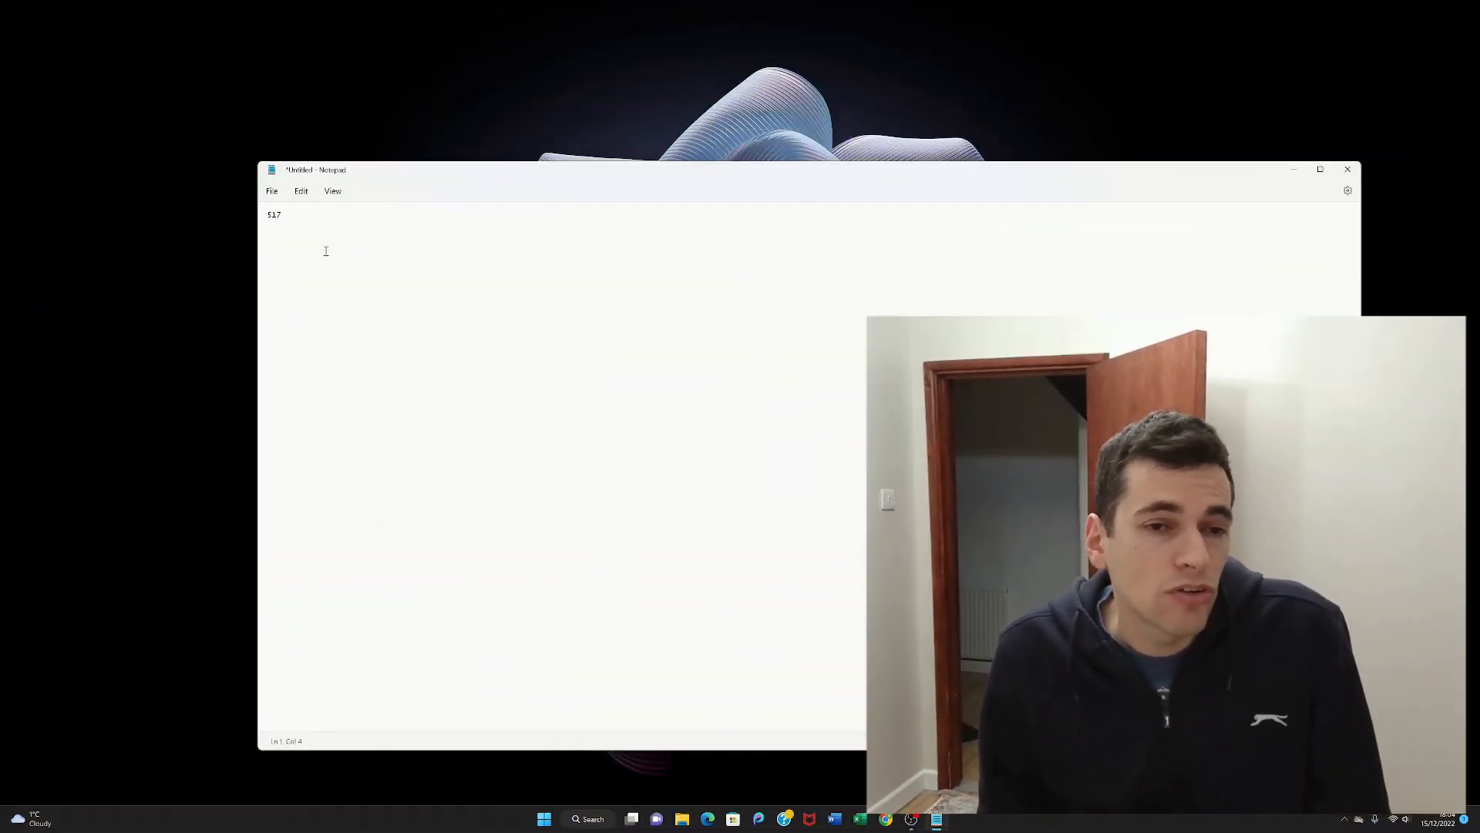
# - Start a new note but cancel at the save prompt, keeping the 517 note
pyautogui.click(272, 191)
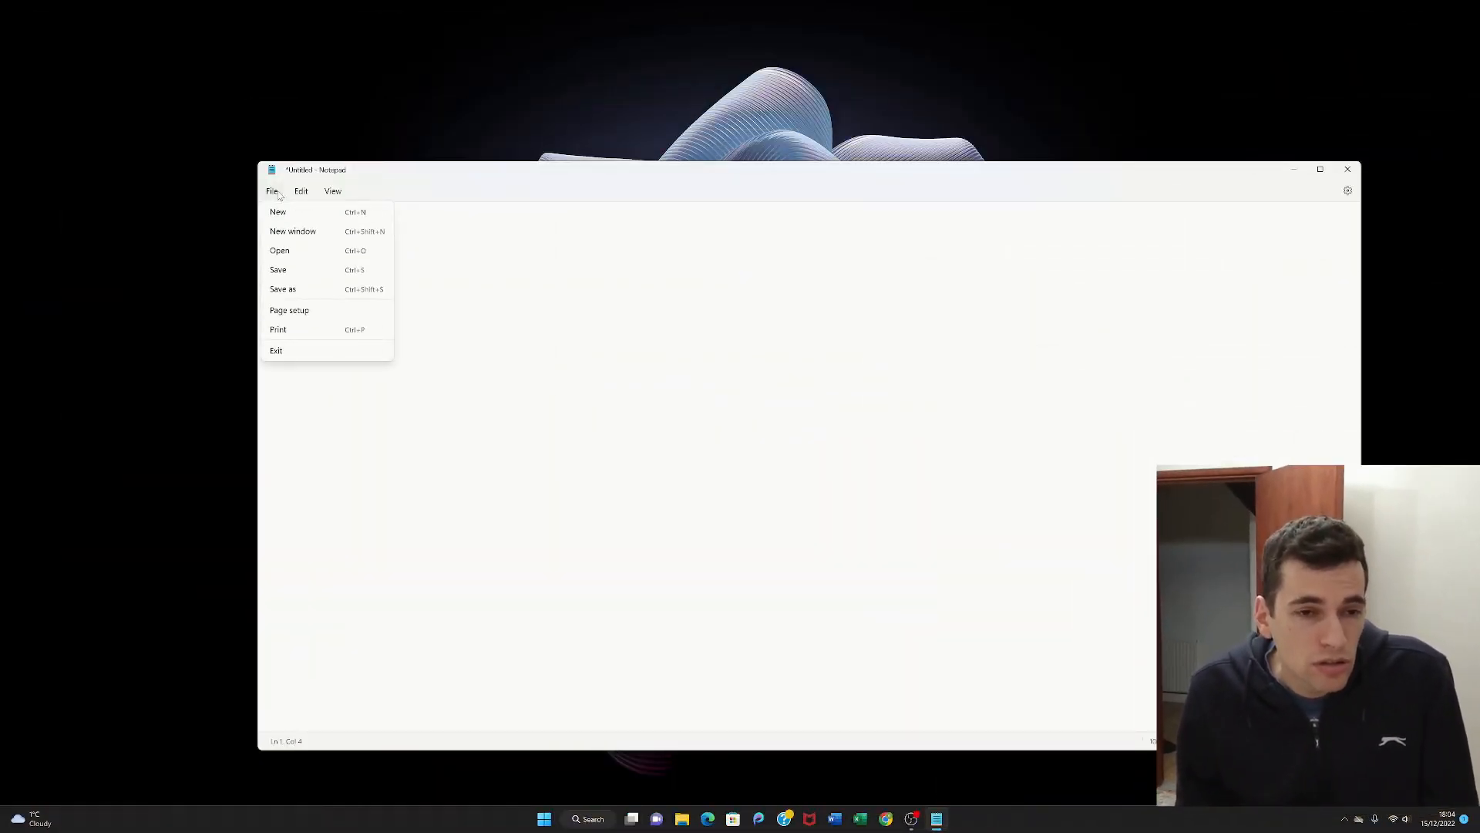
pyautogui.moveTo(278, 211)
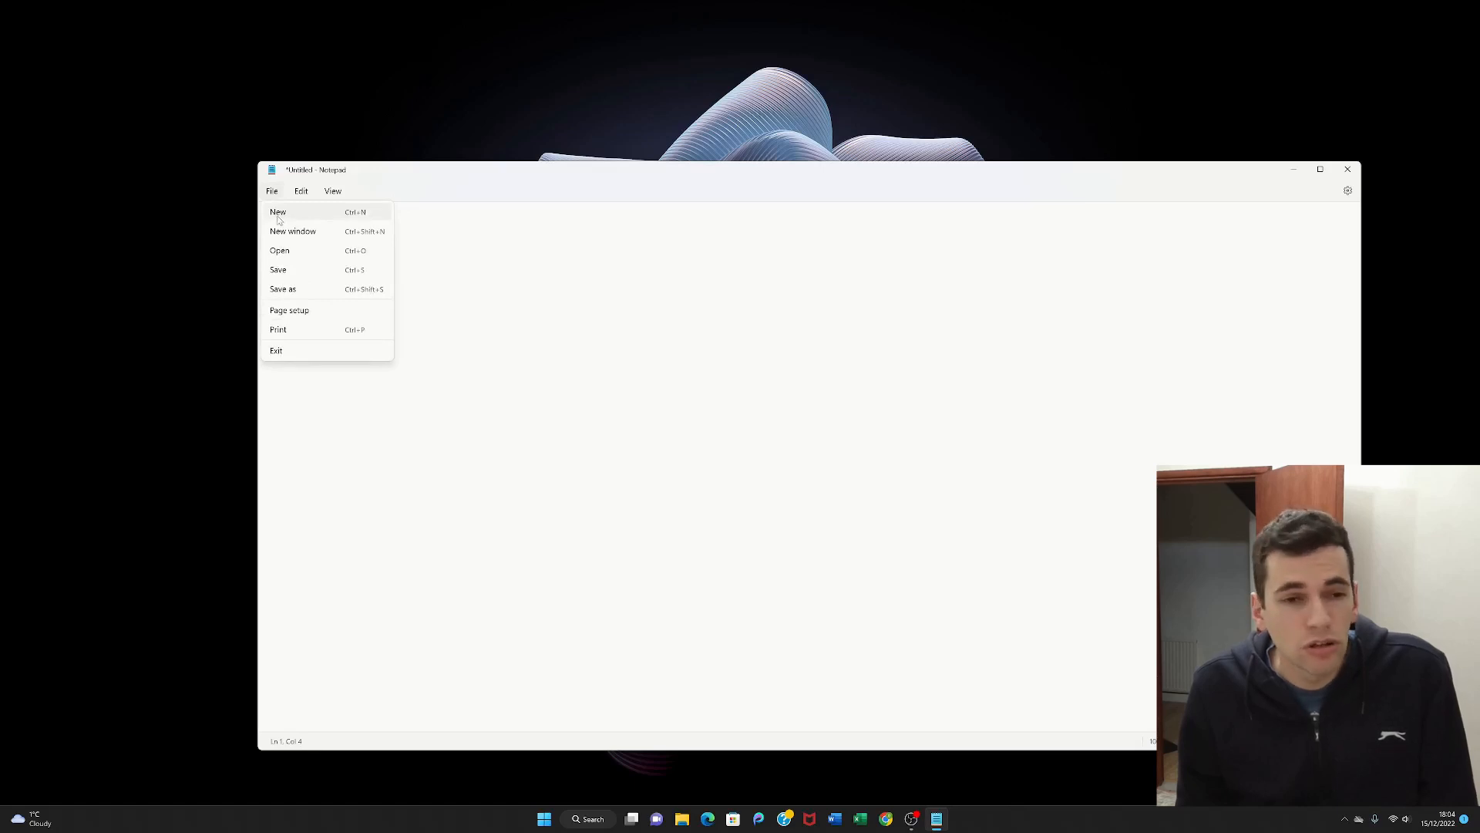
pyautogui.click(277, 211)
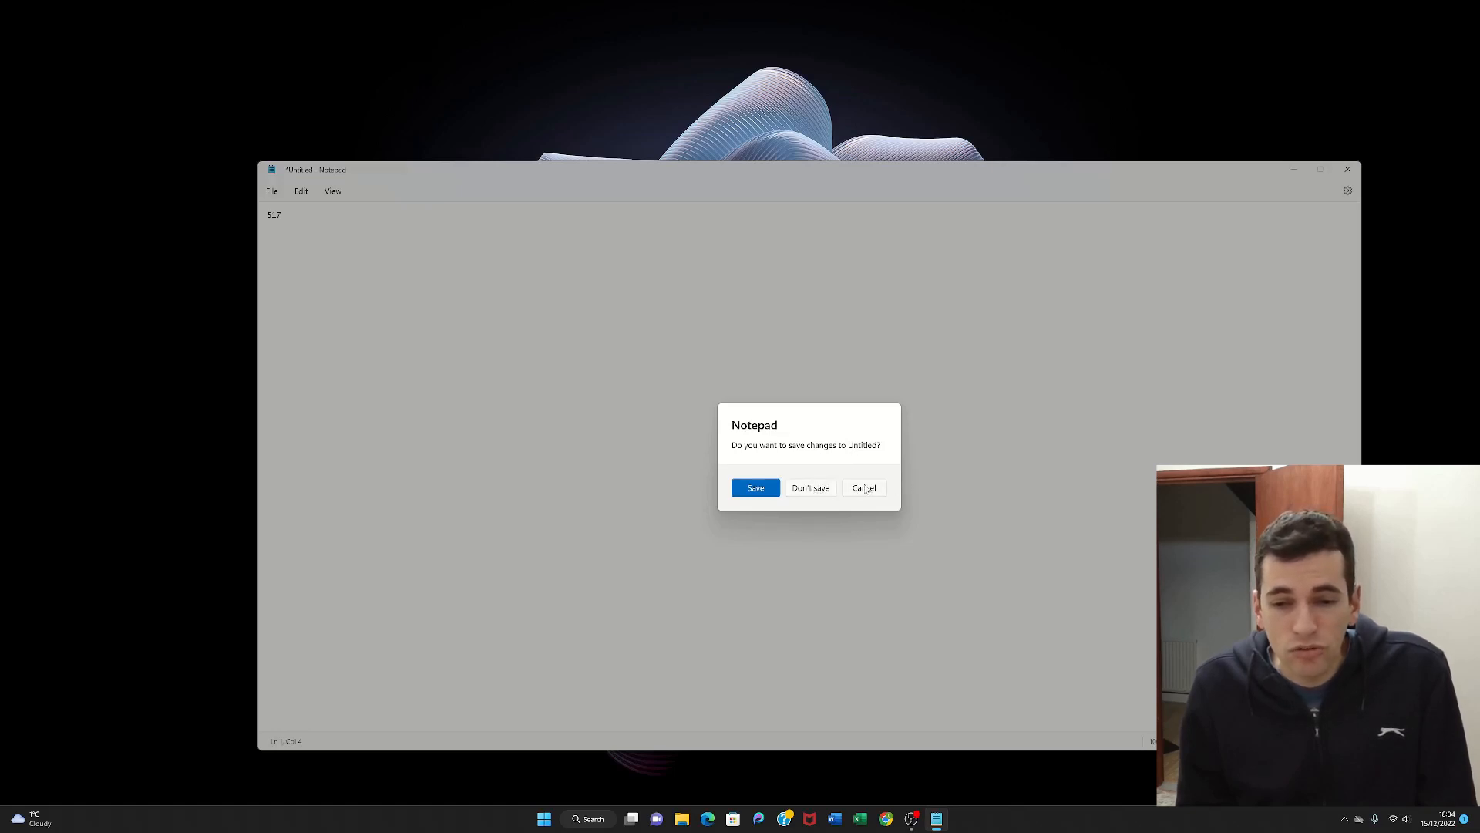
pyautogui.click(864, 487)
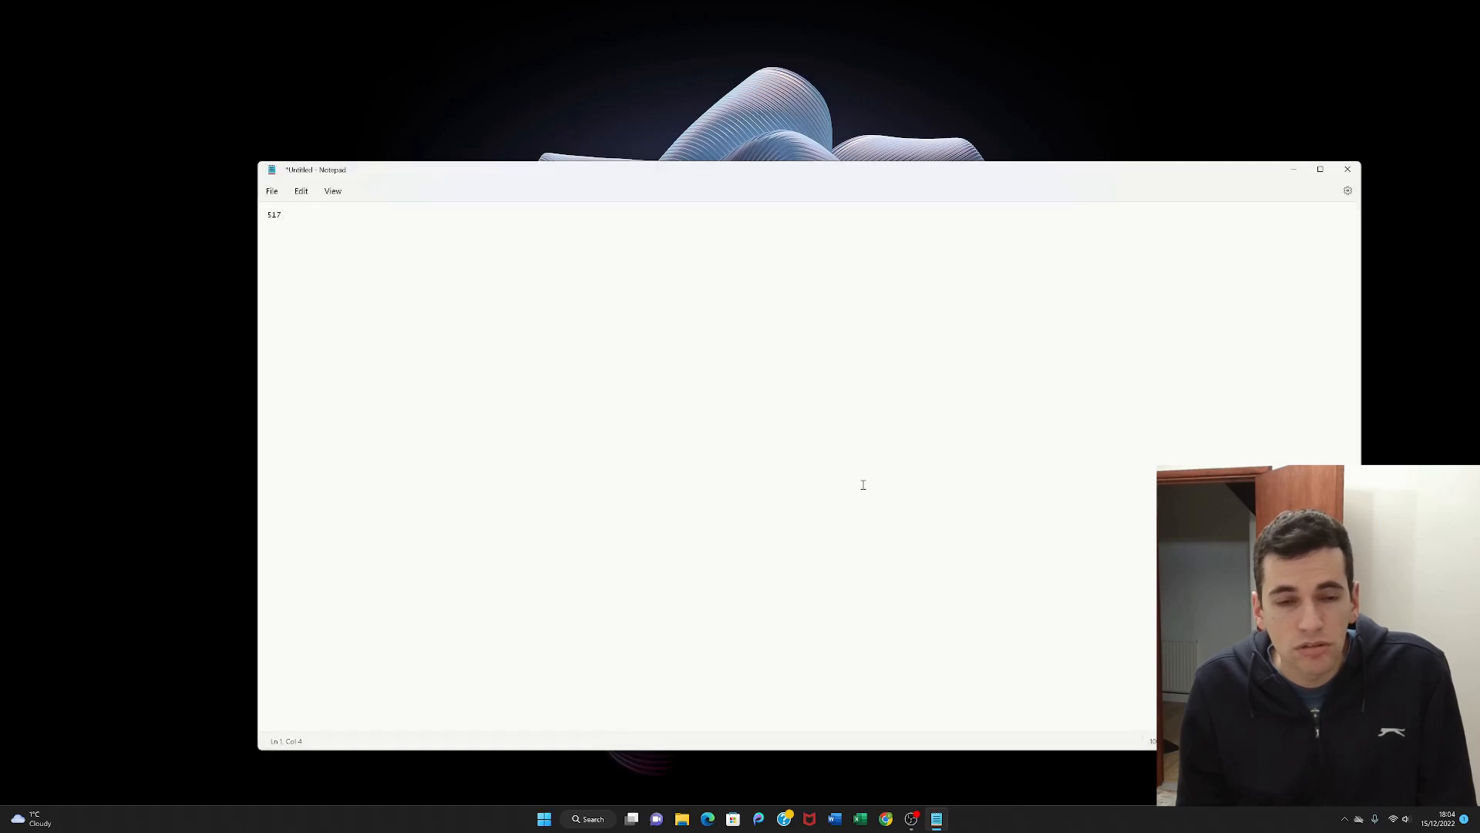
pyautogui.moveTo(439, 358)
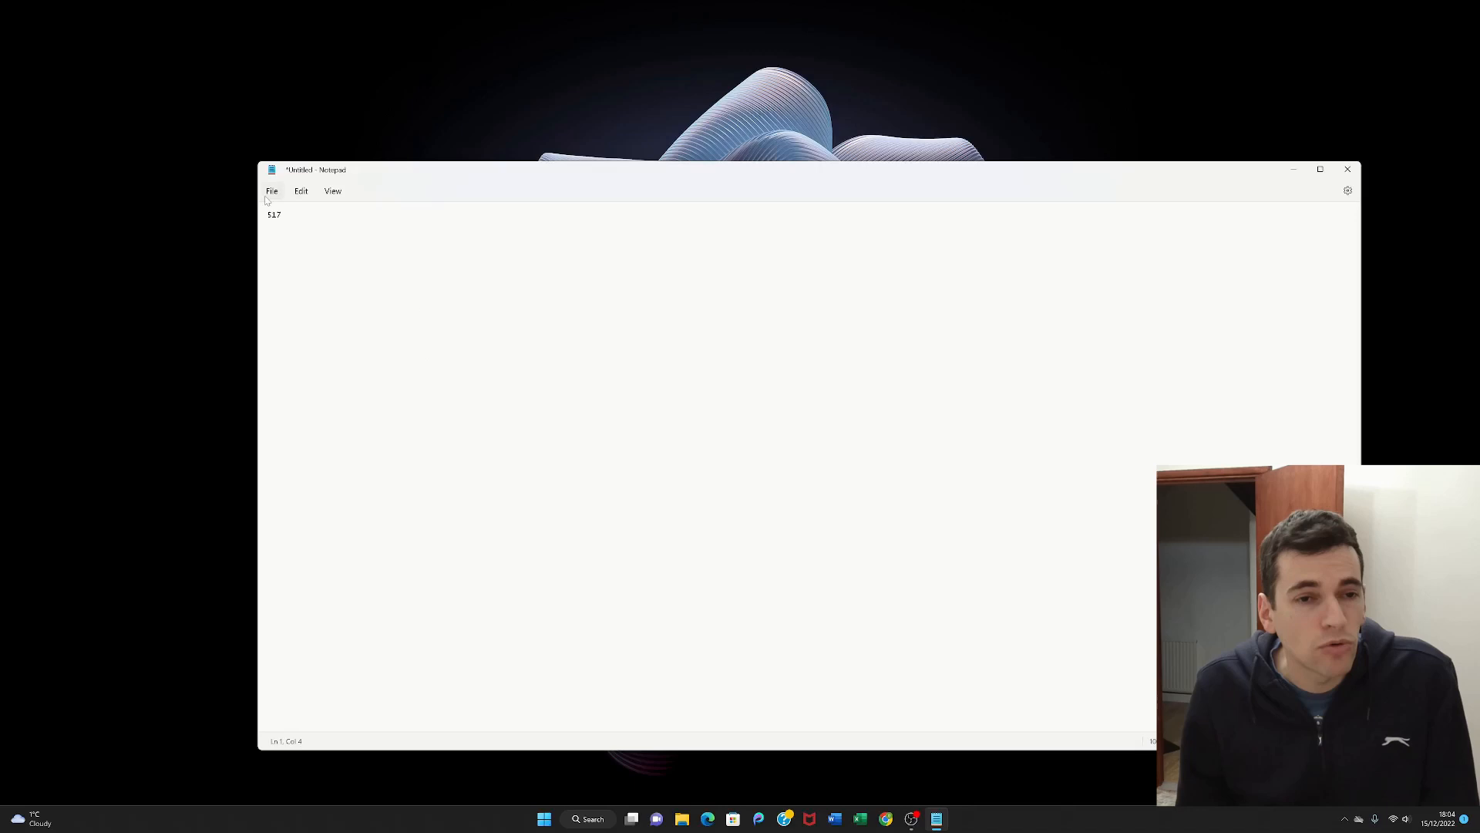
# - Start a new note again and discard the unsaved 517 text without saving
pyautogui.click(271, 191)
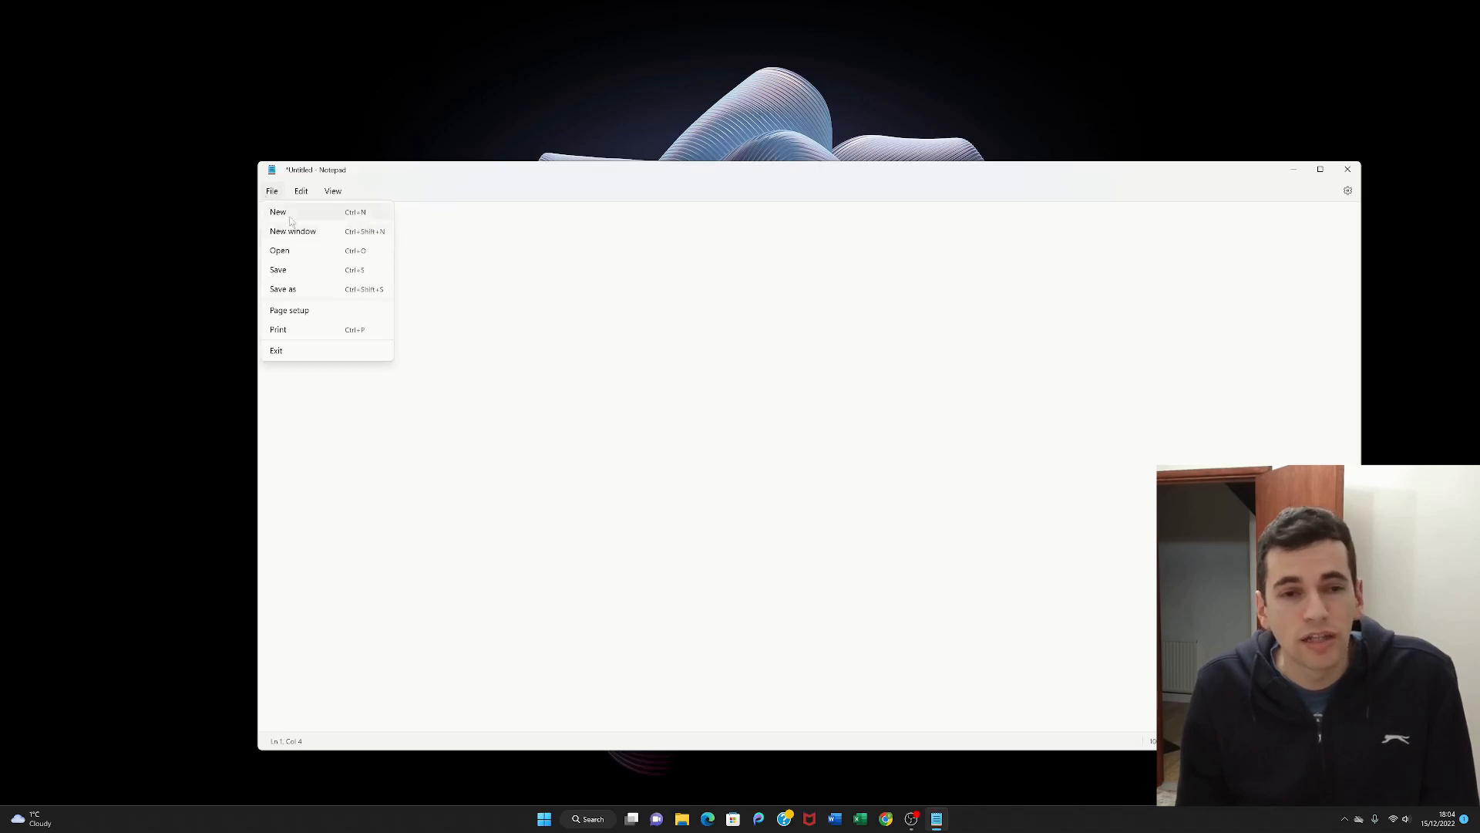
pyautogui.click(278, 211)
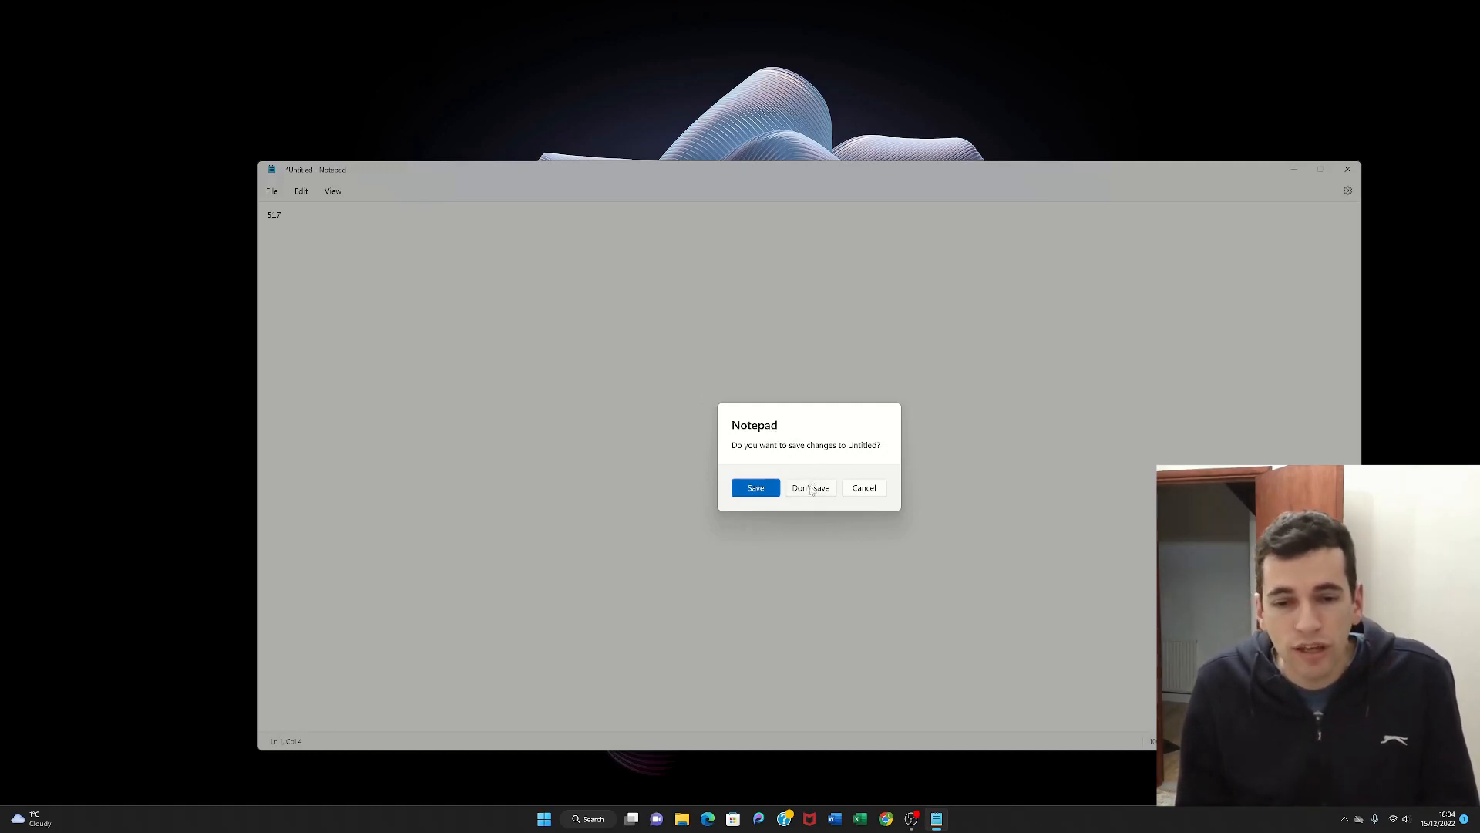
pyautogui.click(810, 487)
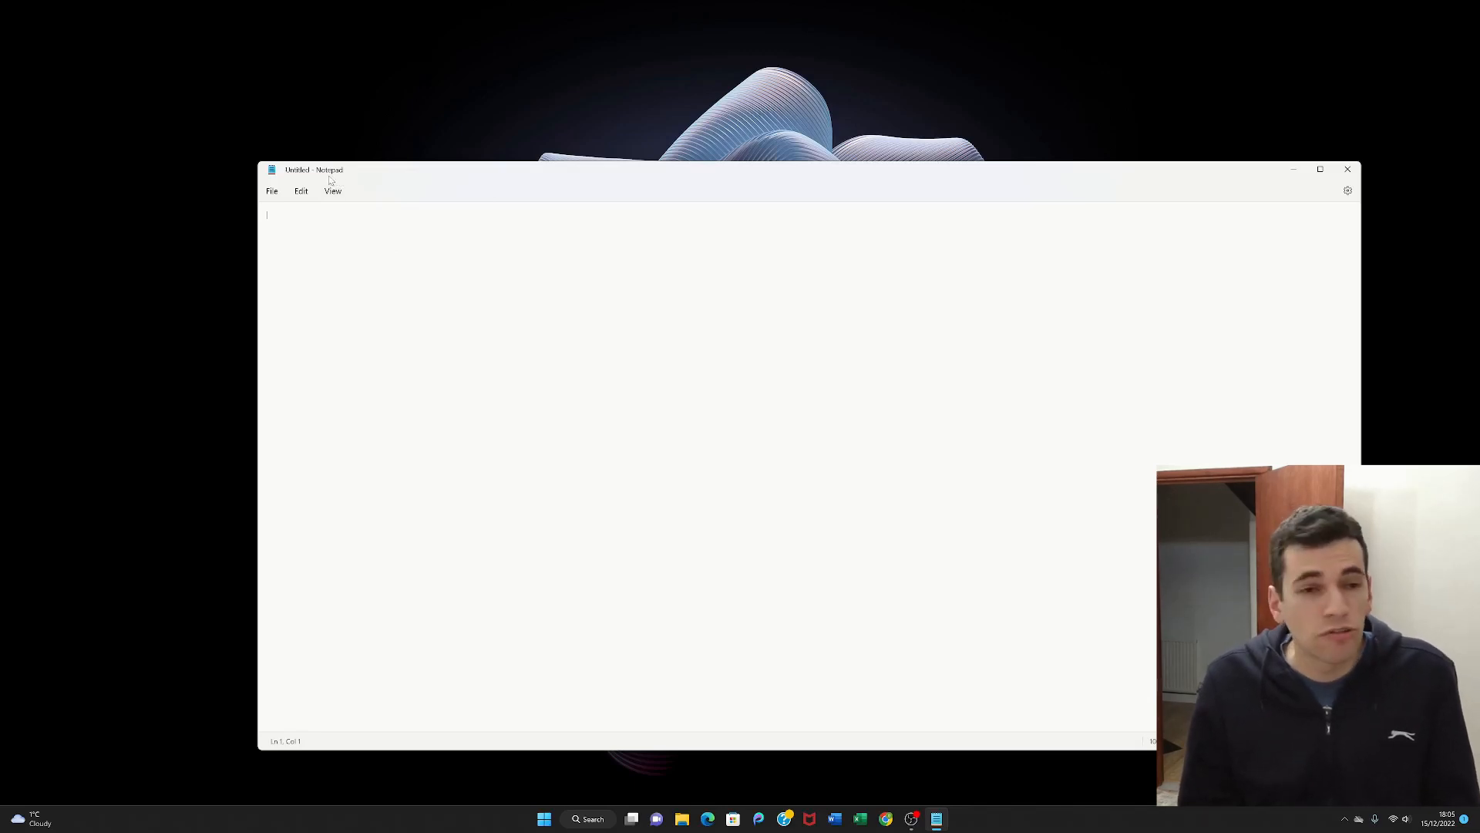
pyautogui.moveTo(430, 225)
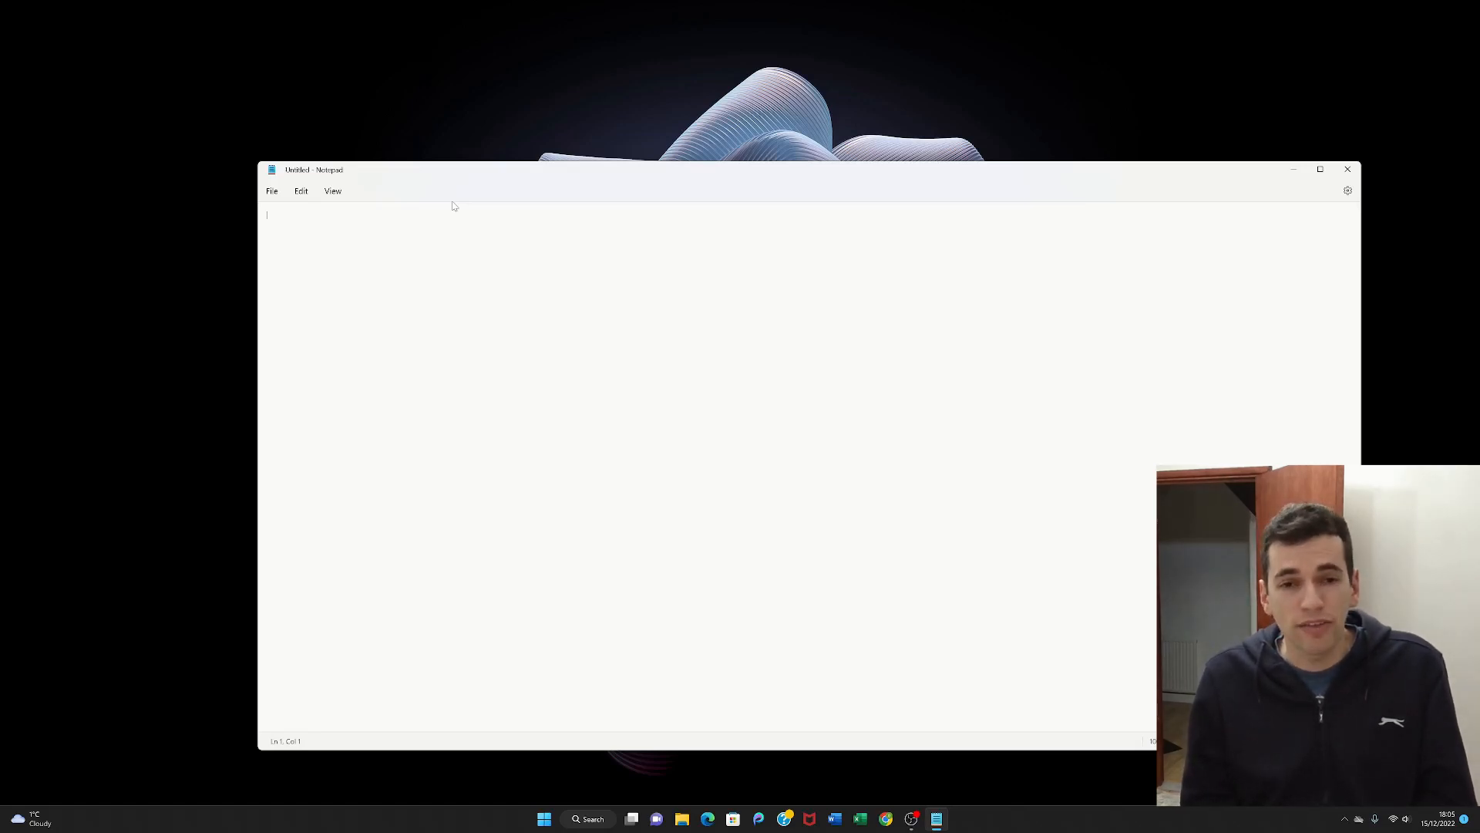
pyautogui.moveTo(317, 157)
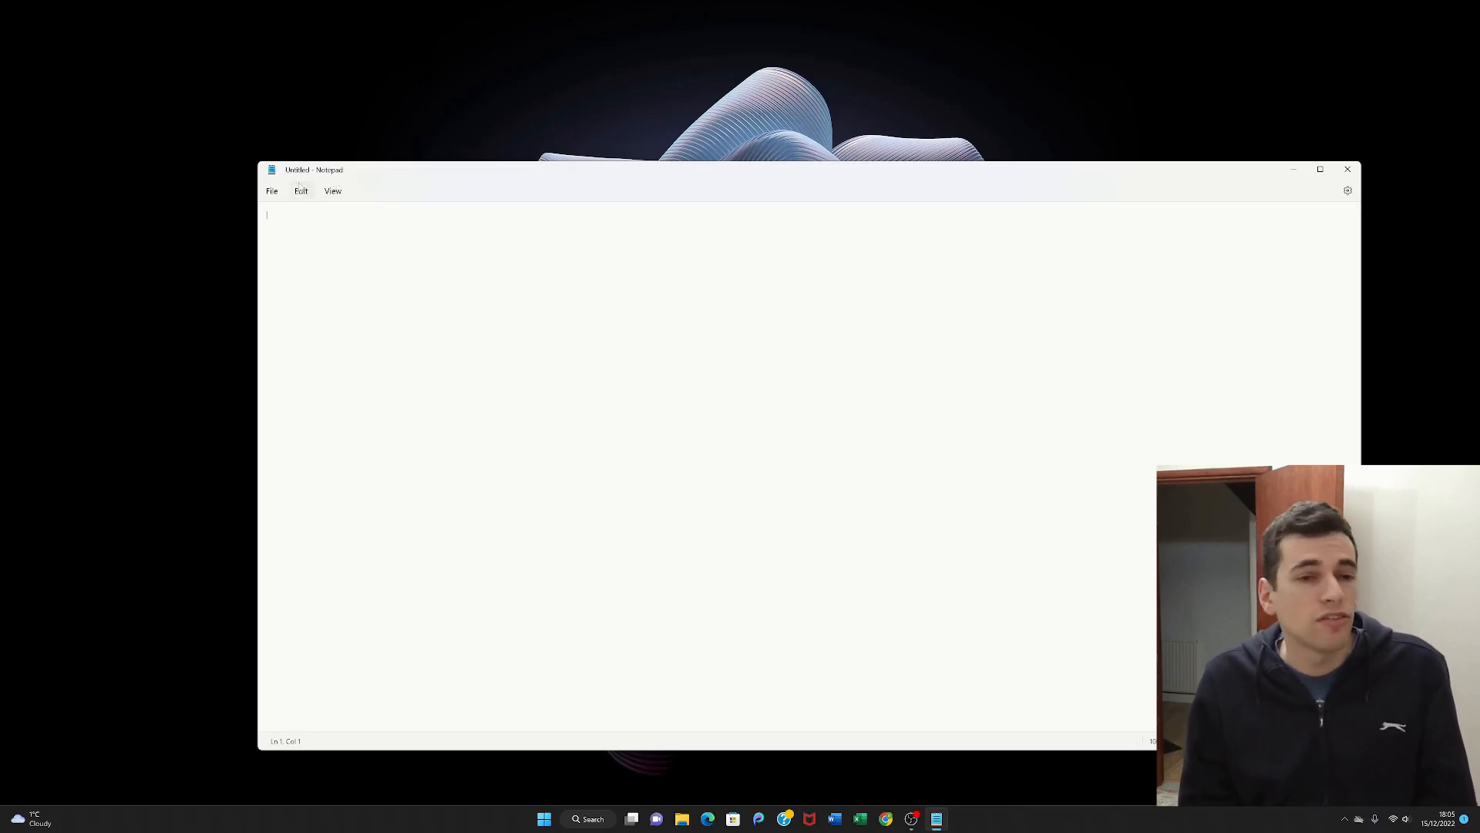
# - Exit Notepad via File > Exit, closing the empty untitled document
pyautogui.click(271, 191)
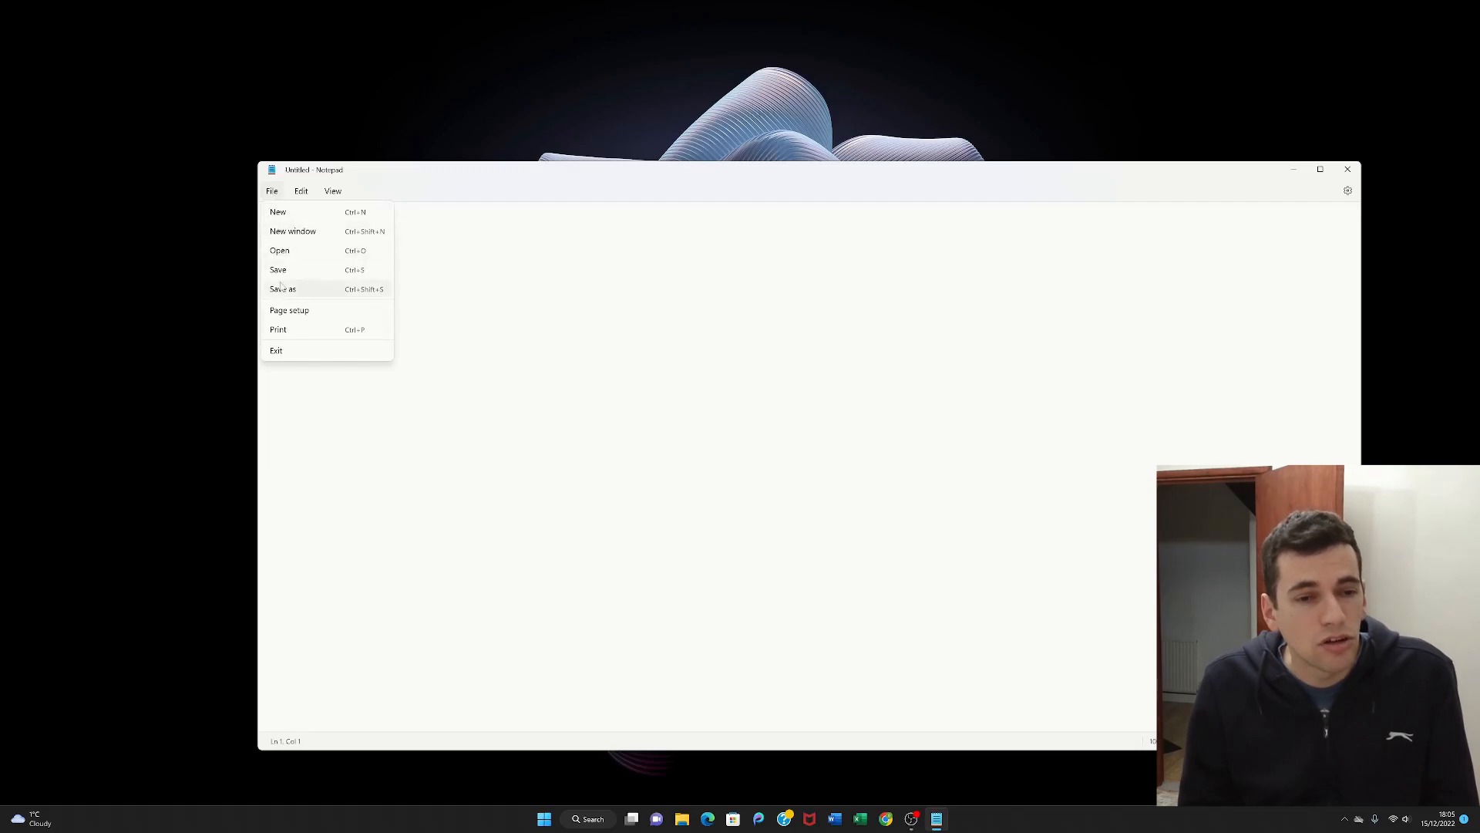
pyautogui.moveTo(277, 350)
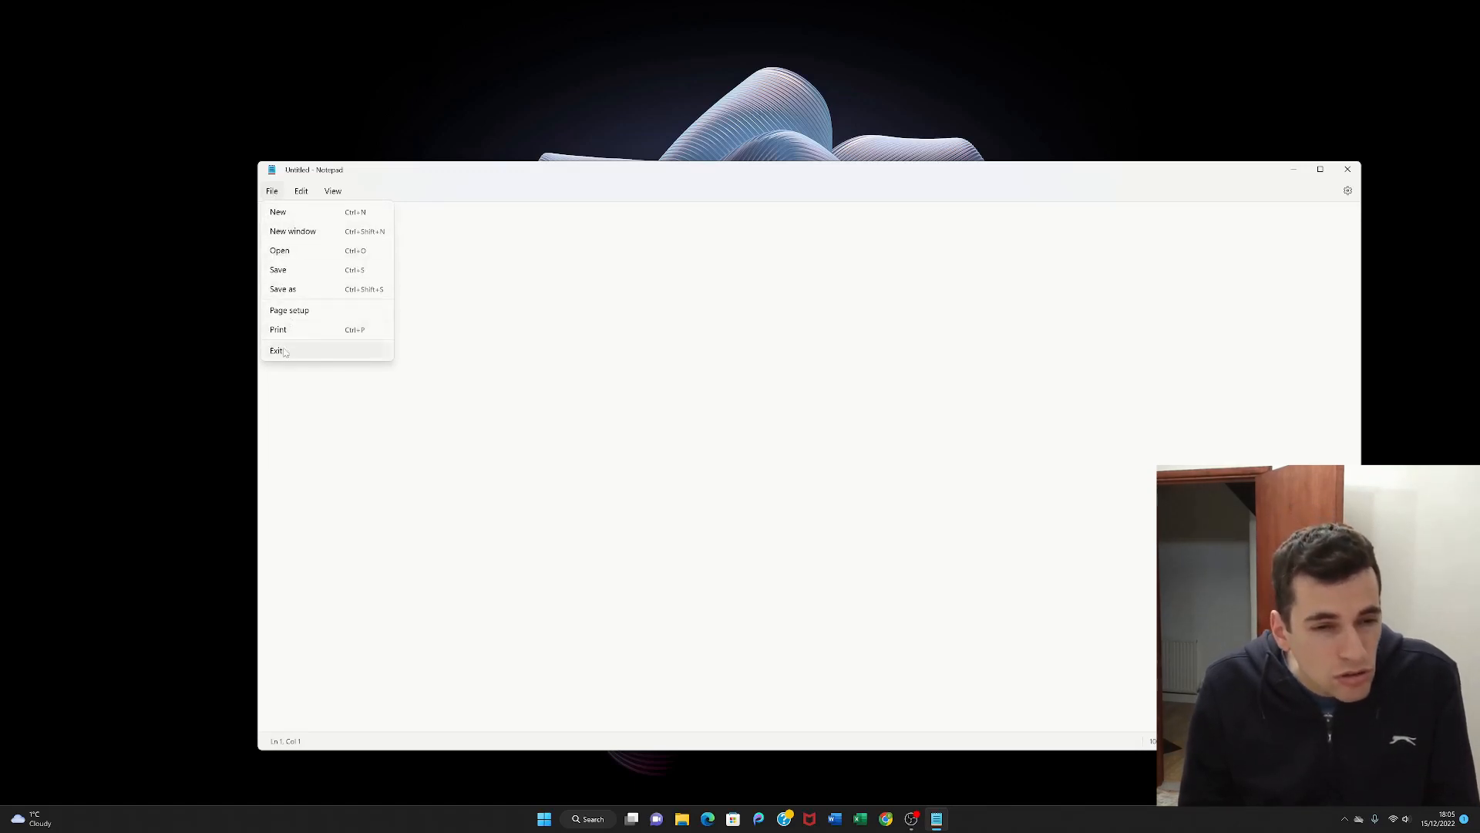
pyautogui.click(276, 350)
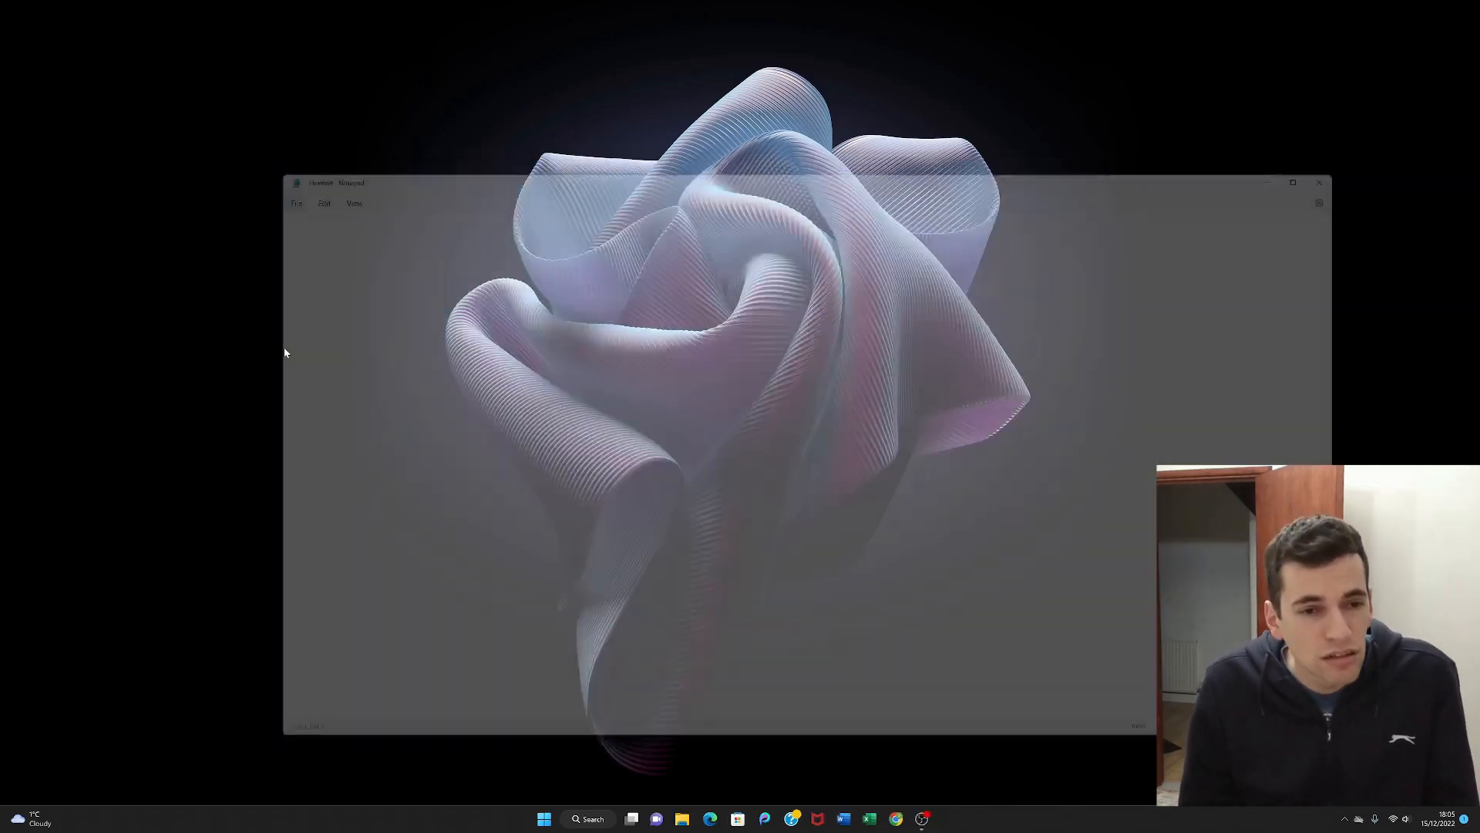
# - Relaunch Notepad from Windows search with a fresh untitled document
pyautogui.click(1318, 182)
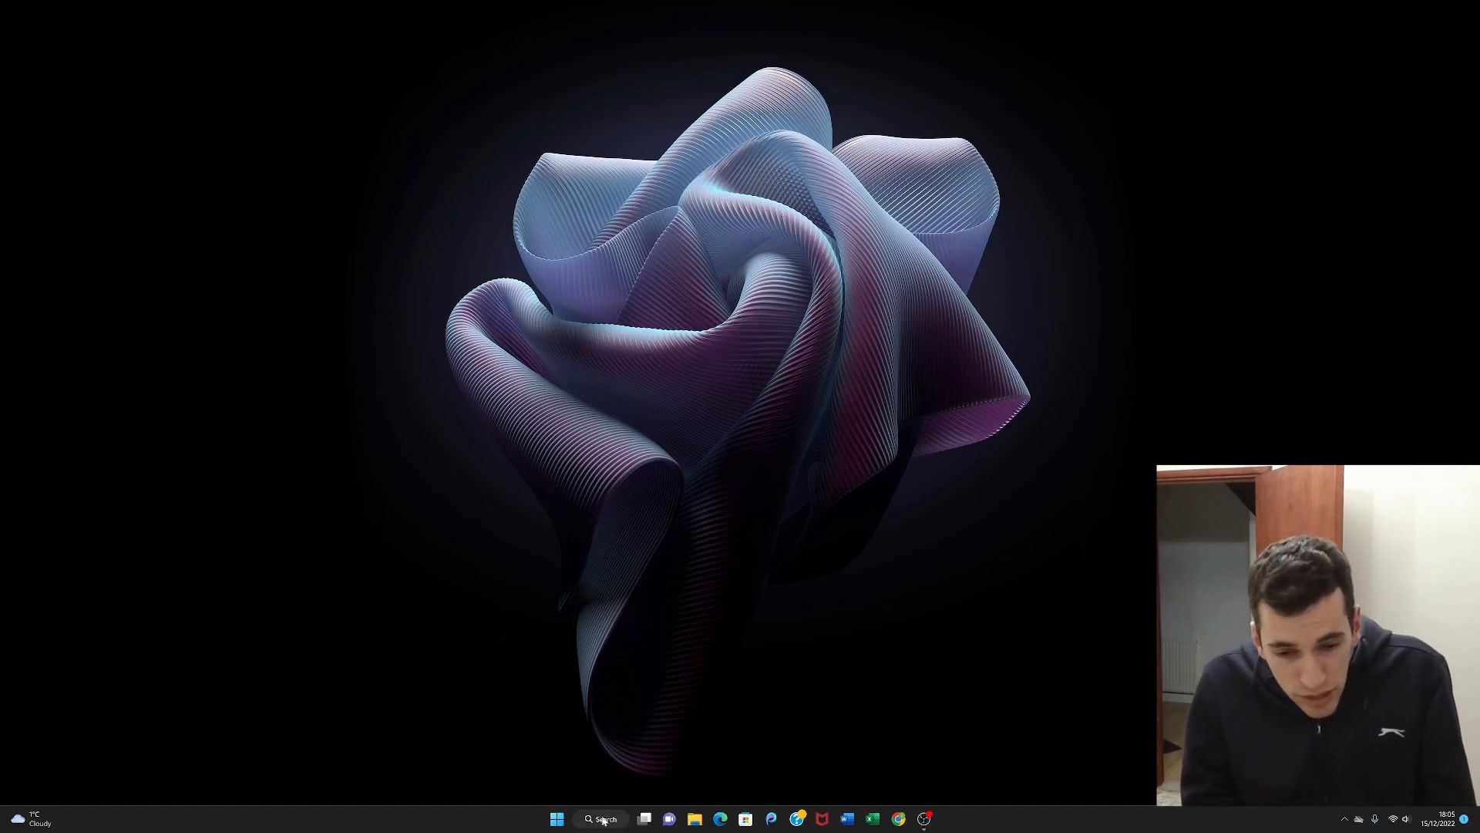
pyautogui.click(601, 818)
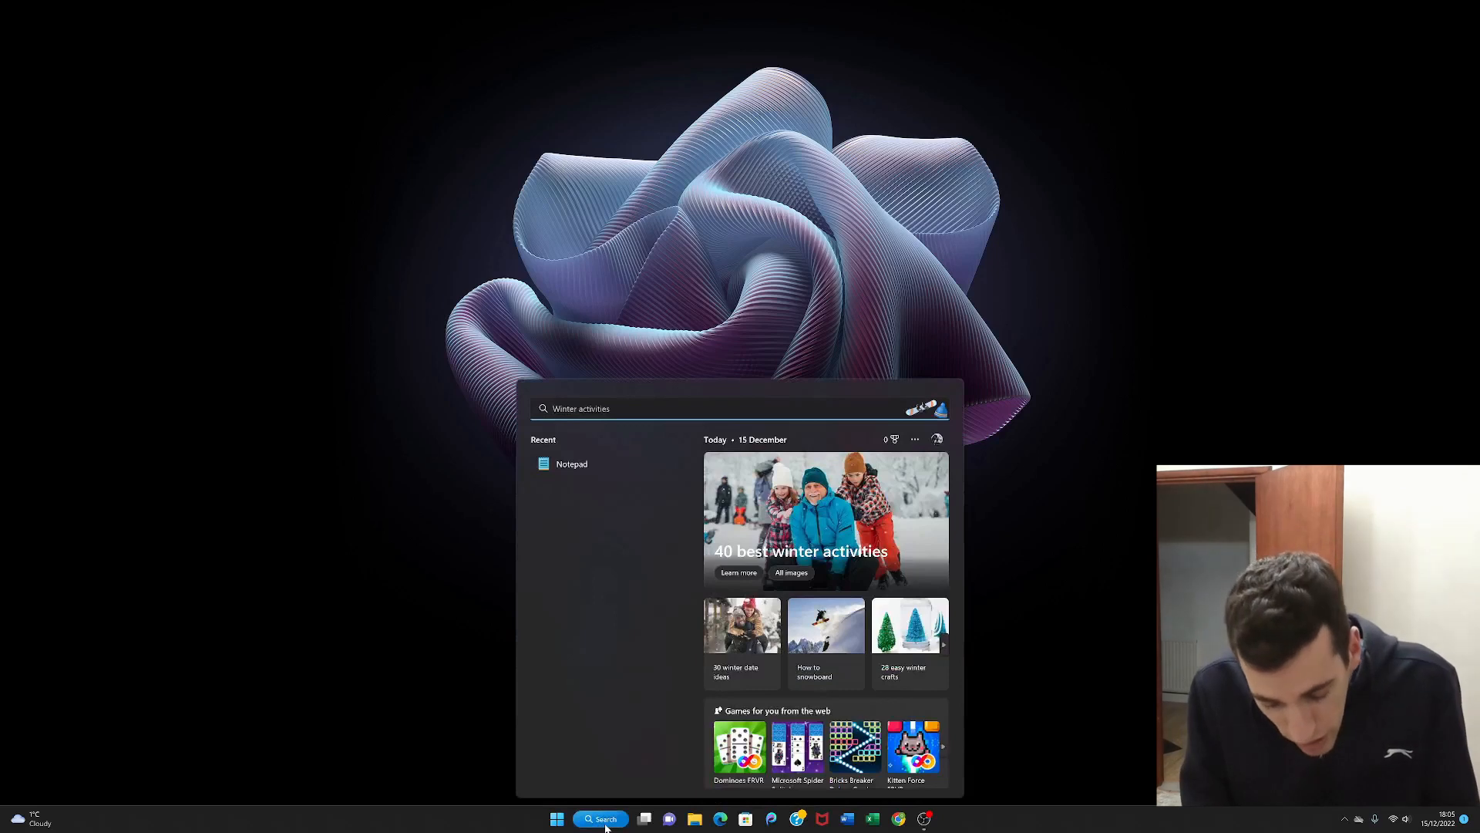
pyautogui.write('notepad')
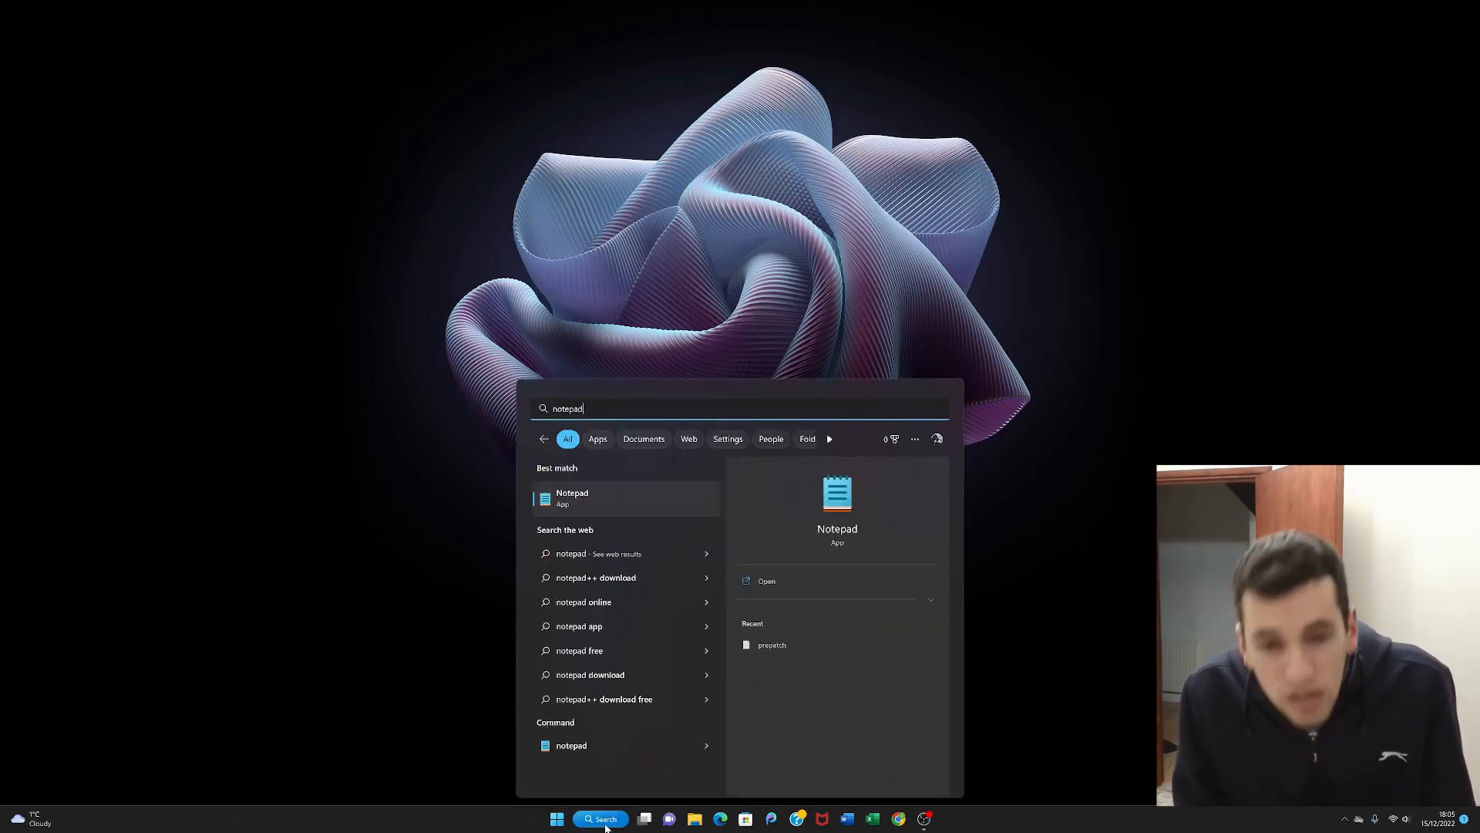
pyautogui.click(572, 497)
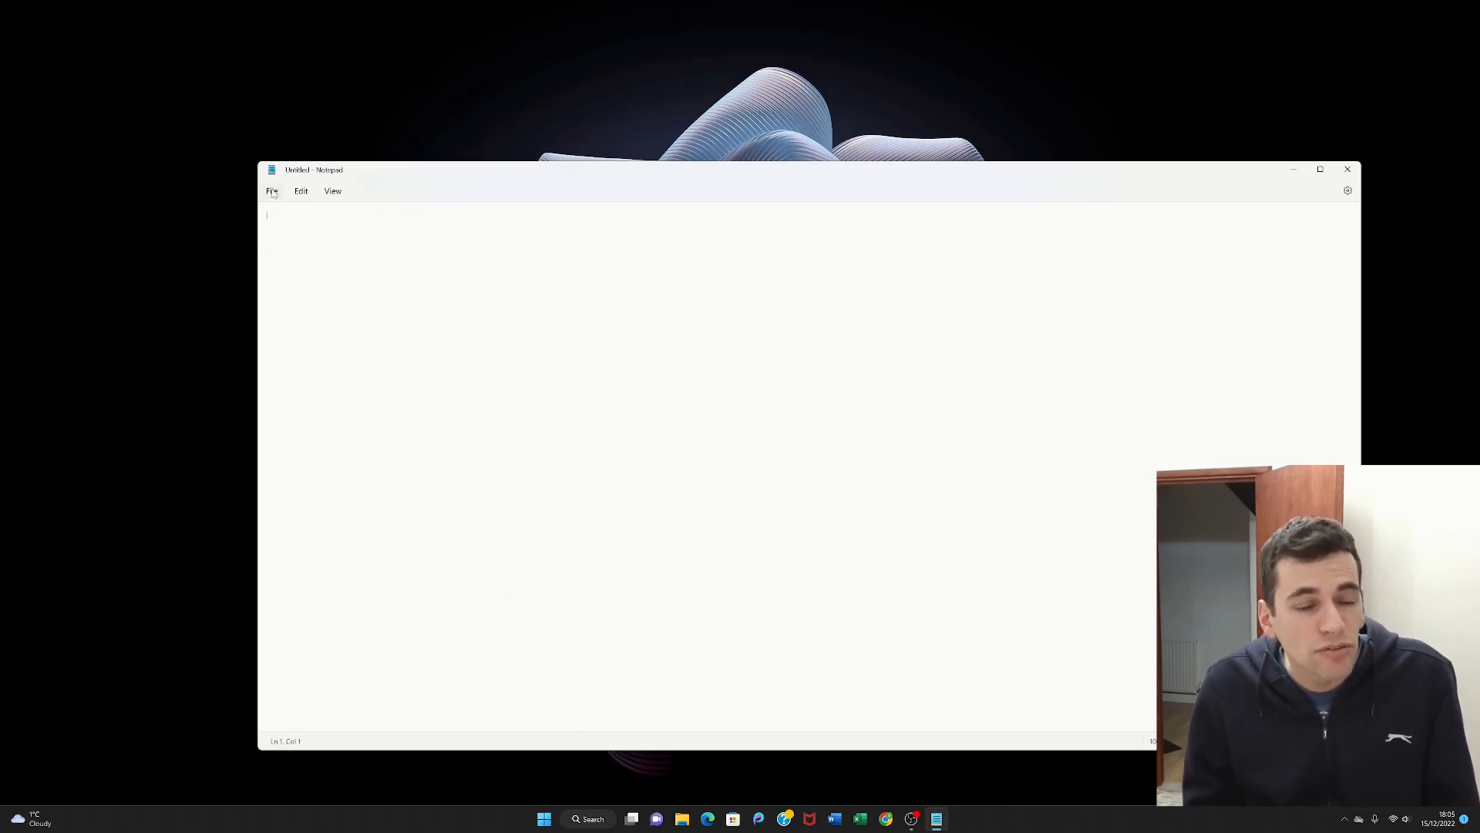
# - In Page setup, change the paper size from A4 to Executive and apply it
pyautogui.click(272, 191)
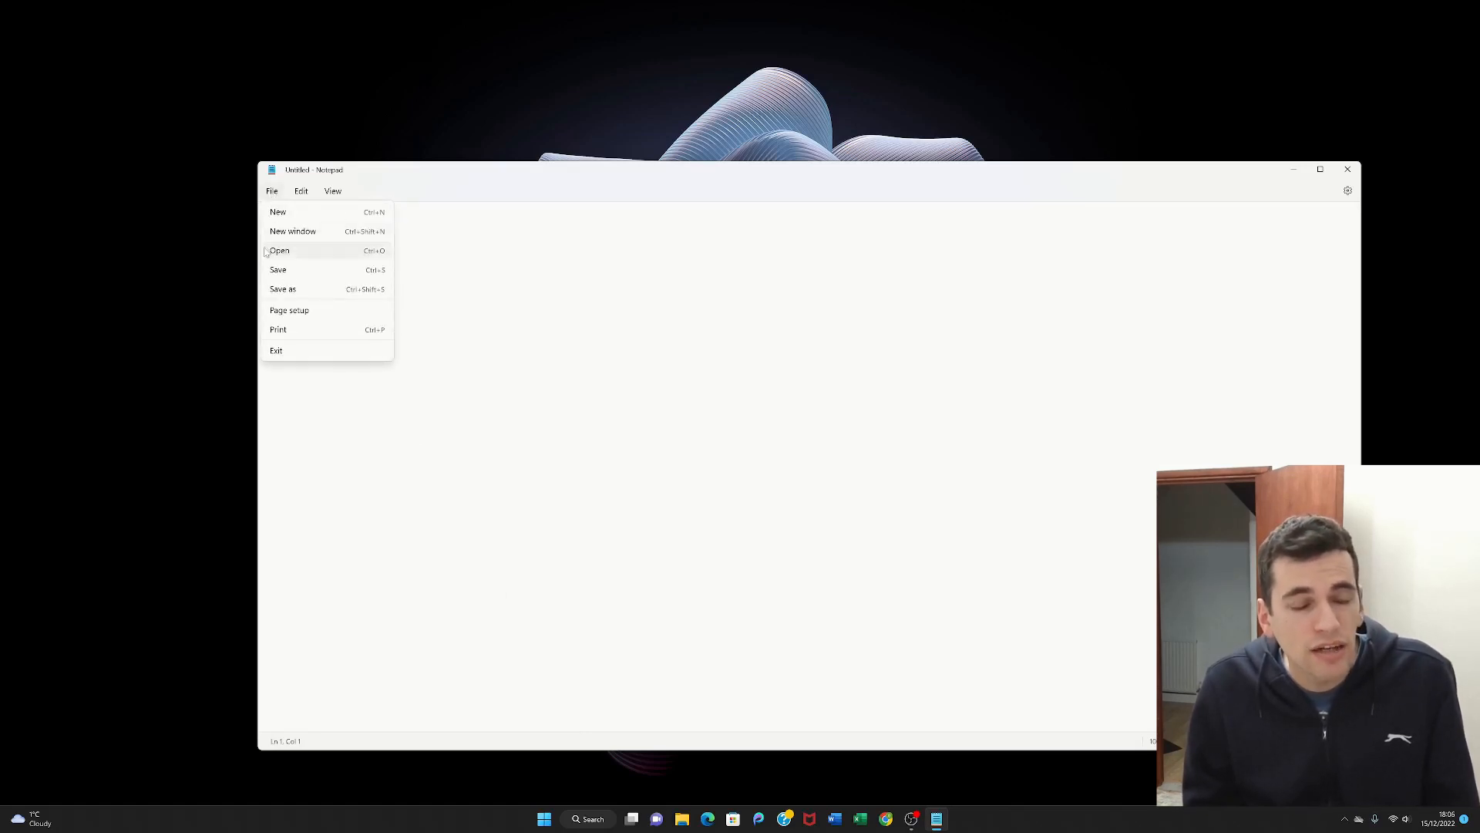
pyautogui.moveTo(289, 310)
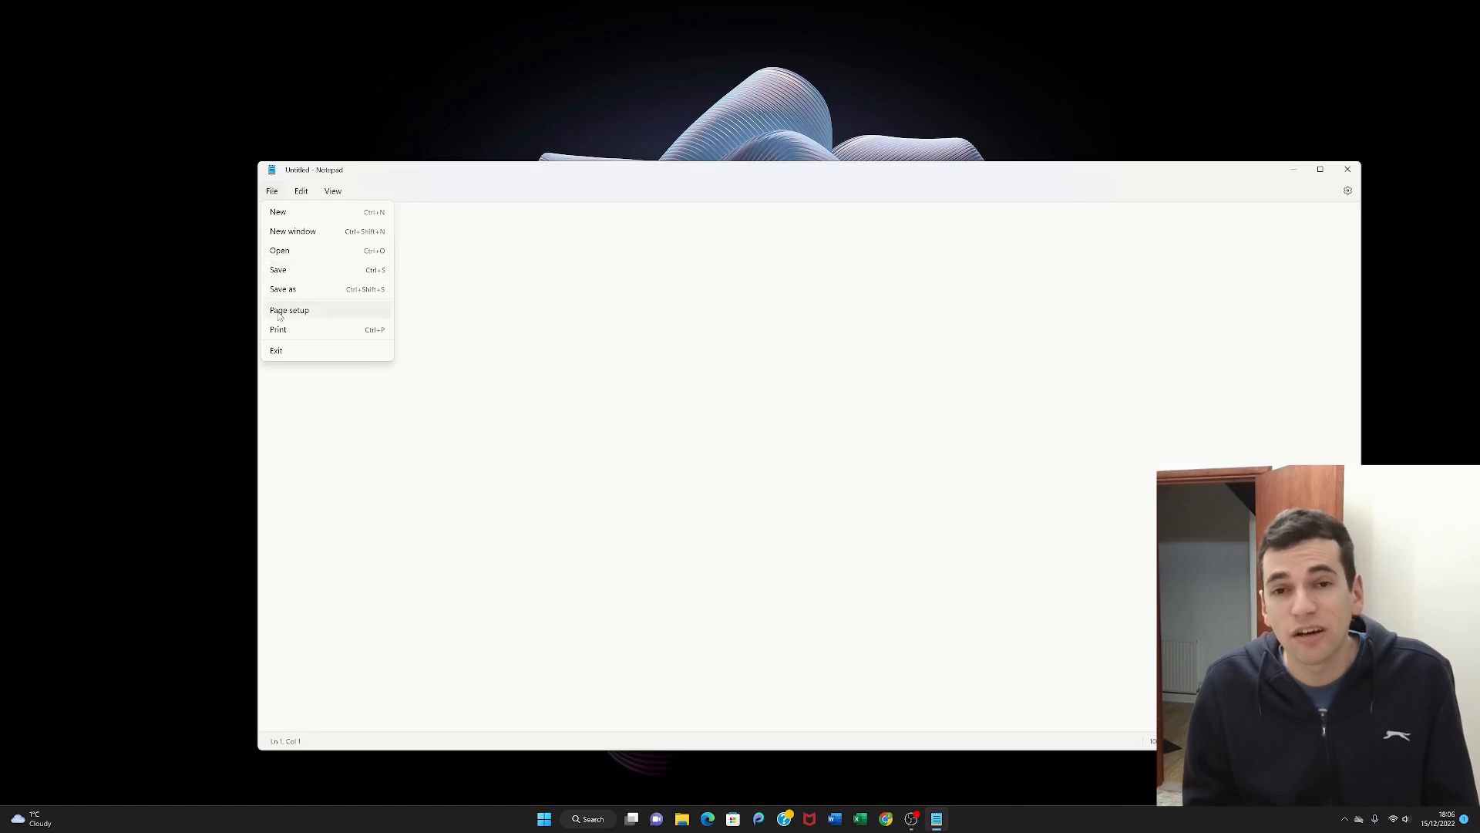
pyautogui.click(289, 310)
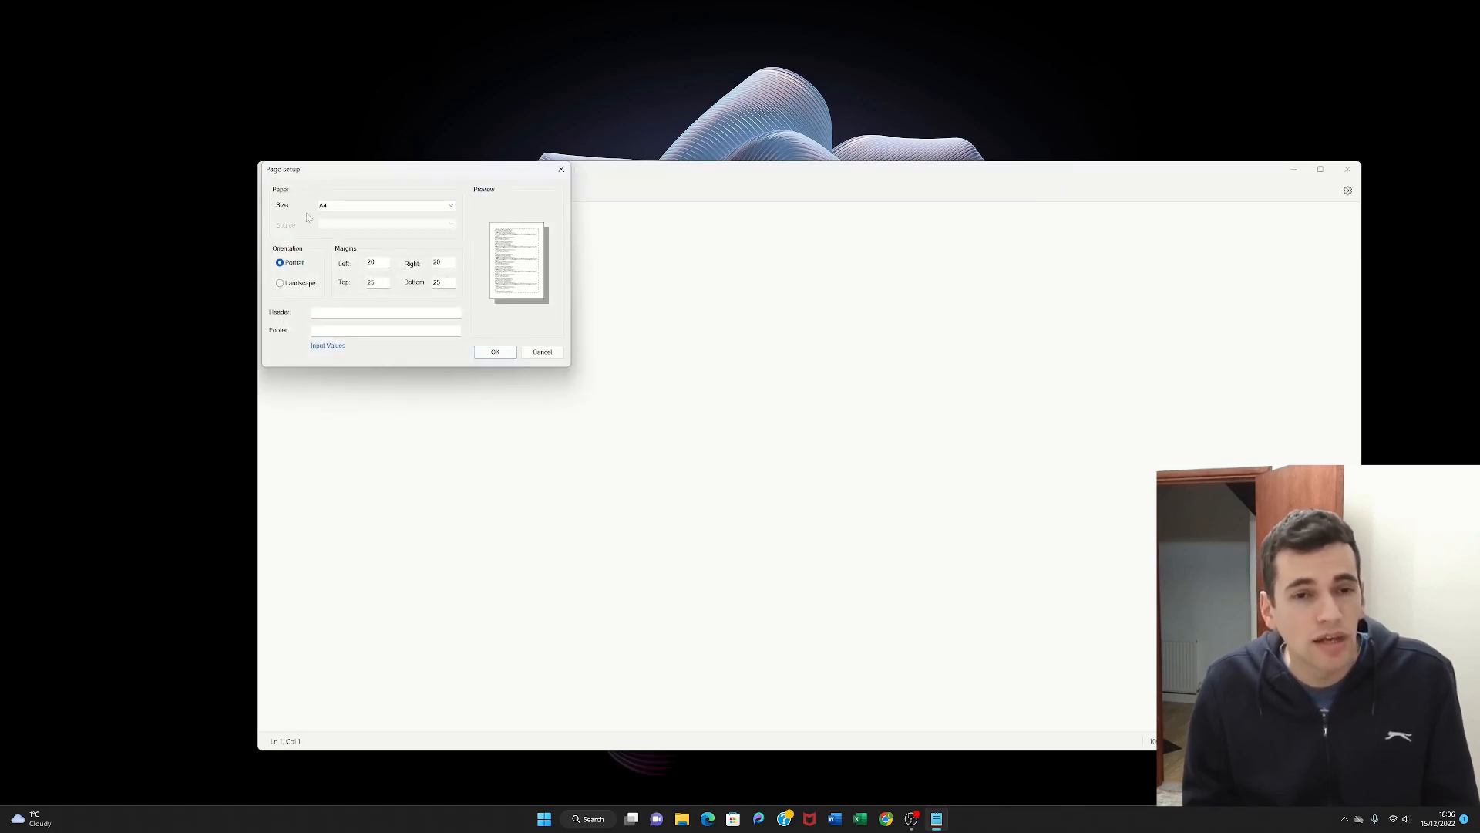
pyautogui.click(383, 206)
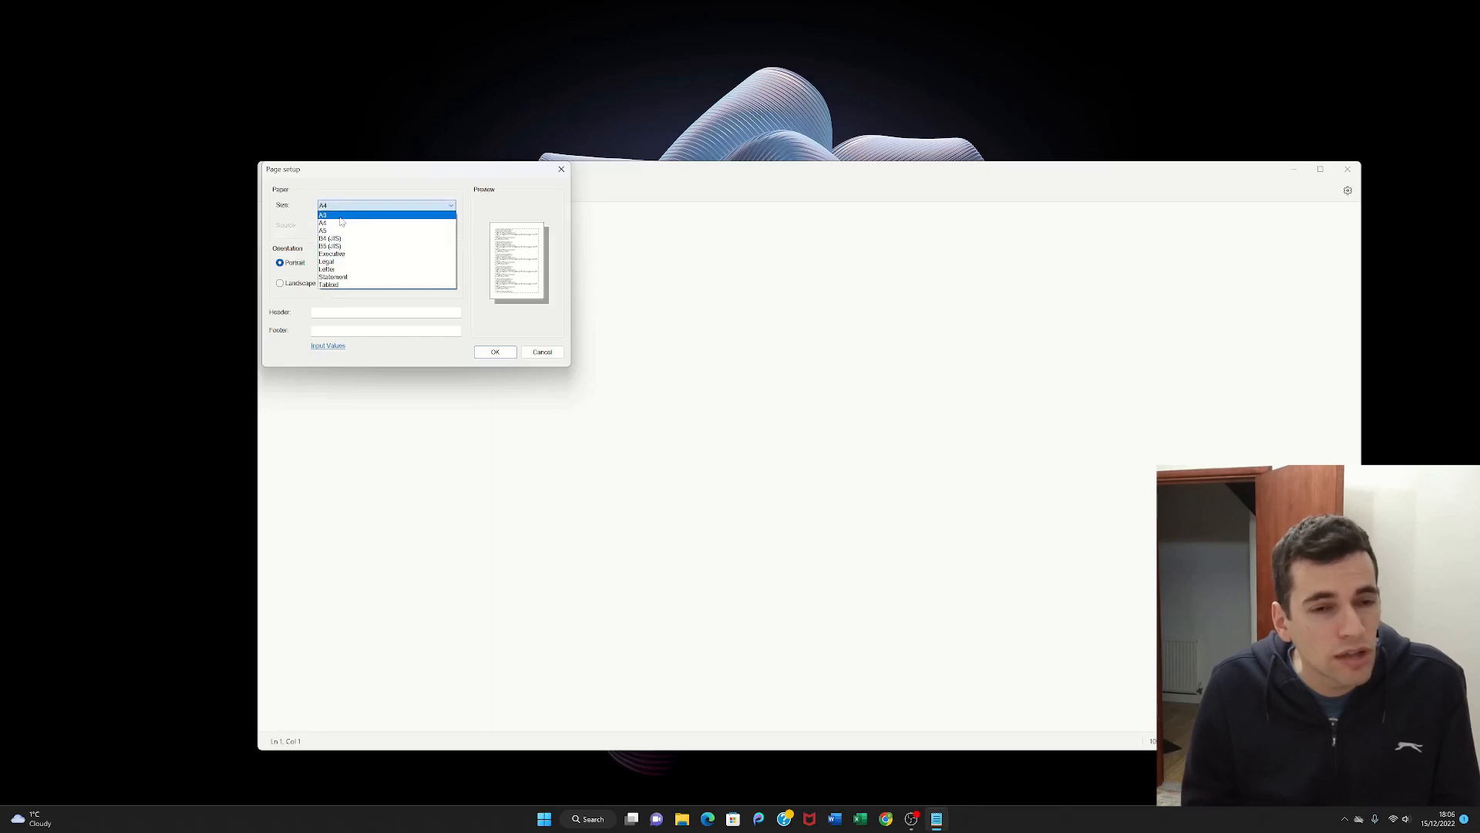
pyautogui.moveTo(350, 247)
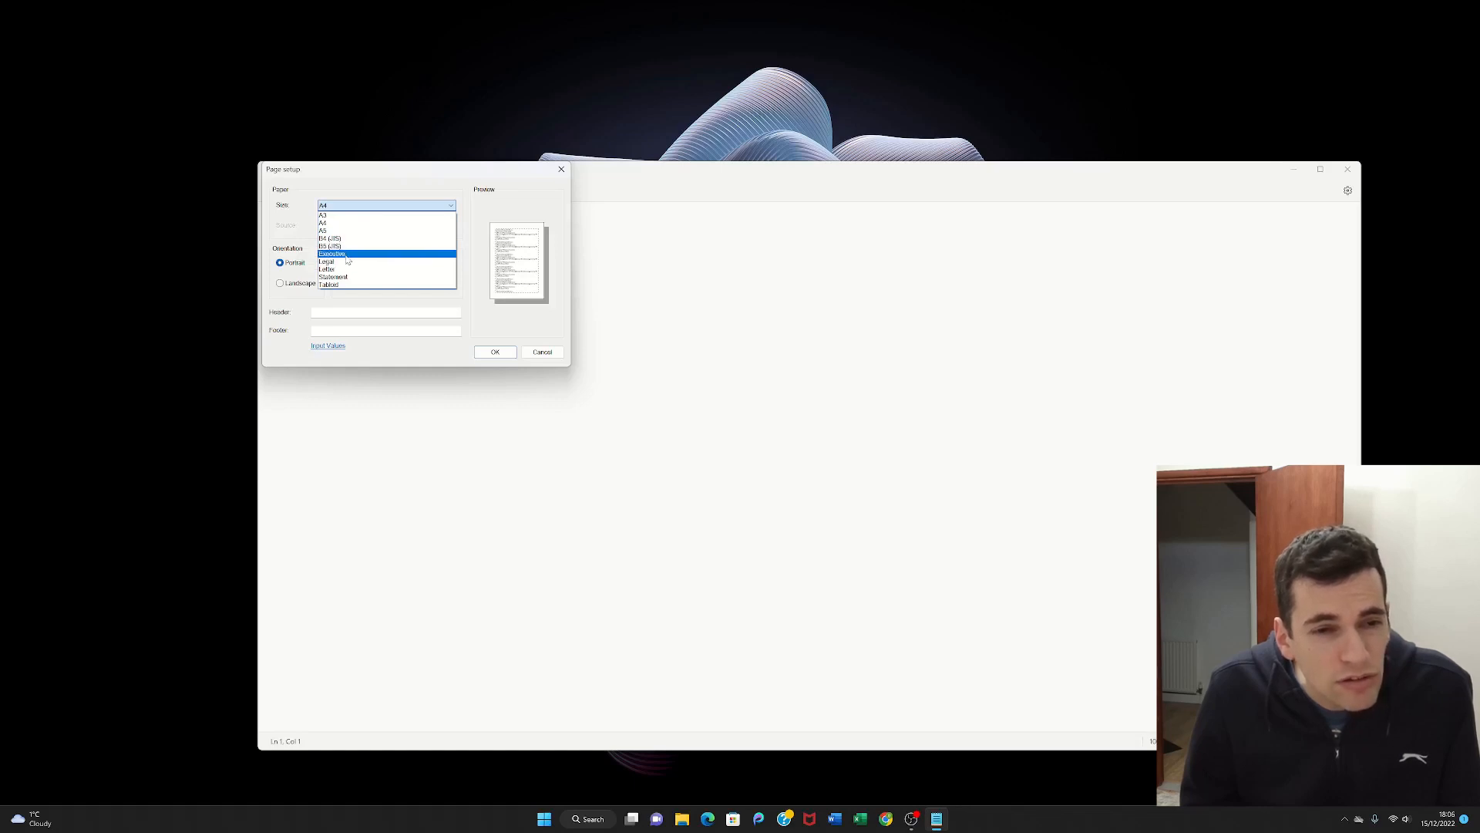
pyautogui.click(331, 253)
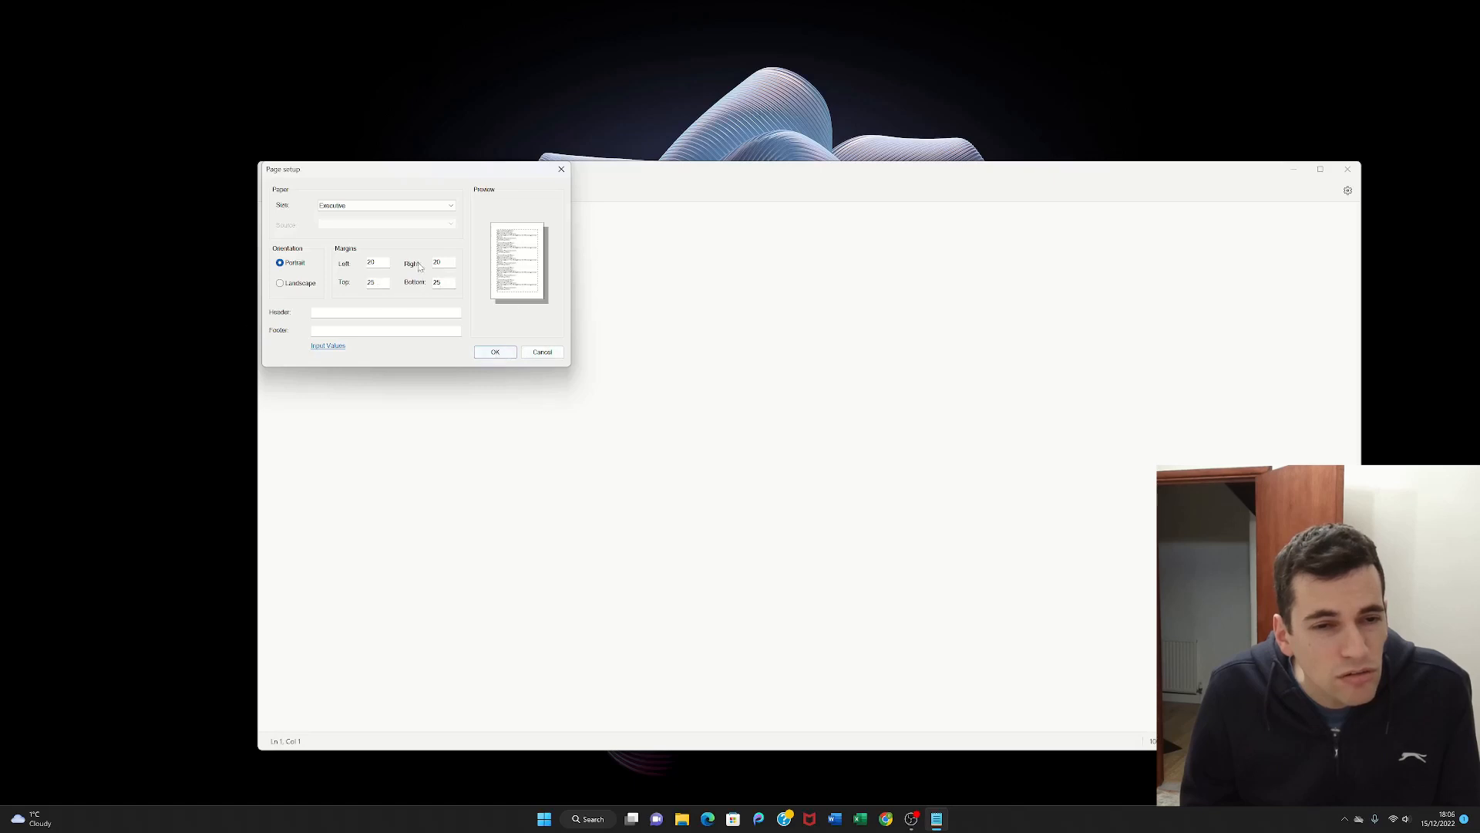
pyautogui.click(495, 351)
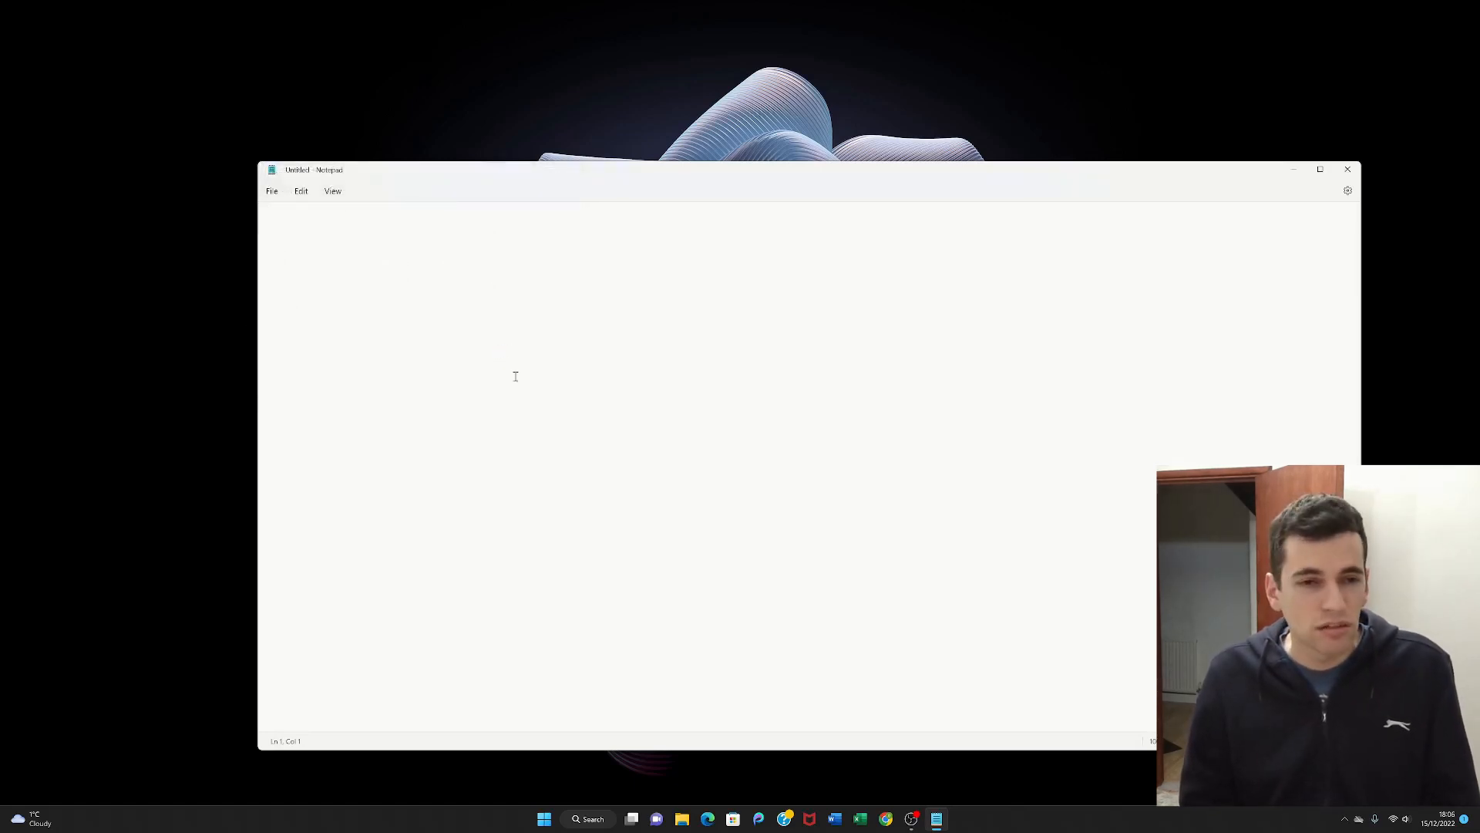
pyautogui.moveTo(368, 279)
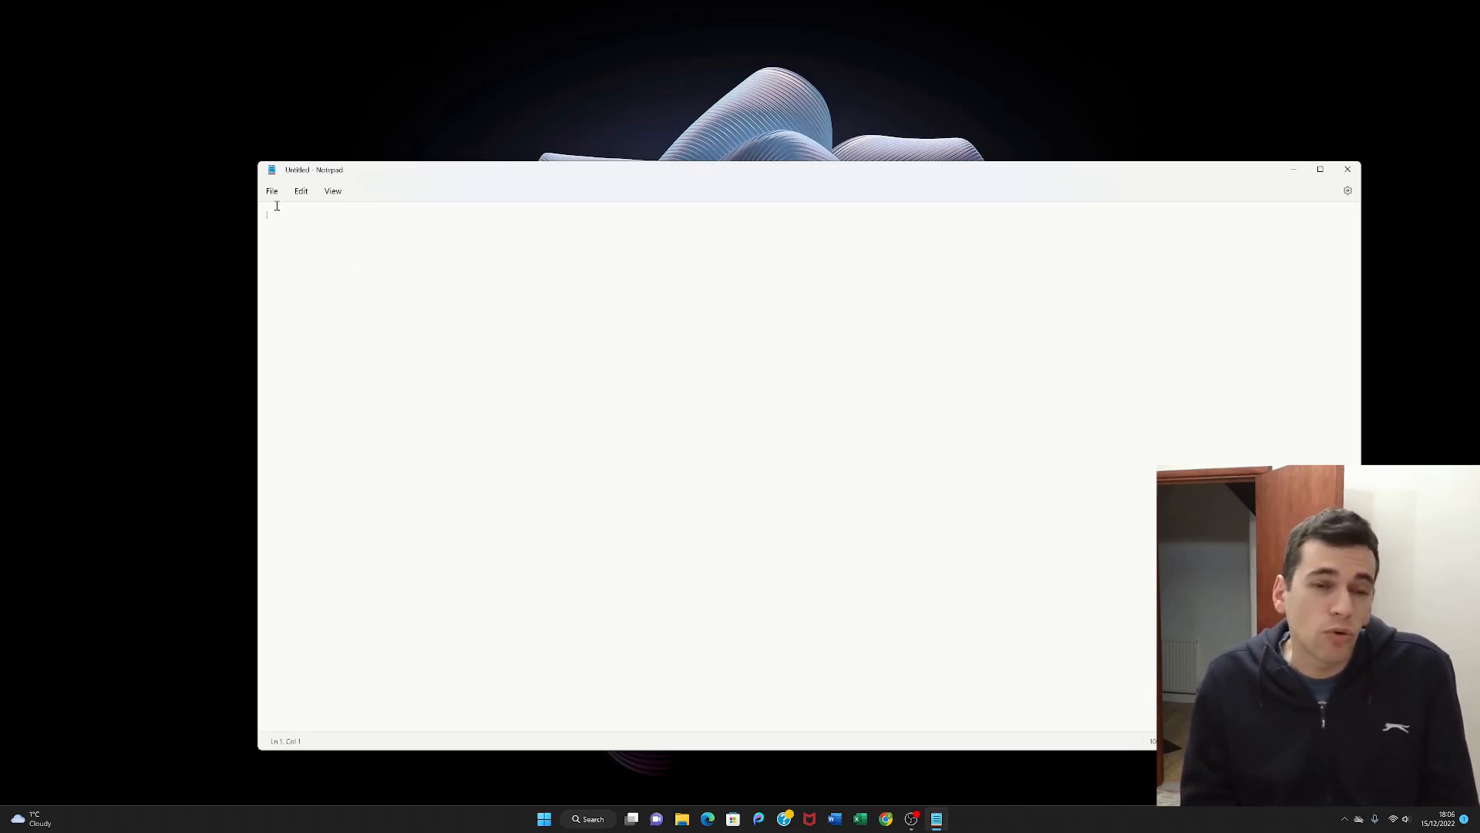
pyautogui.click(271, 191)
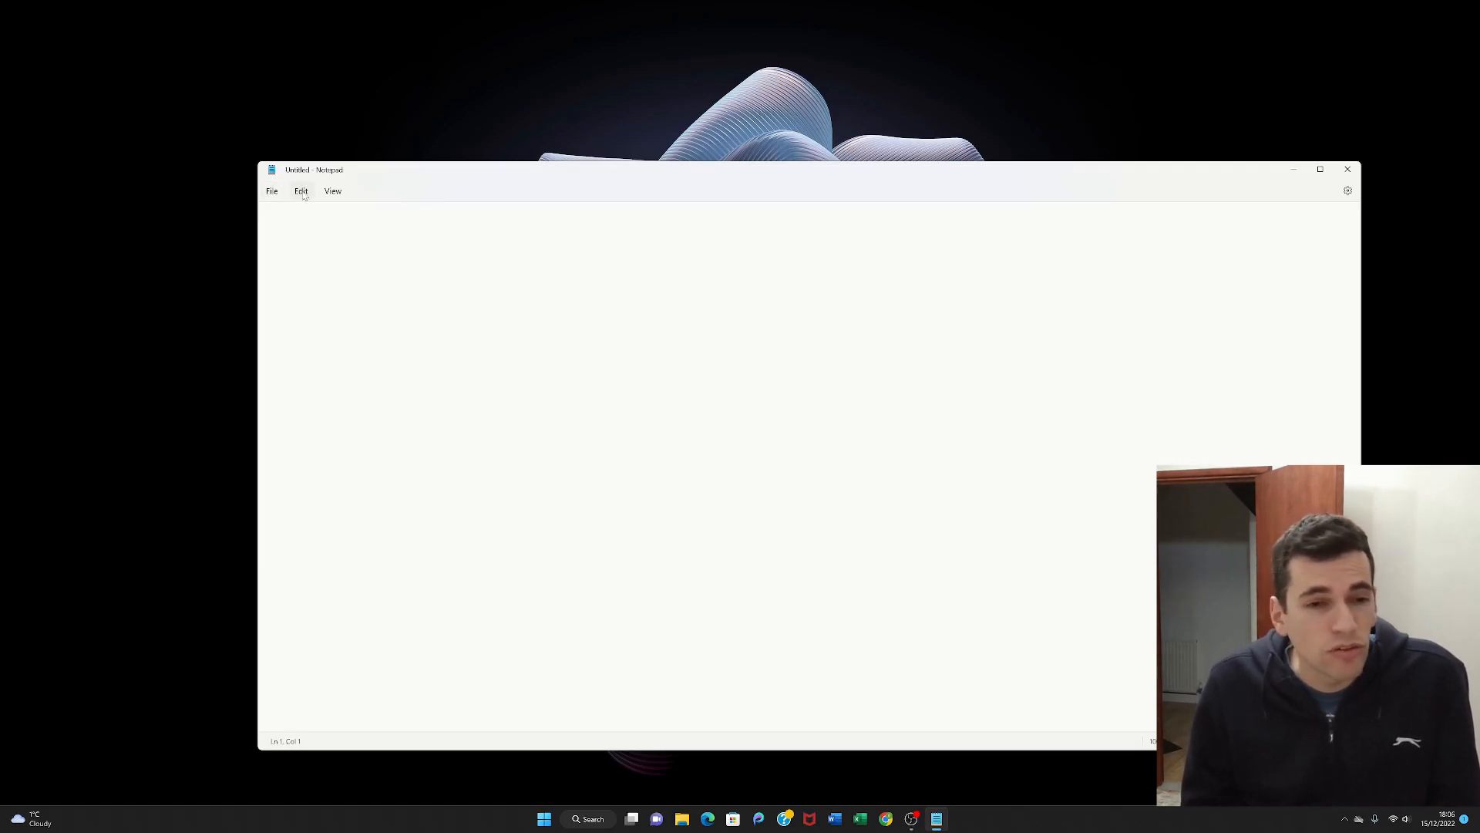
# - Attempt Go to line 549 in the empty note and dismiss the out-of-range error
pyautogui.click(301, 191)
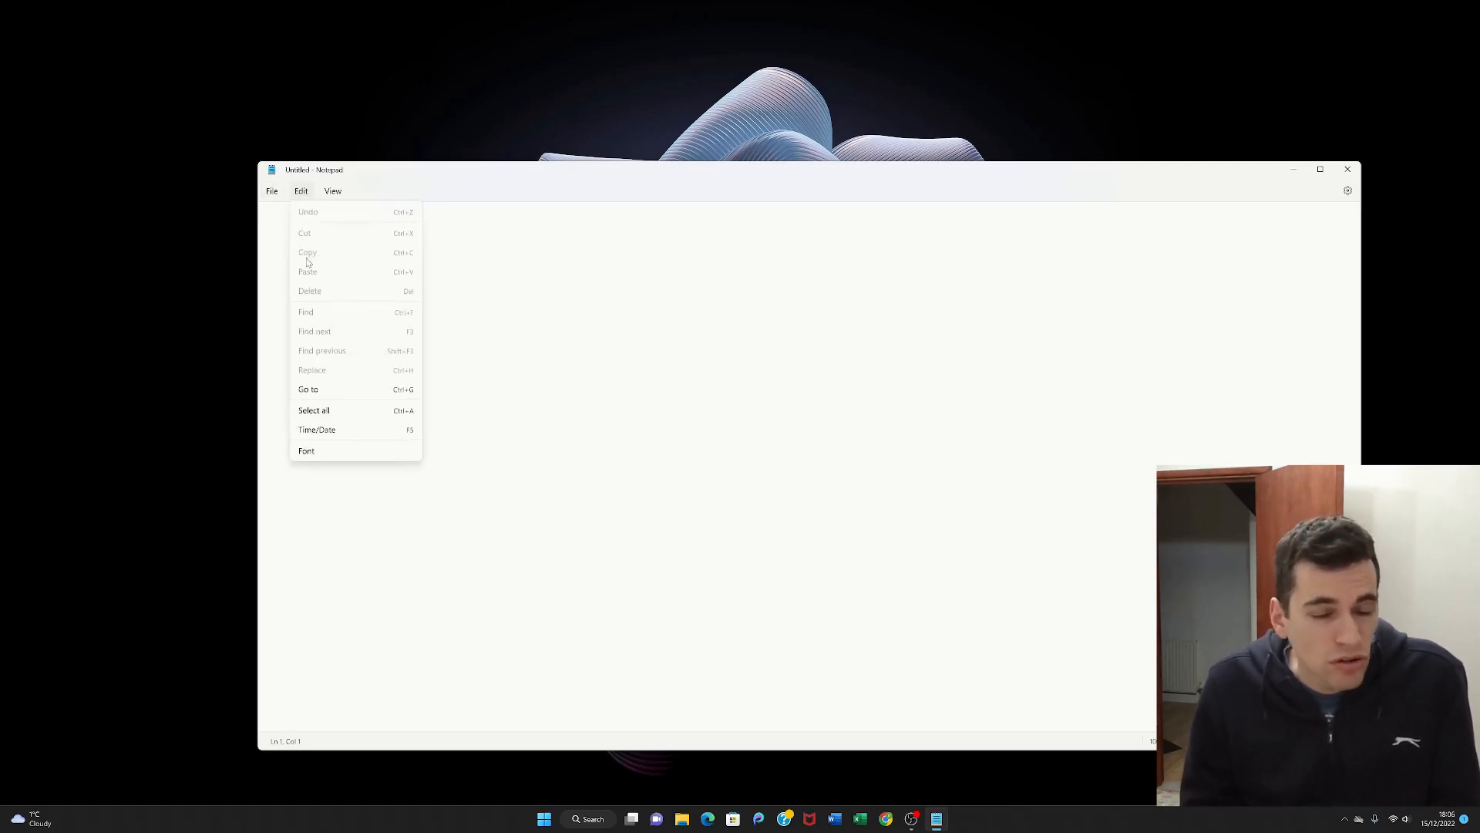
pyautogui.moveTo(309, 389)
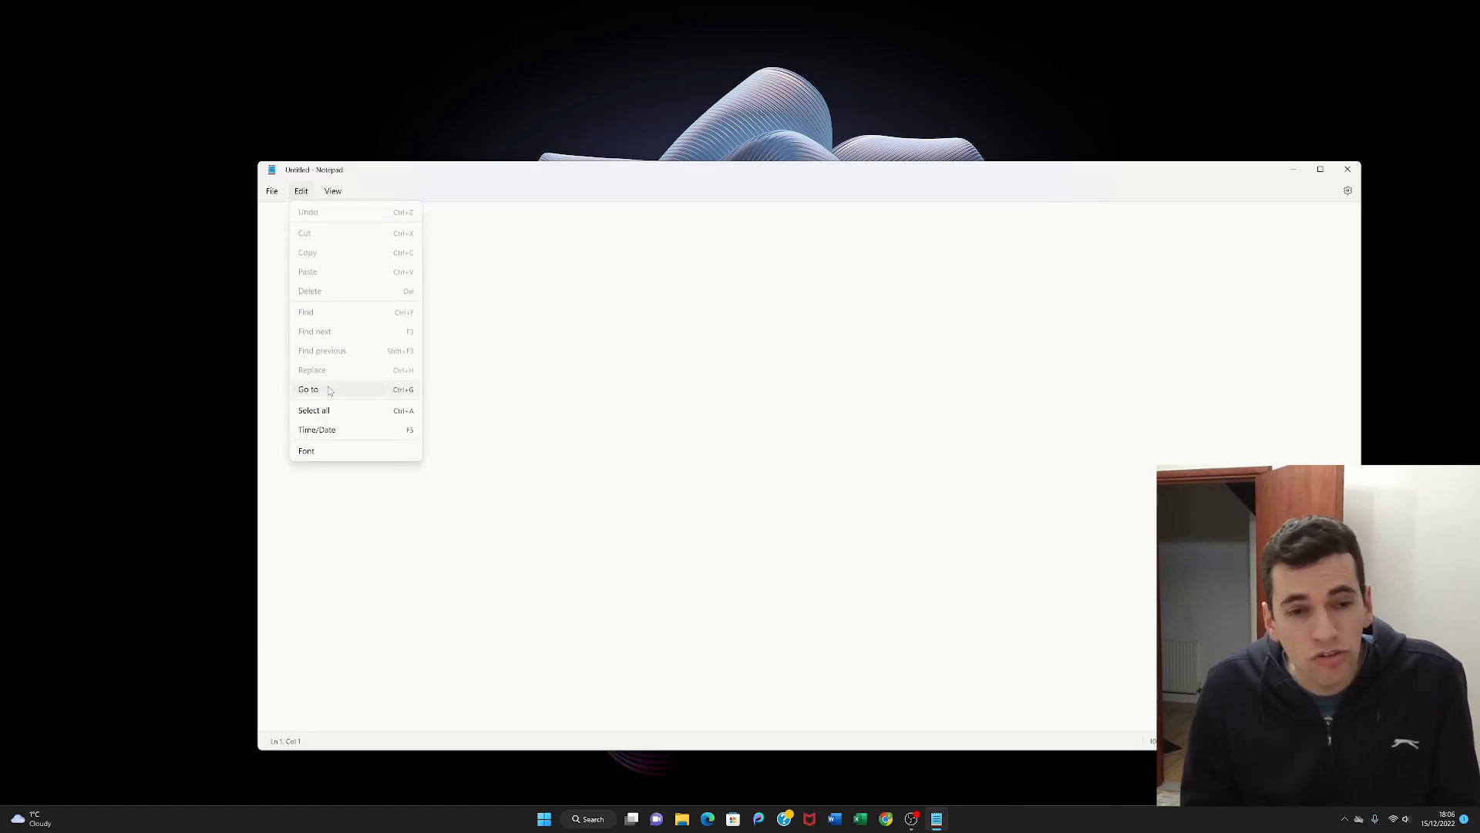
pyautogui.click(308, 389)
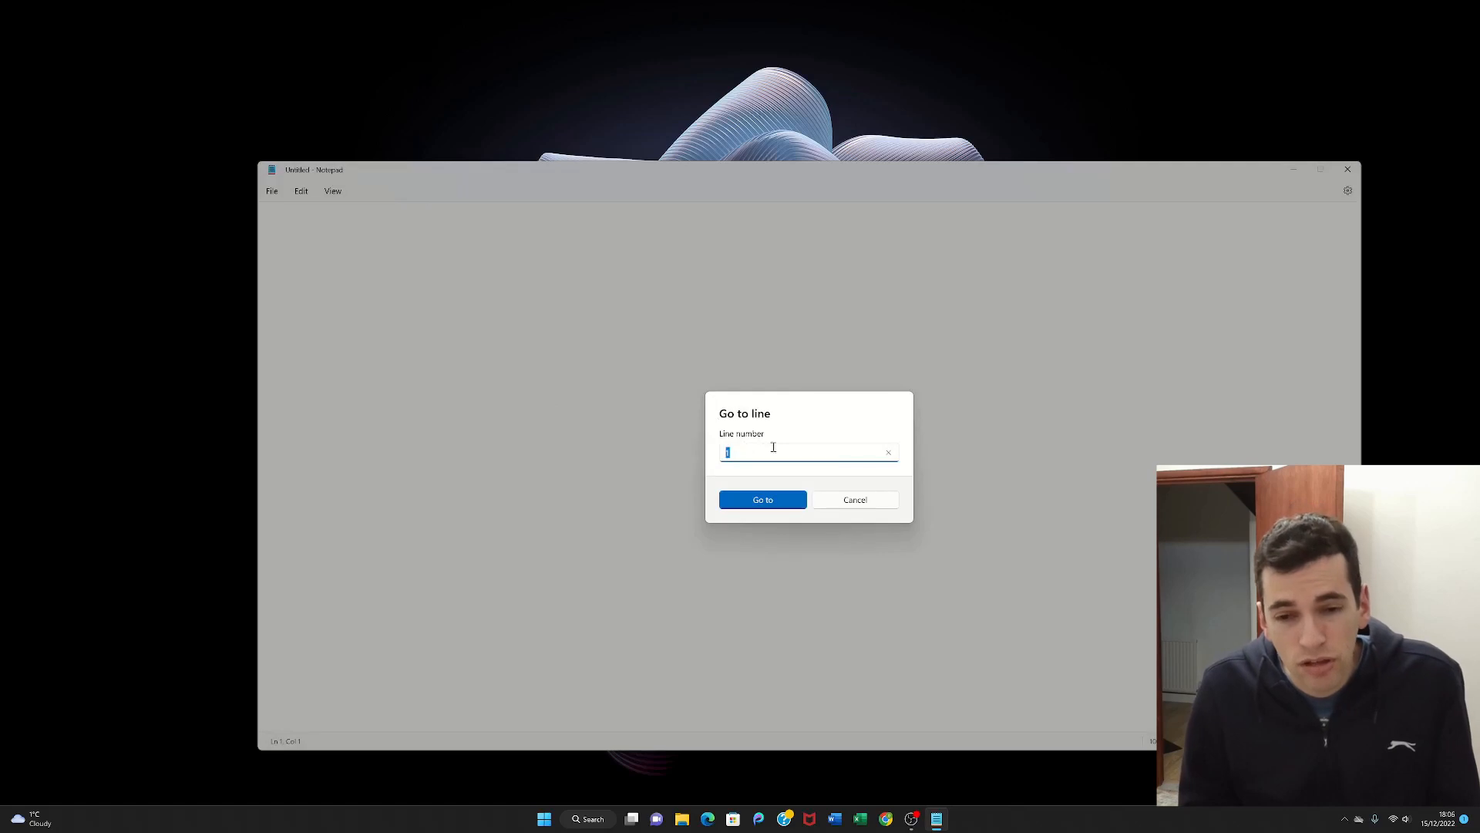
pyautogui.moveTo(771, 436)
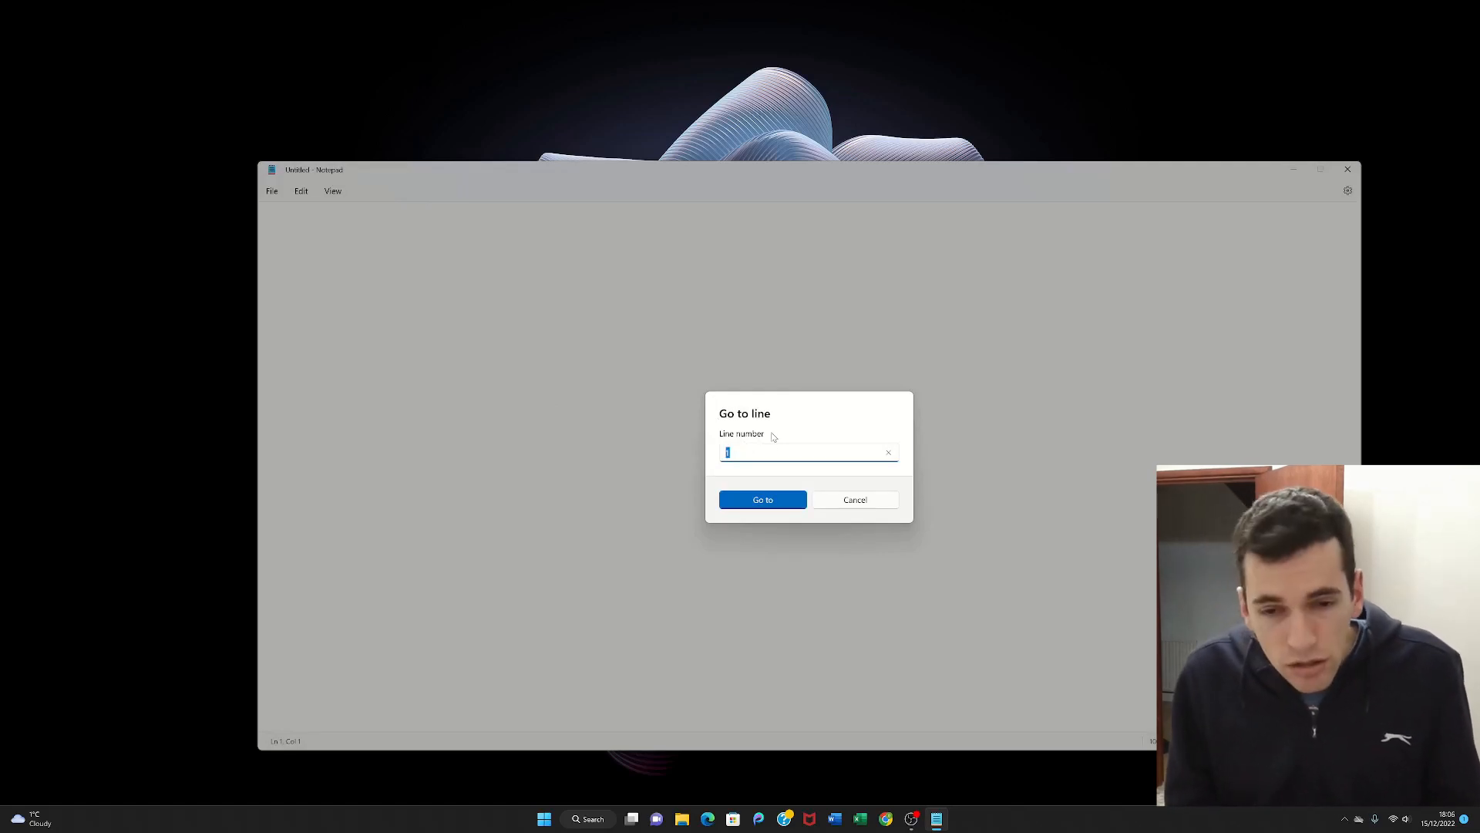
pyautogui.write('5')
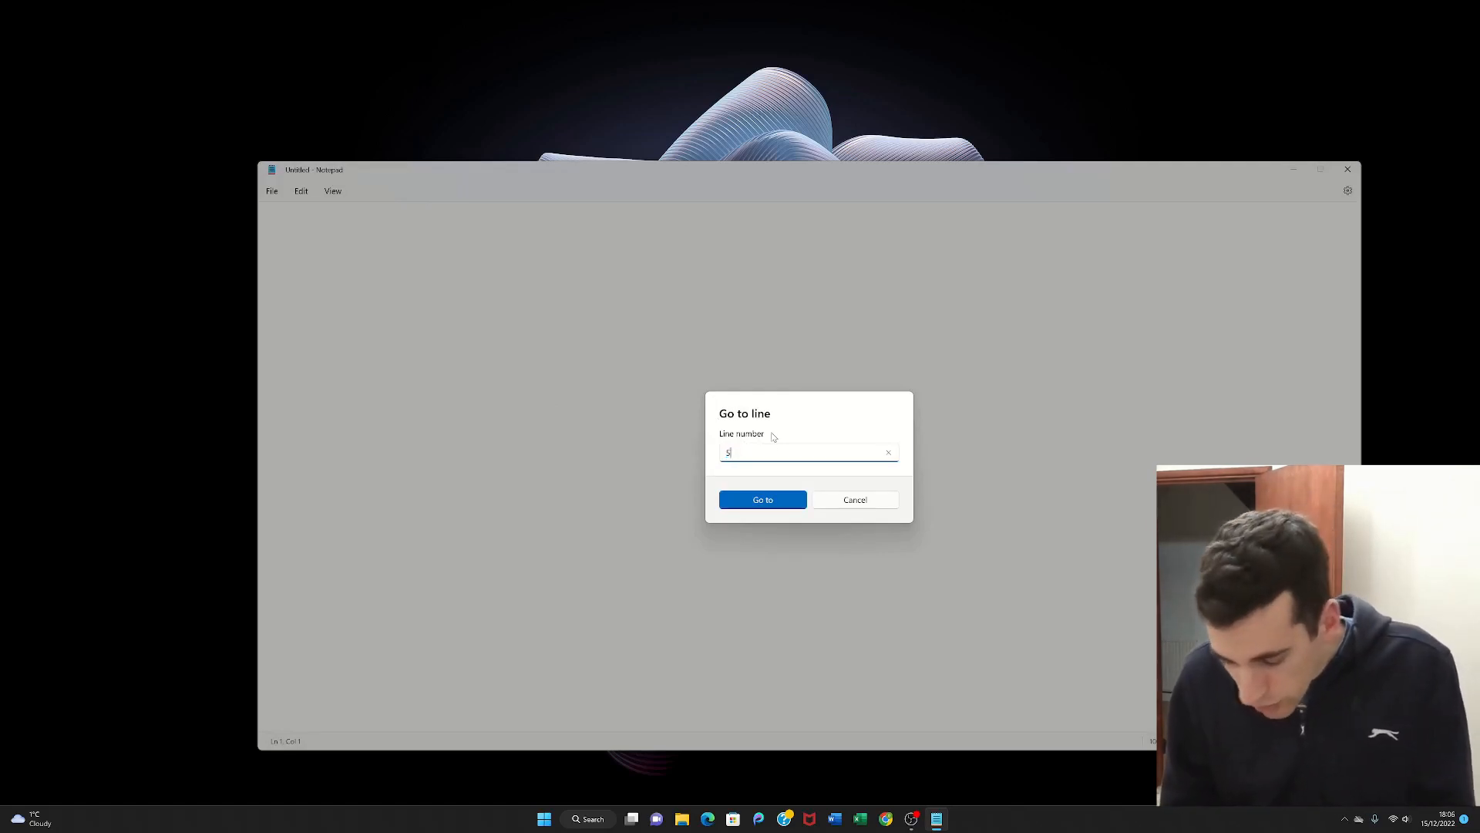
pyautogui.write('498')
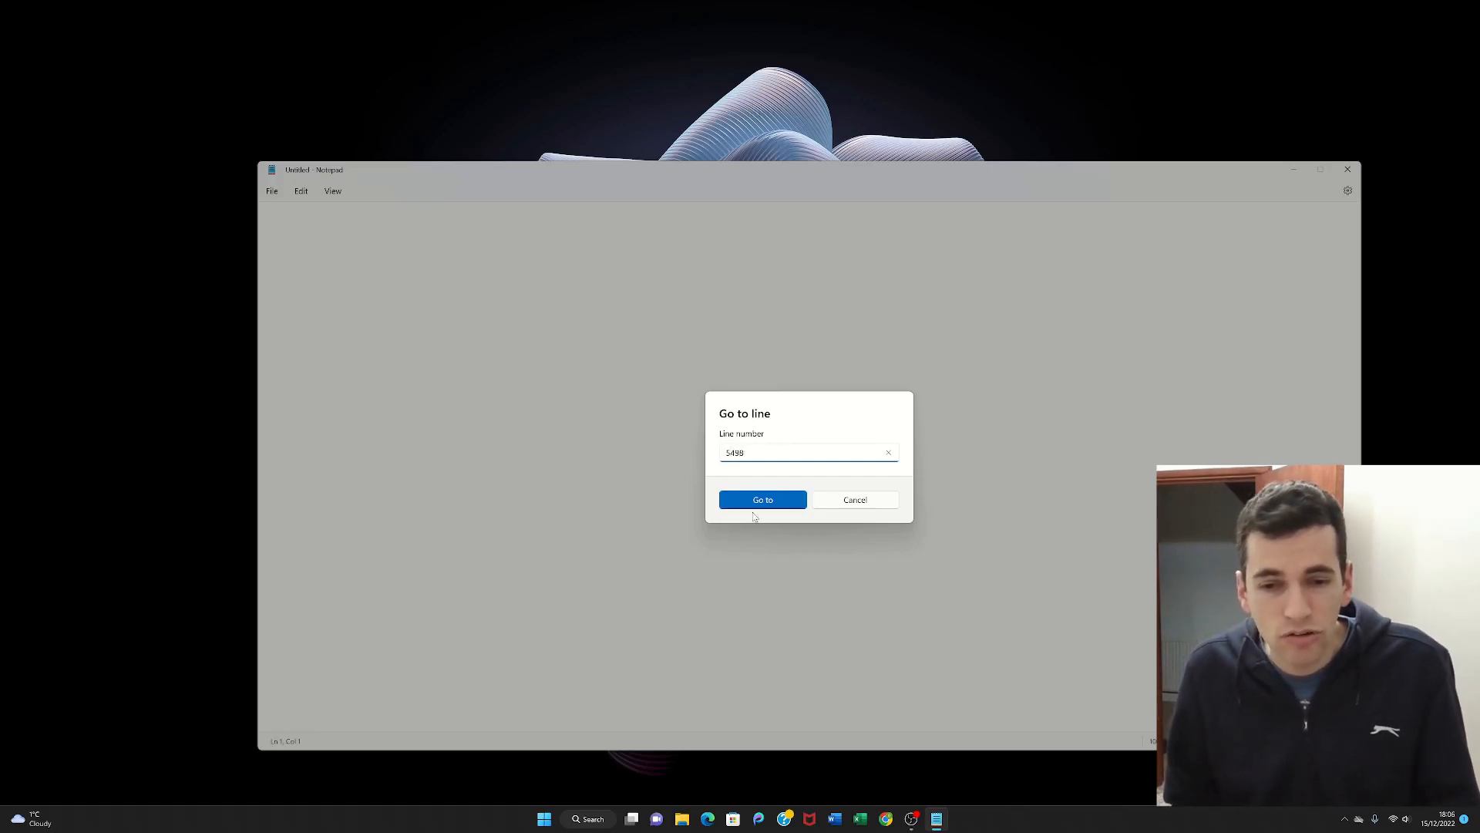
pyautogui.click(762, 499)
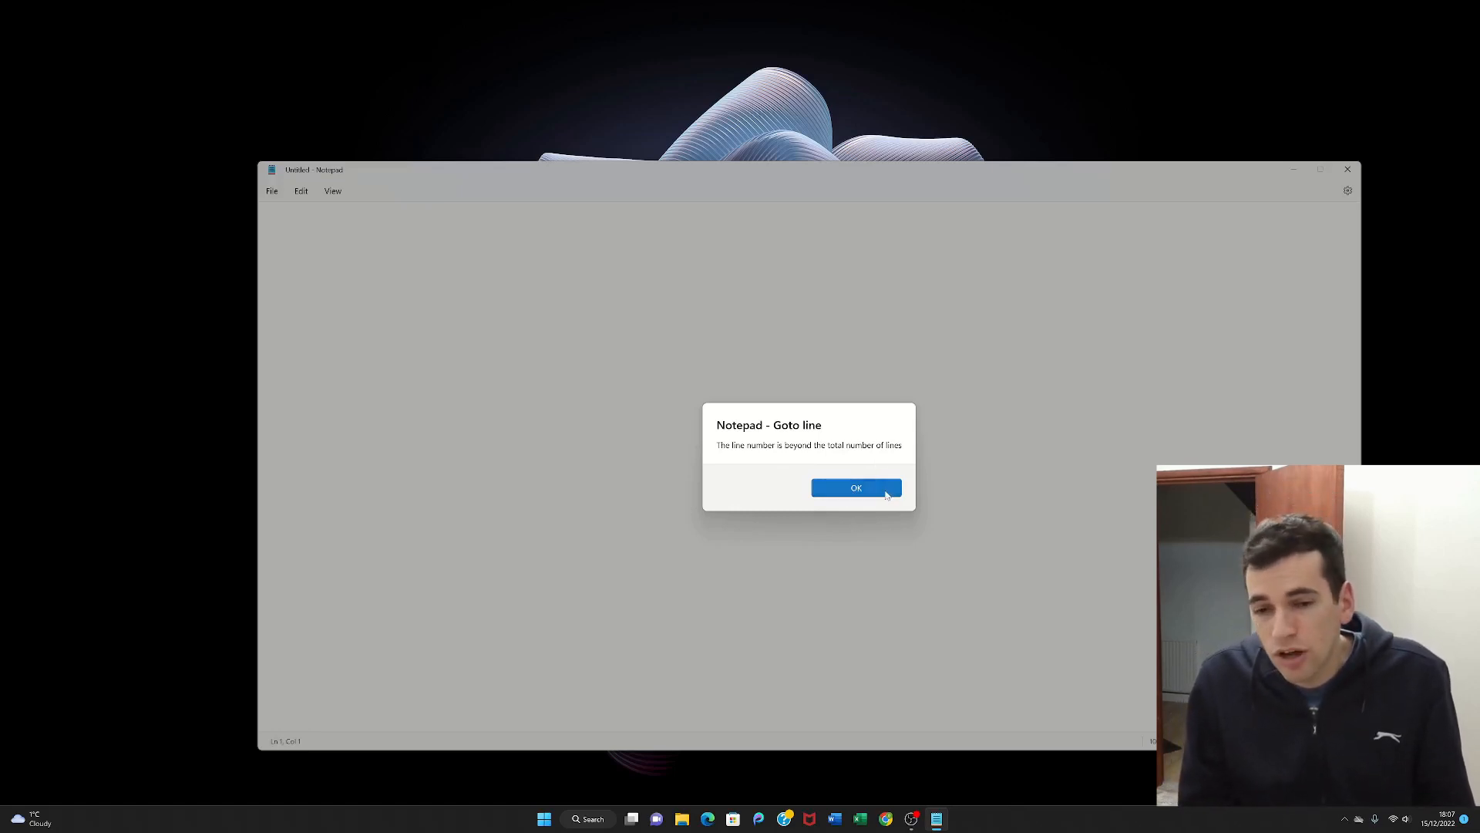
pyautogui.click(856, 487)
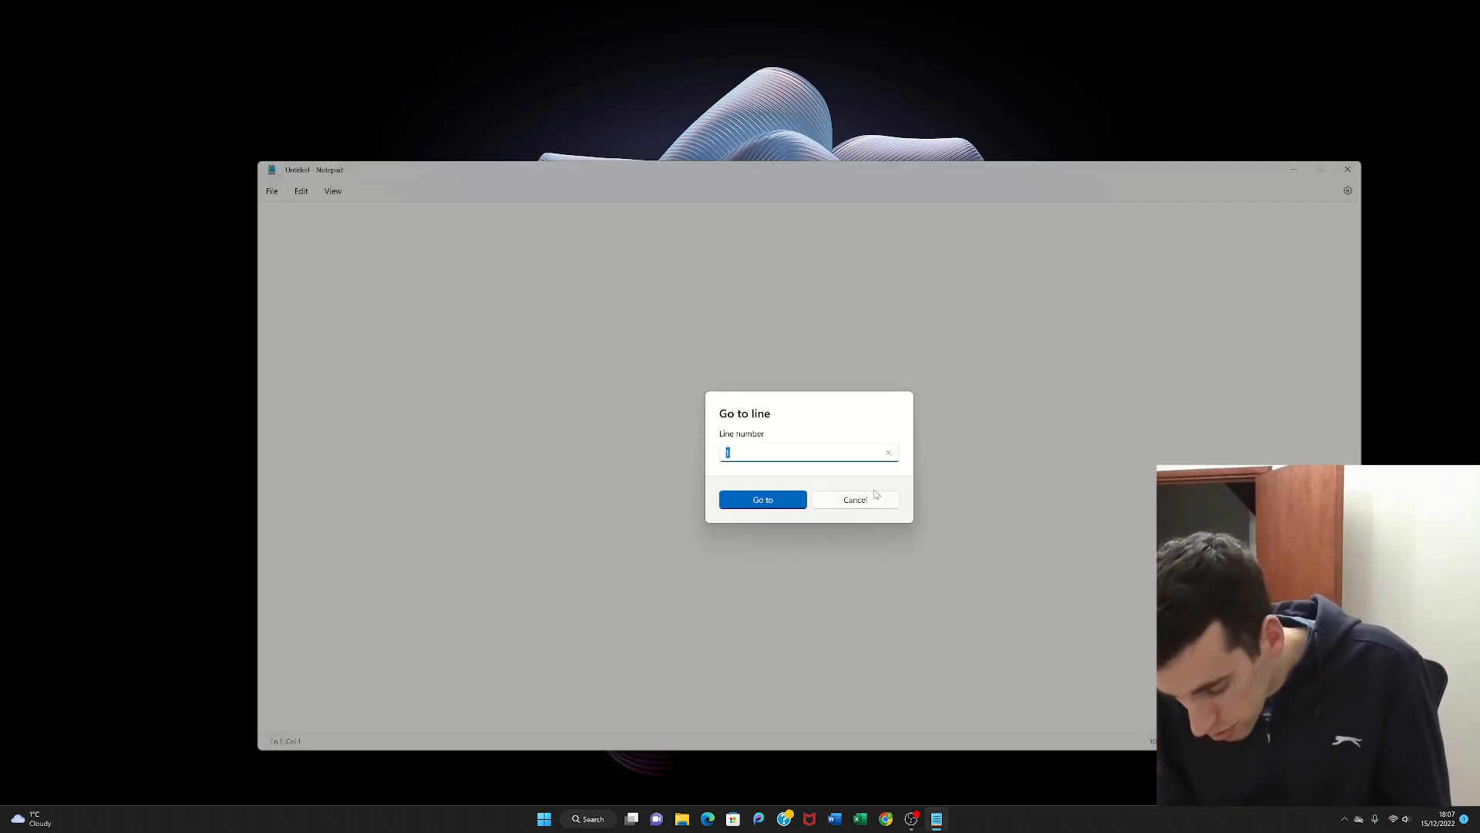
# - Attempt line 625, dismiss the error, and cancel the Go to line prompt
pyautogui.write('6')
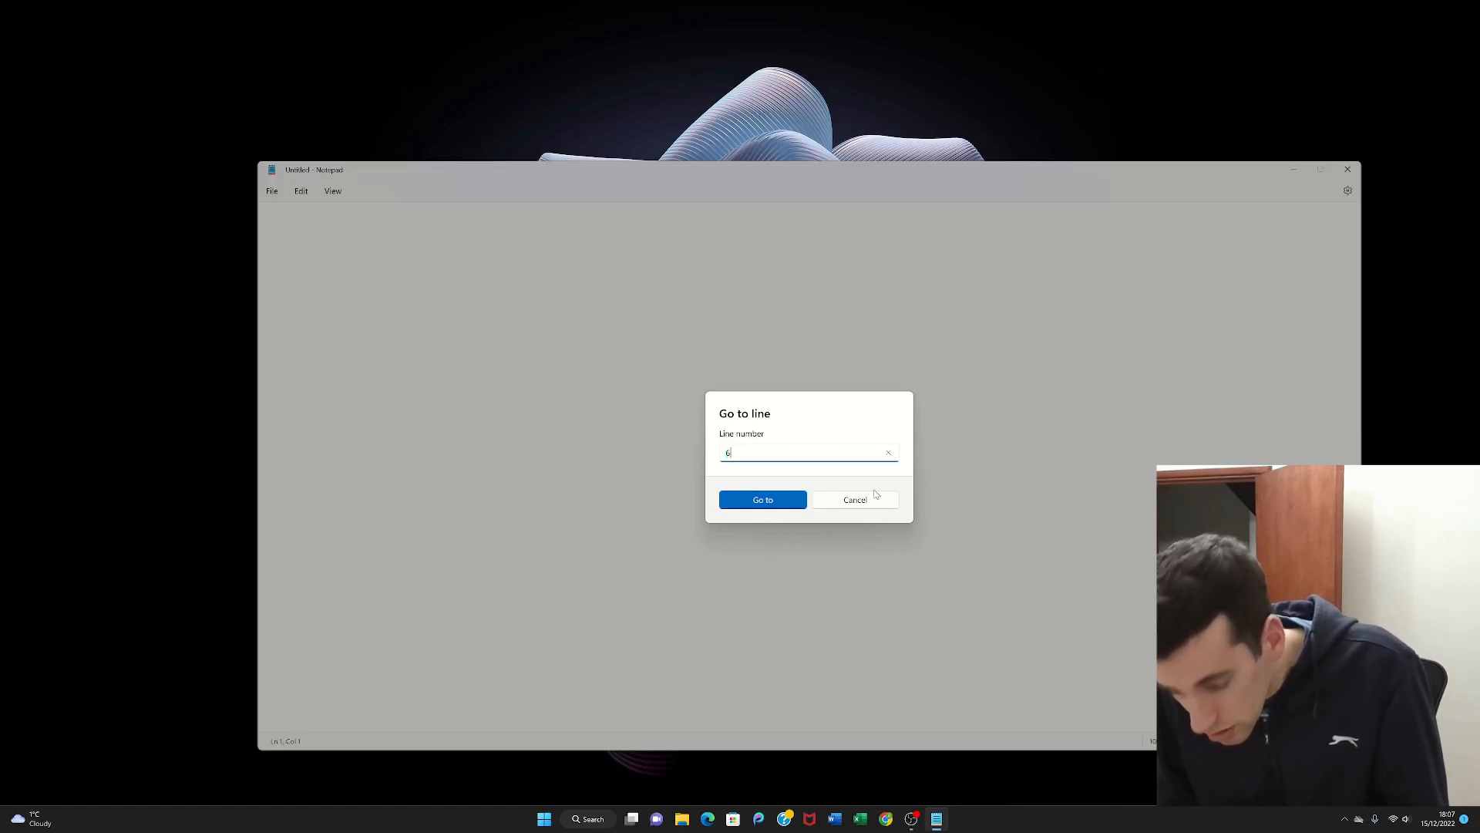
pyautogui.write('25')
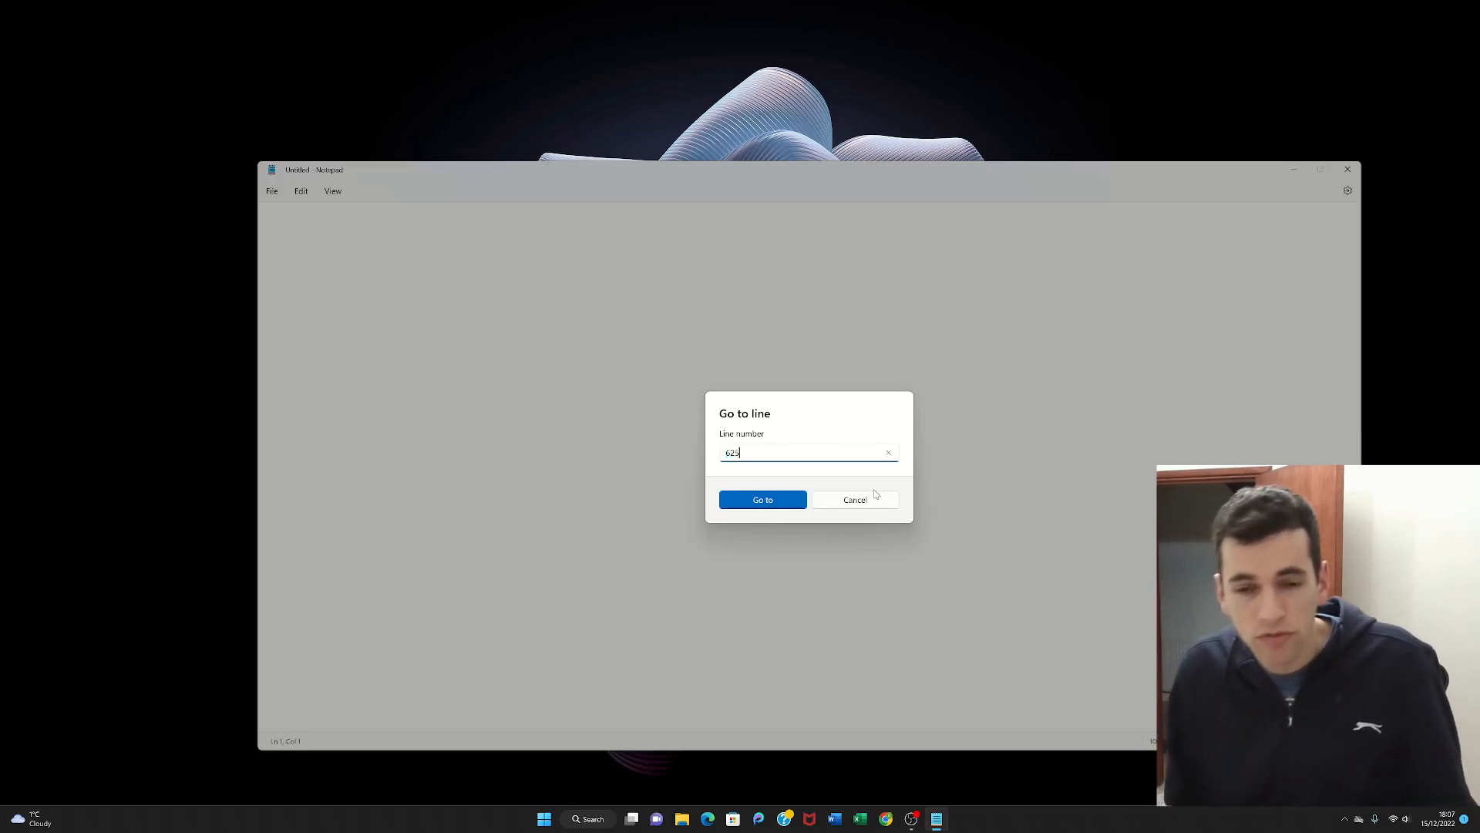
pyautogui.click(762, 499)
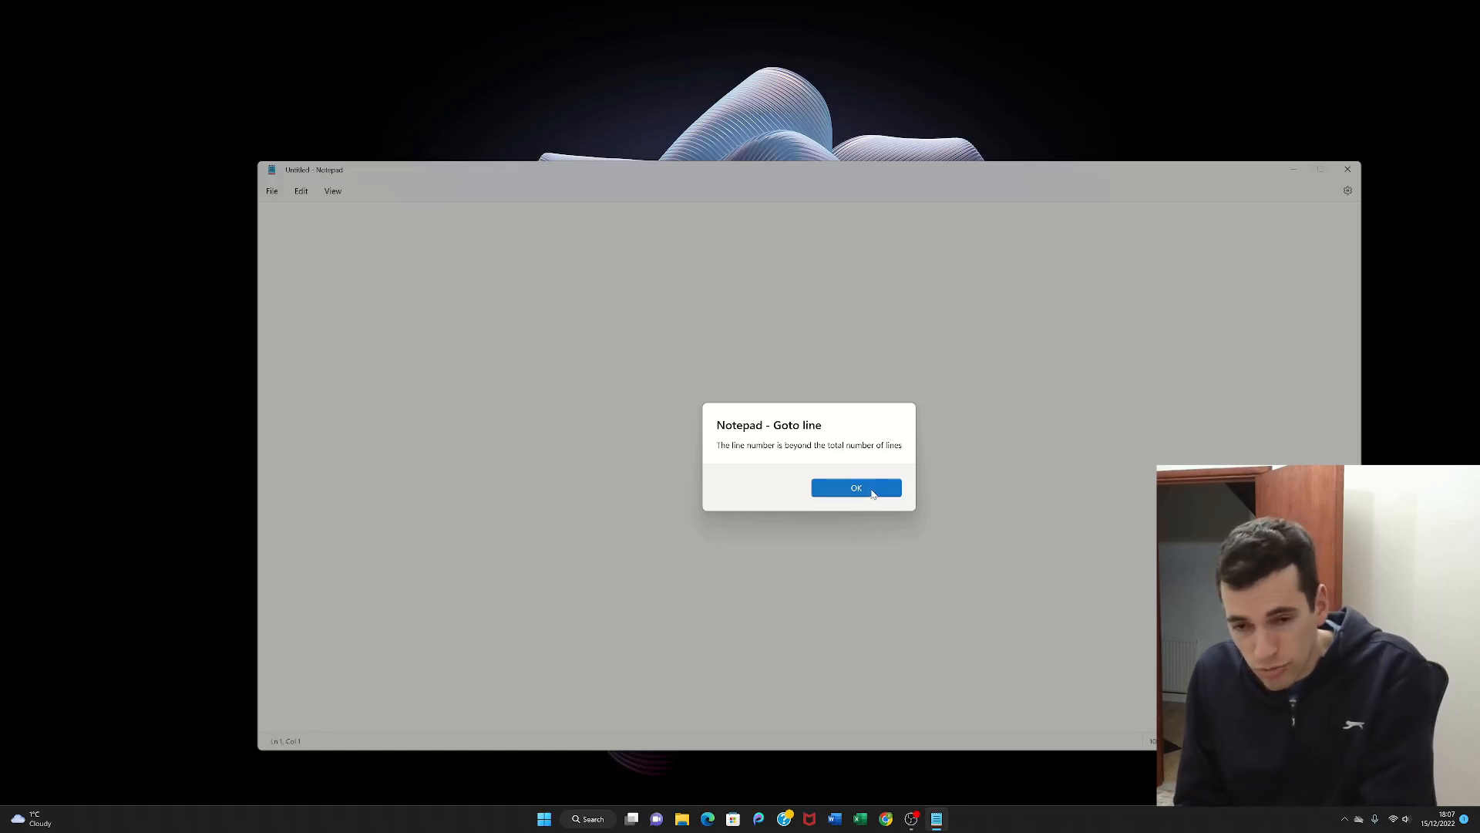
pyautogui.click(856, 487)
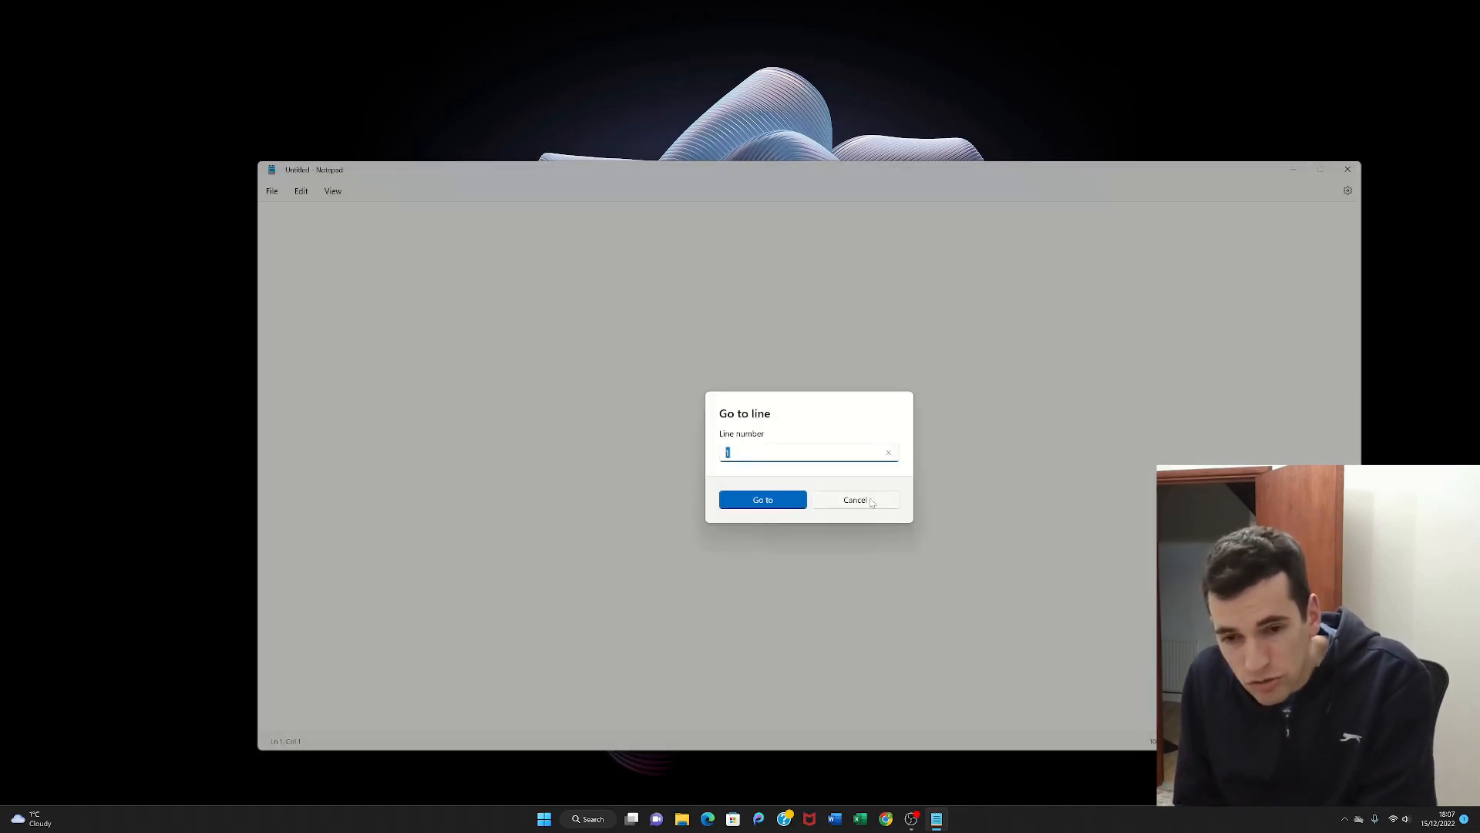
pyautogui.click(854, 499)
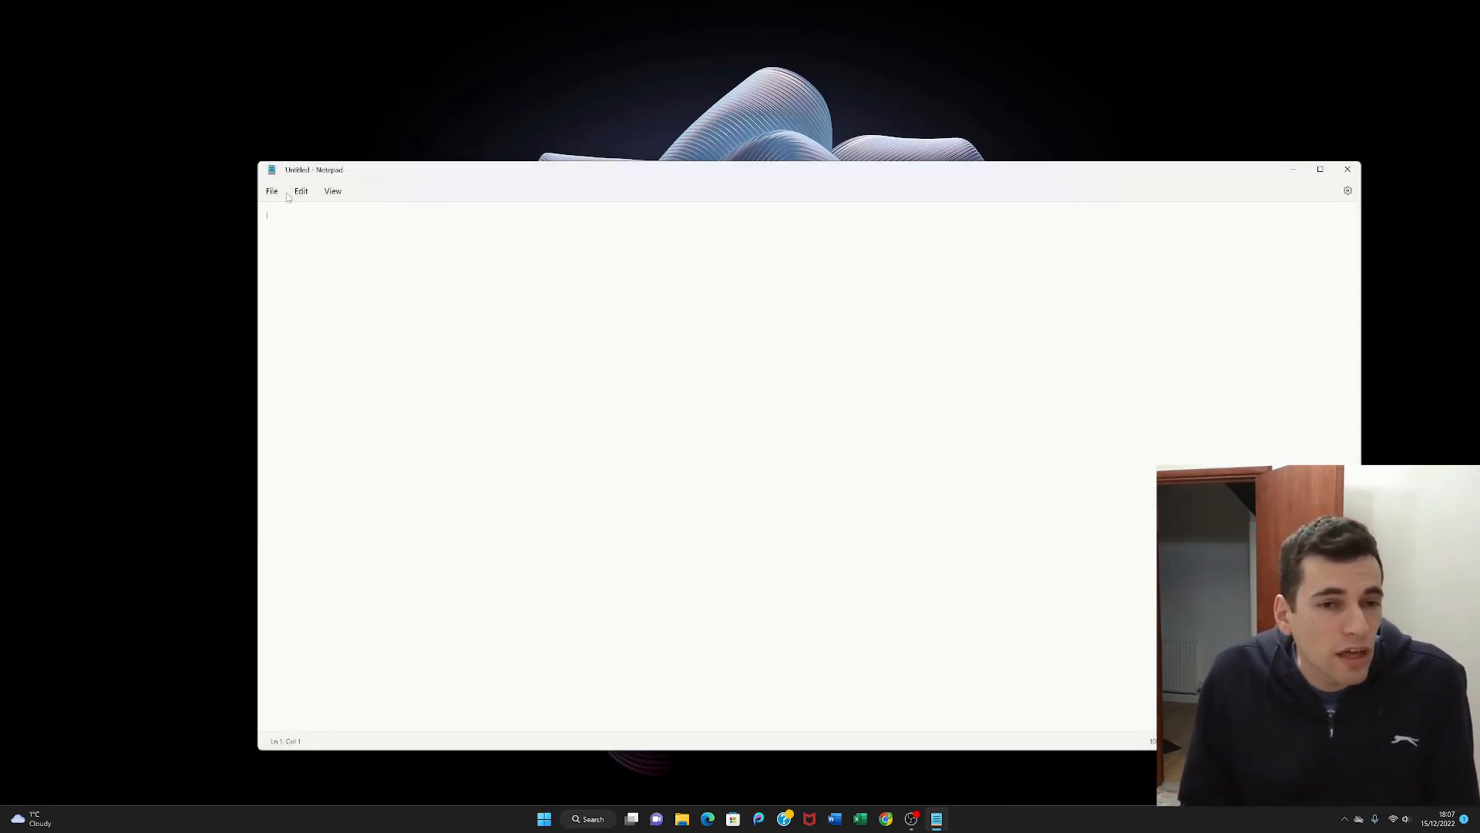
# - Insert the current time and date, 18:07 15/12/2022, via Edit > Time/Date
pyautogui.click(301, 191)
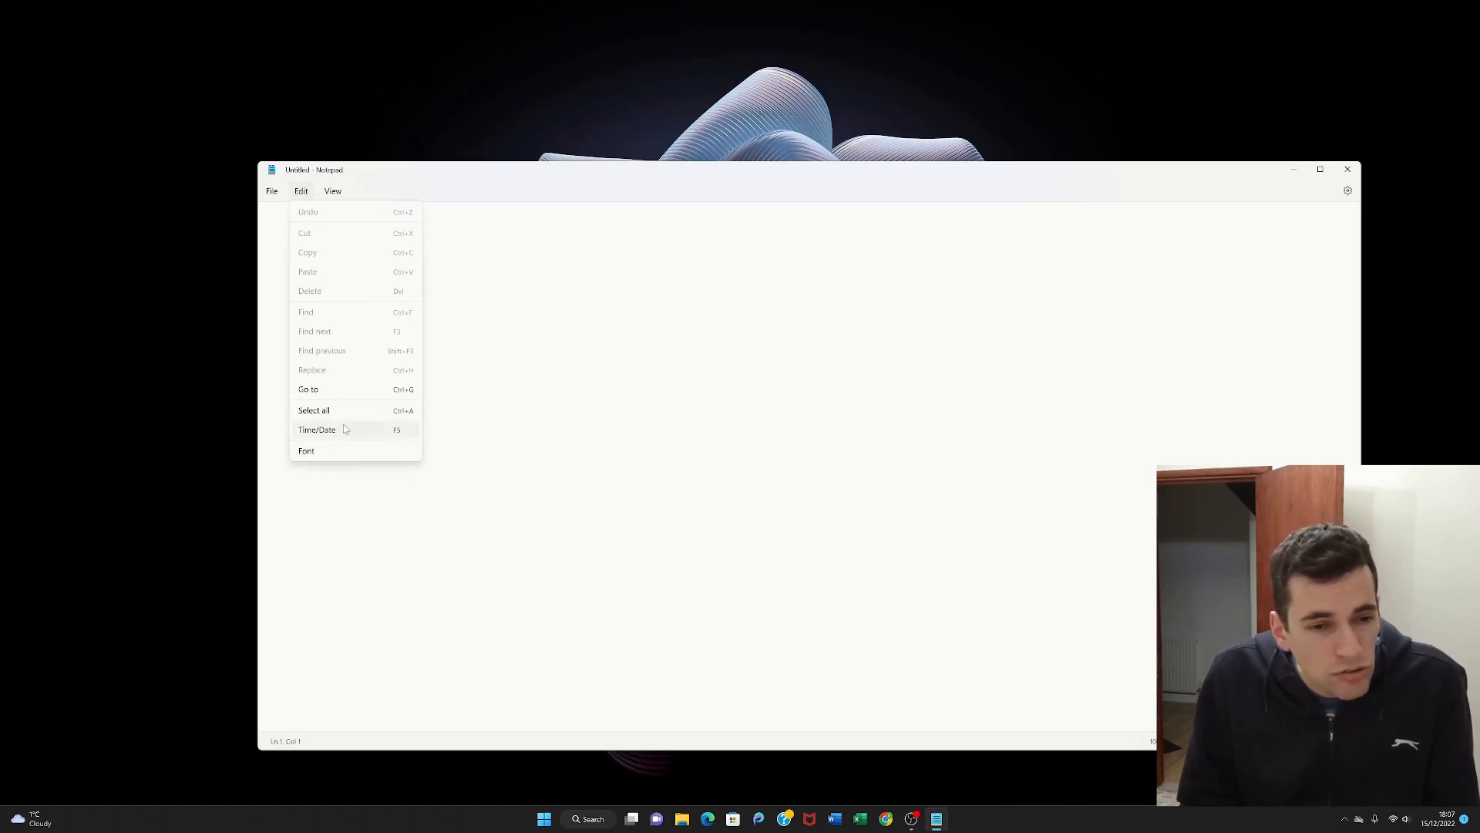
pyautogui.click(316, 430)
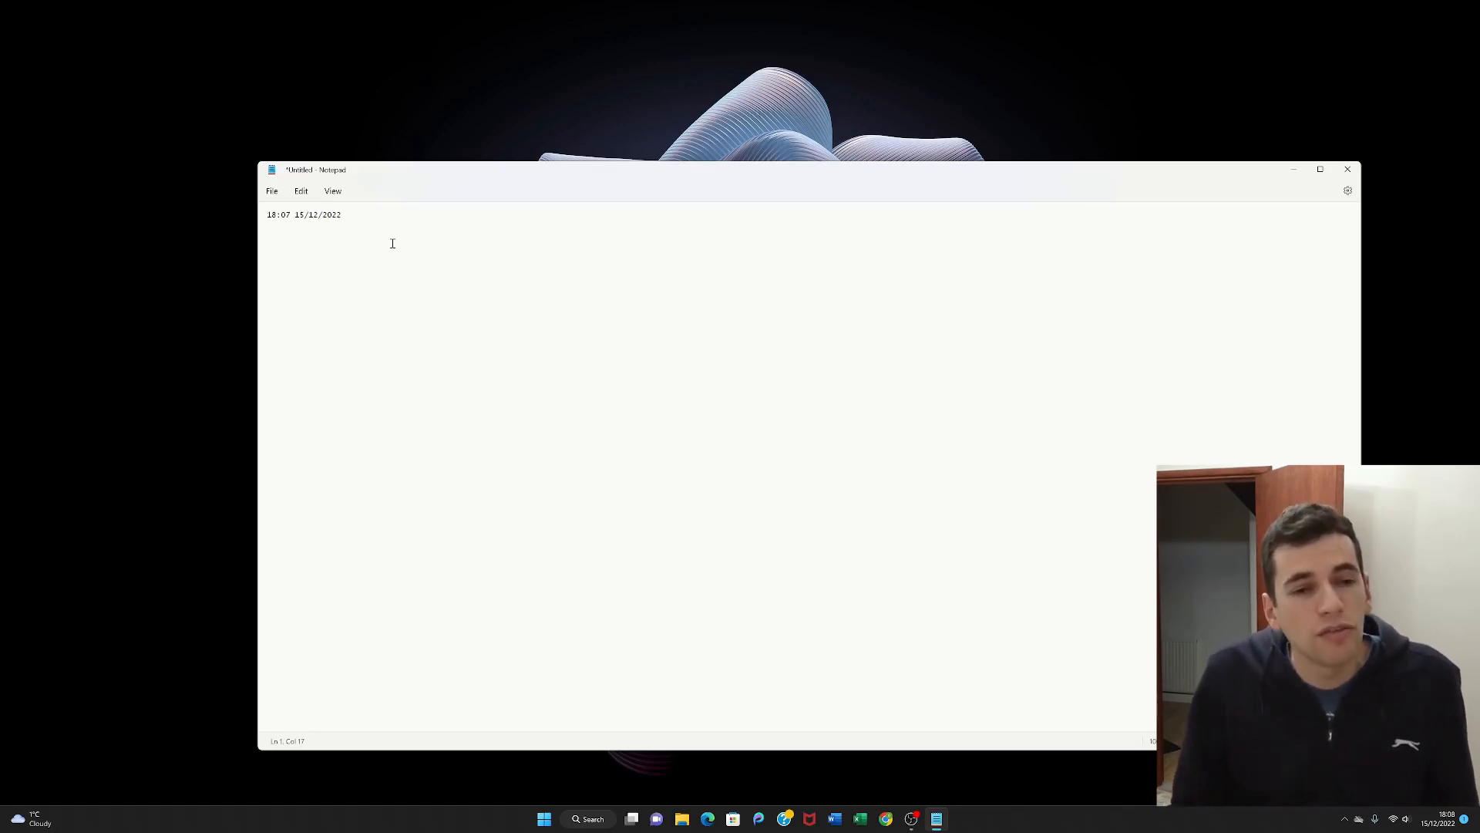
# - Zoom in twice via View > Zoom so the timestamp displays larger
pyautogui.click(333, 192)
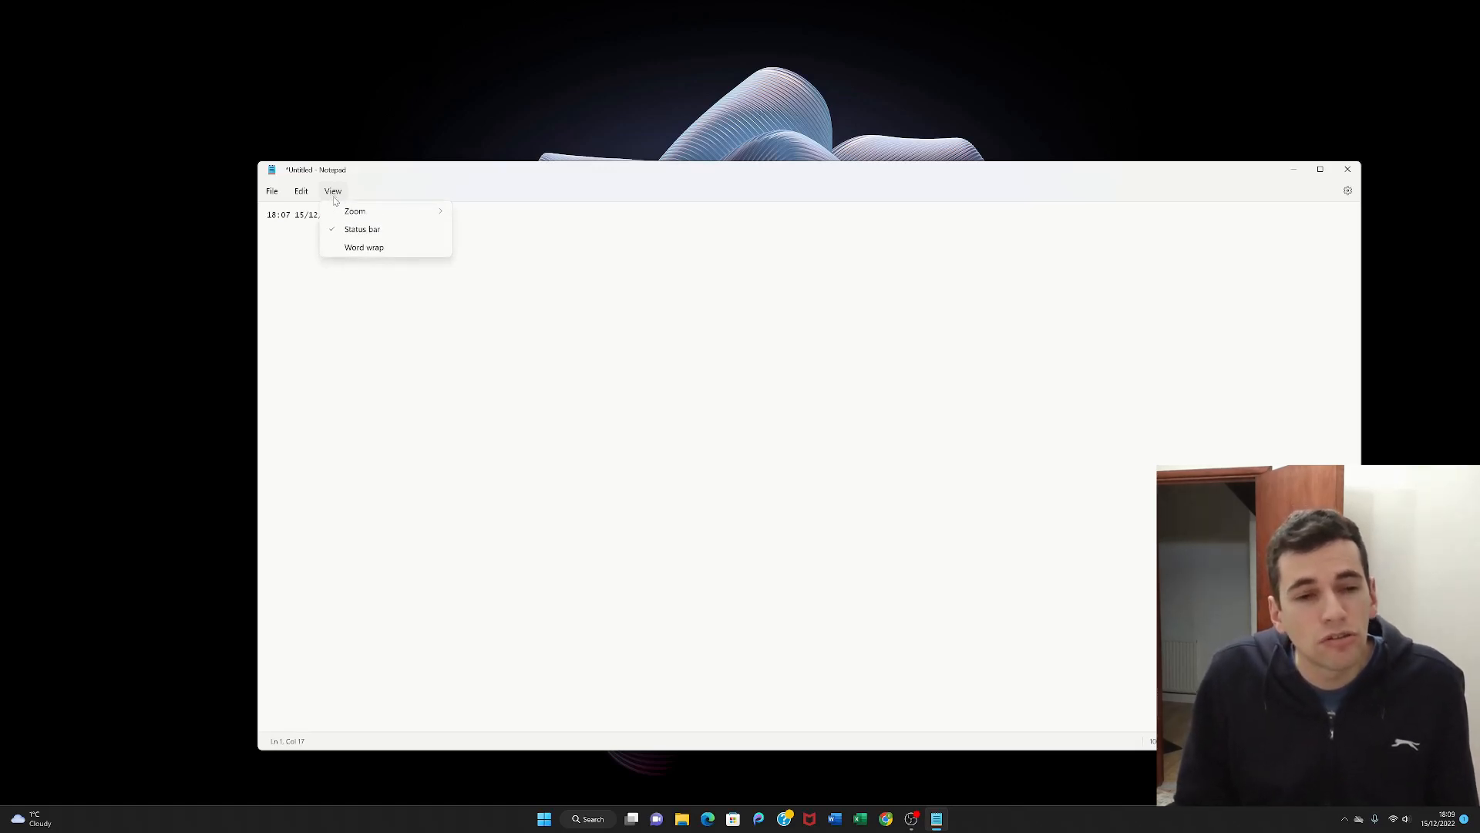
pyautogui.moveTo(355, 211)
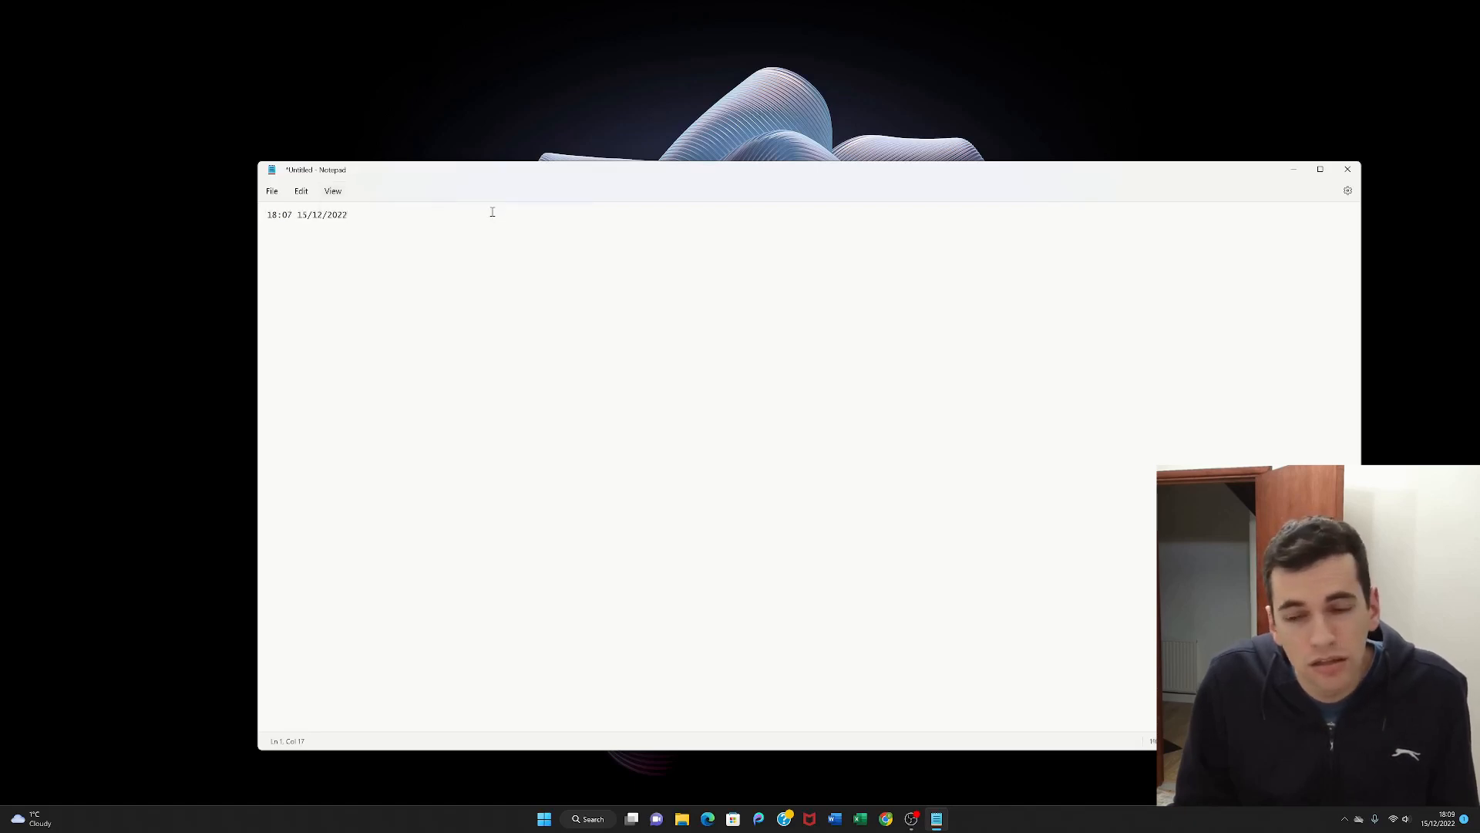
pyautogui.moveTo(356, 196)
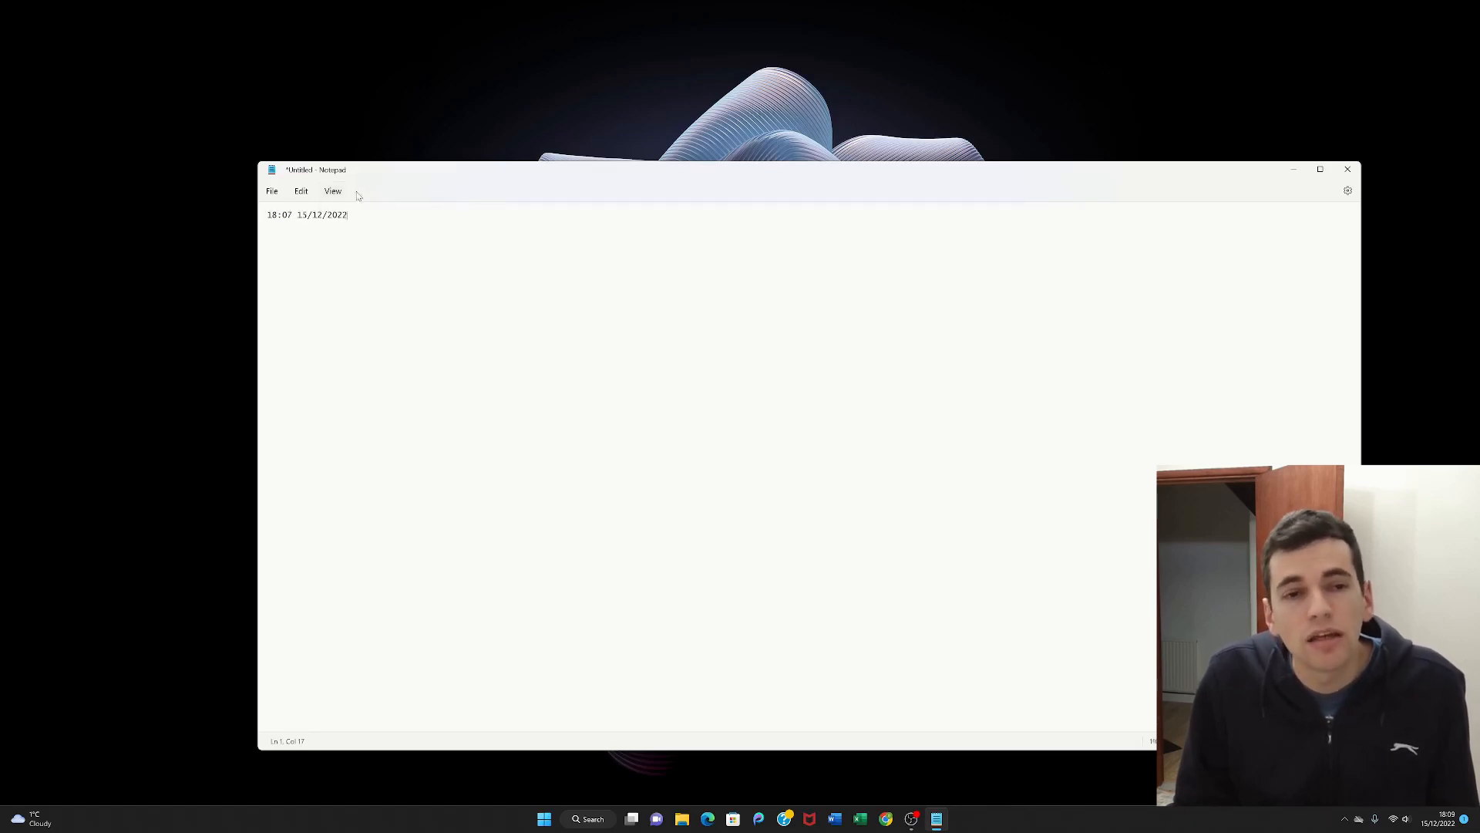
pyautogui.click(333, 191)
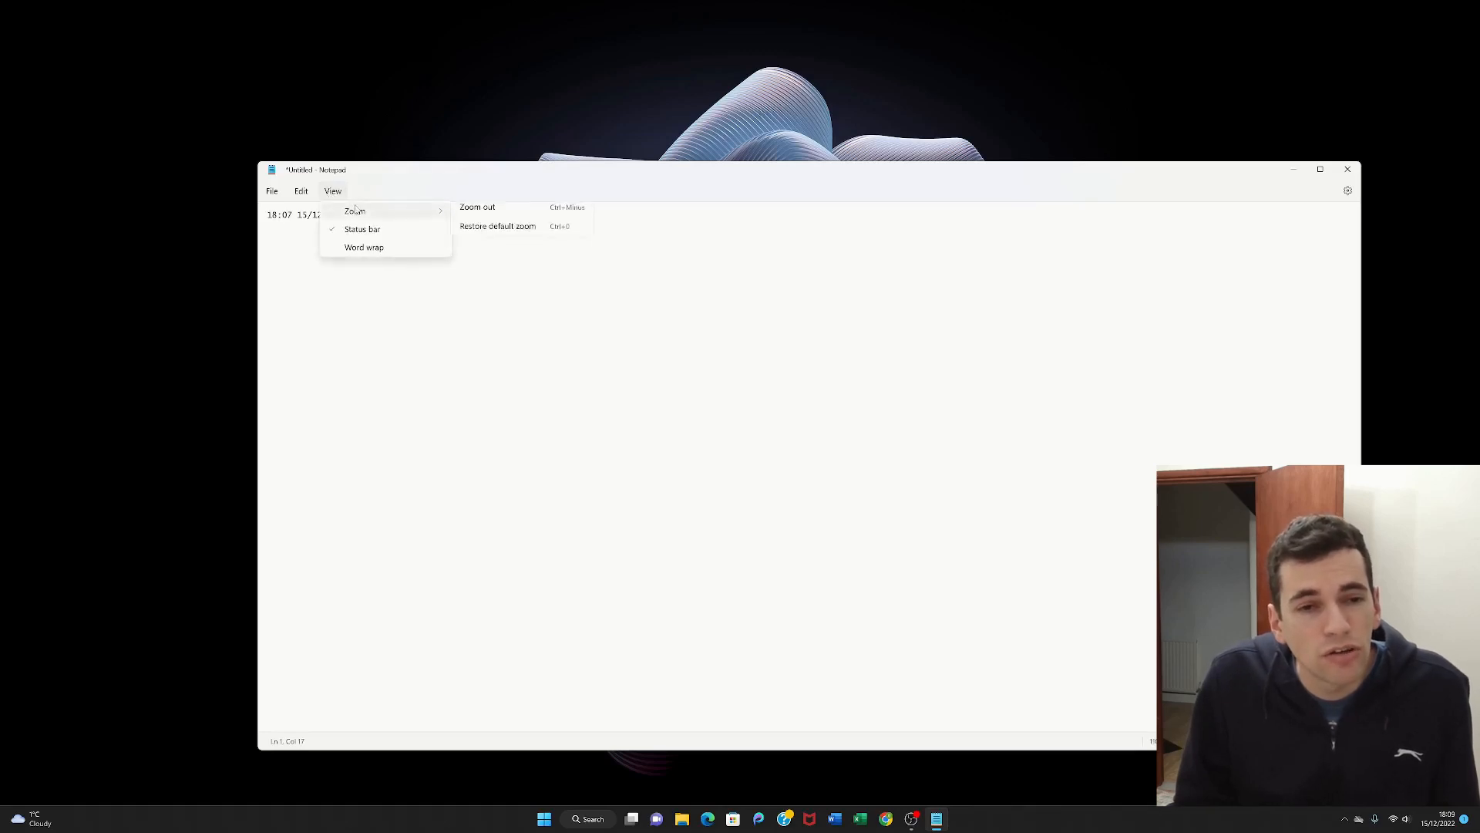
pyautogui.moveTo(354, 211)
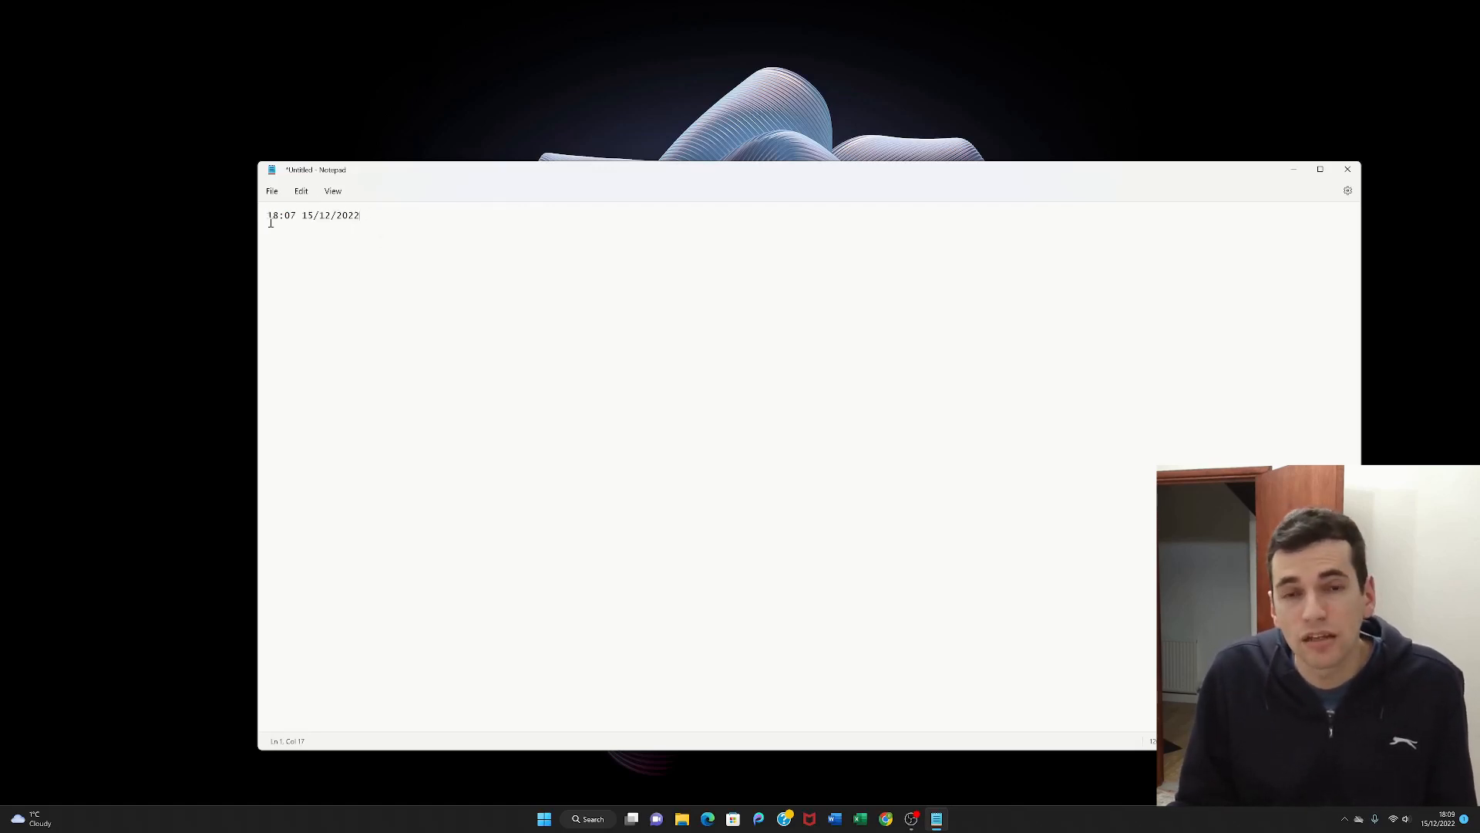
pyautogui.click(333, 191)
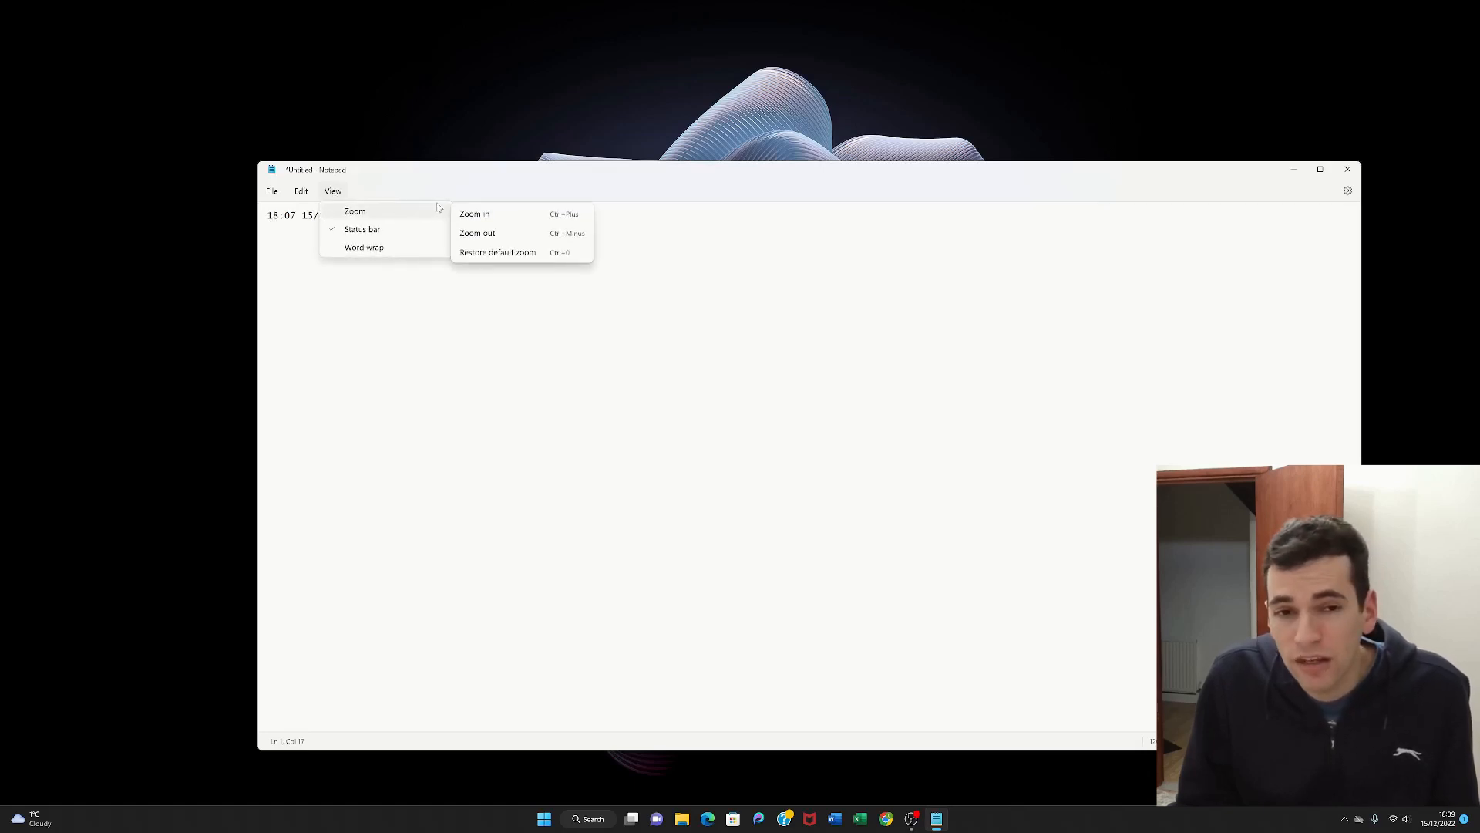
pyautogui.moveTo(506, 213)
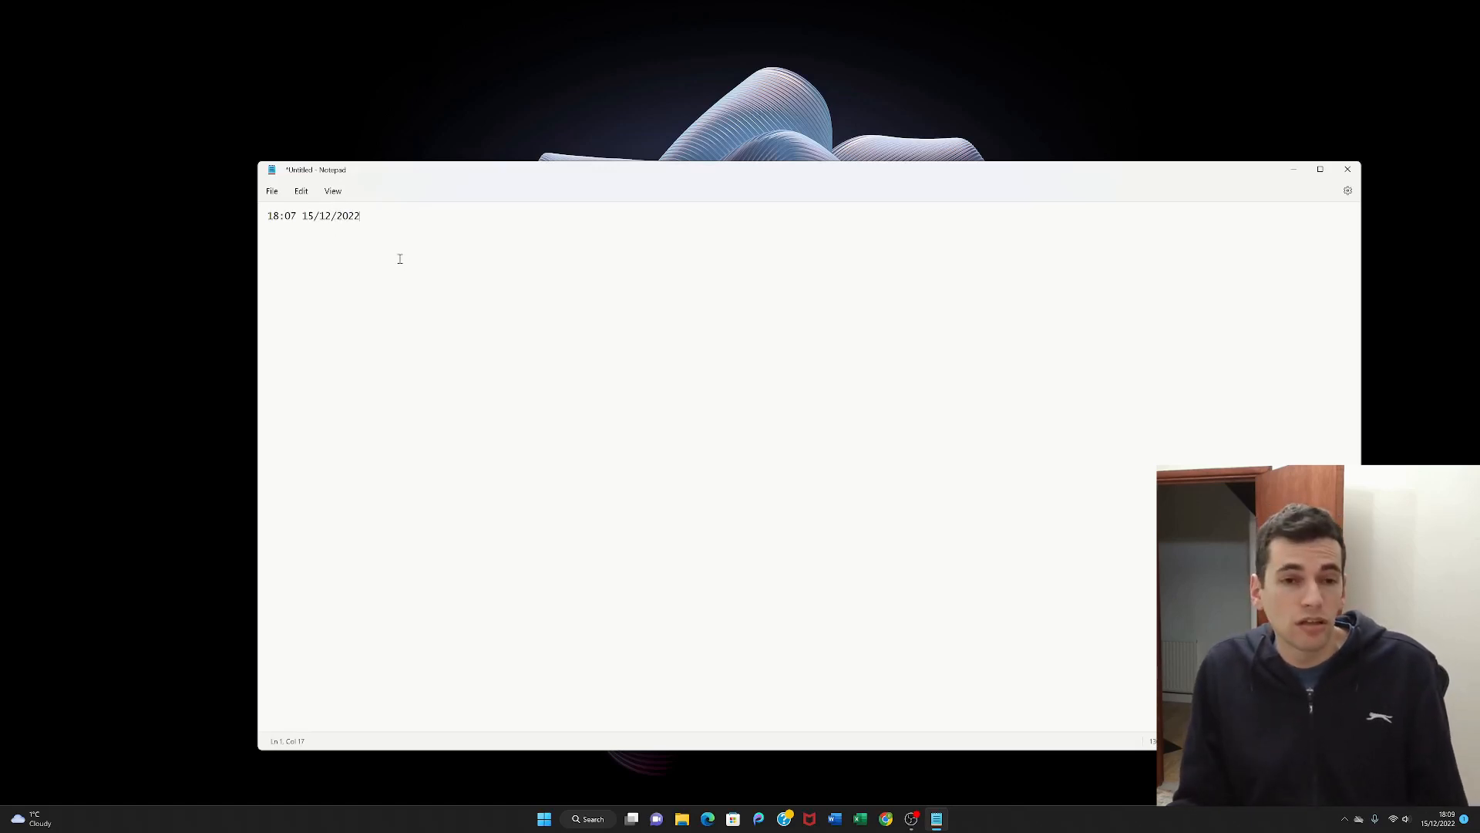
# - Toggle Word wrap in the View menu, leaving it checked on
pyautogui.click(333, 191)
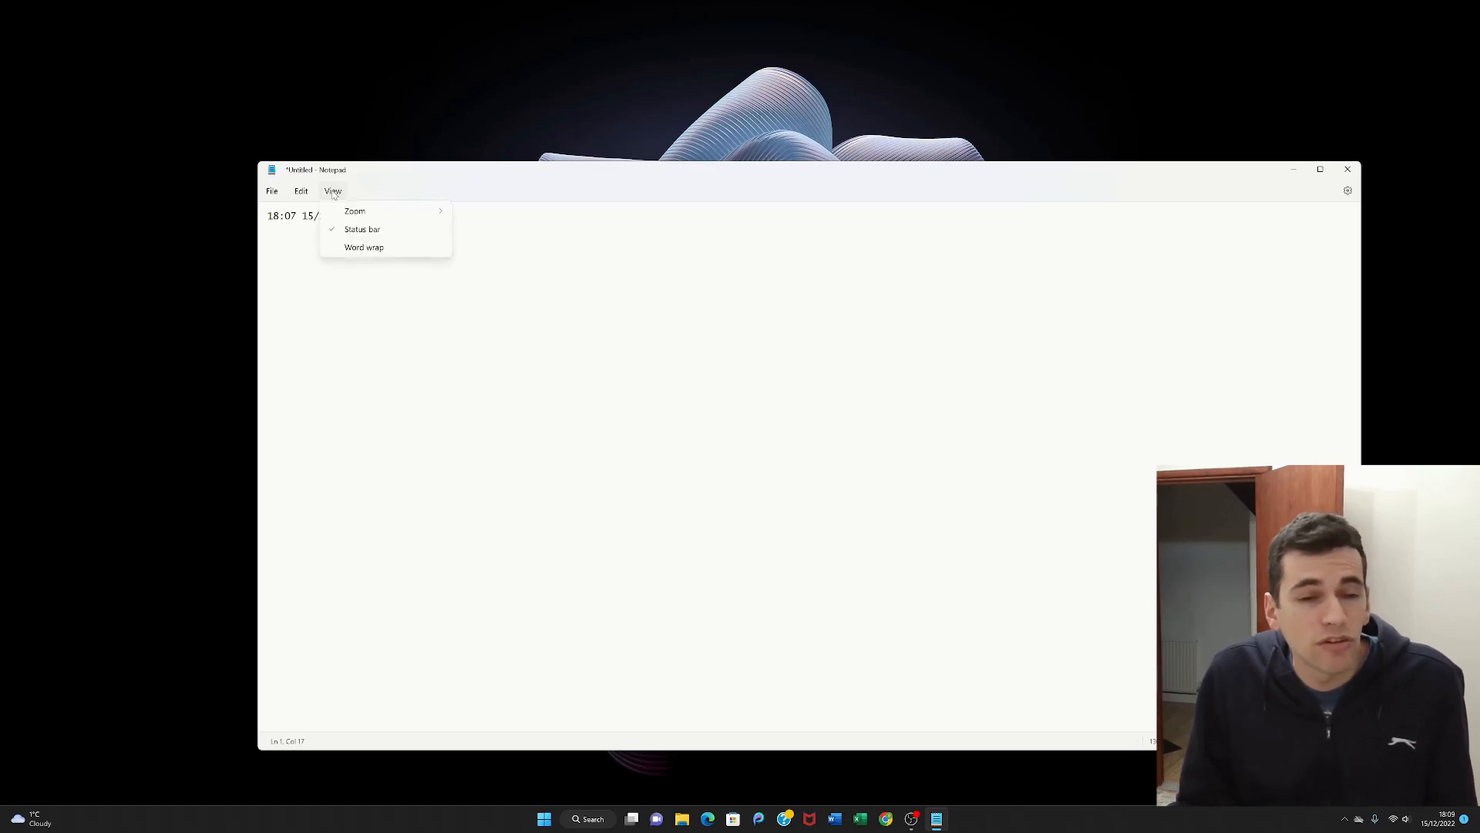
pyautogui.moveTo(354, 211)
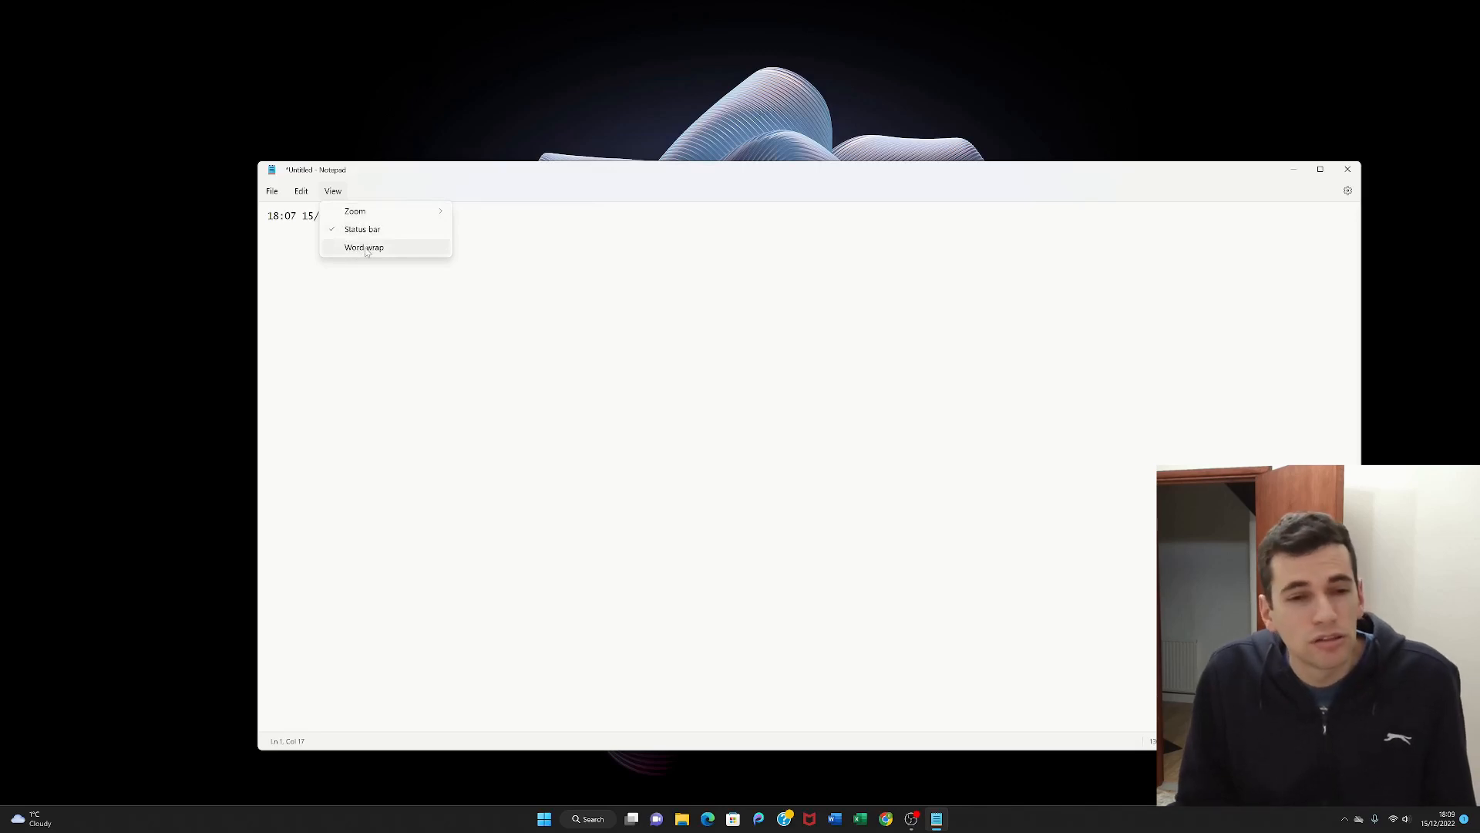
pyautogui.click(364, 247)
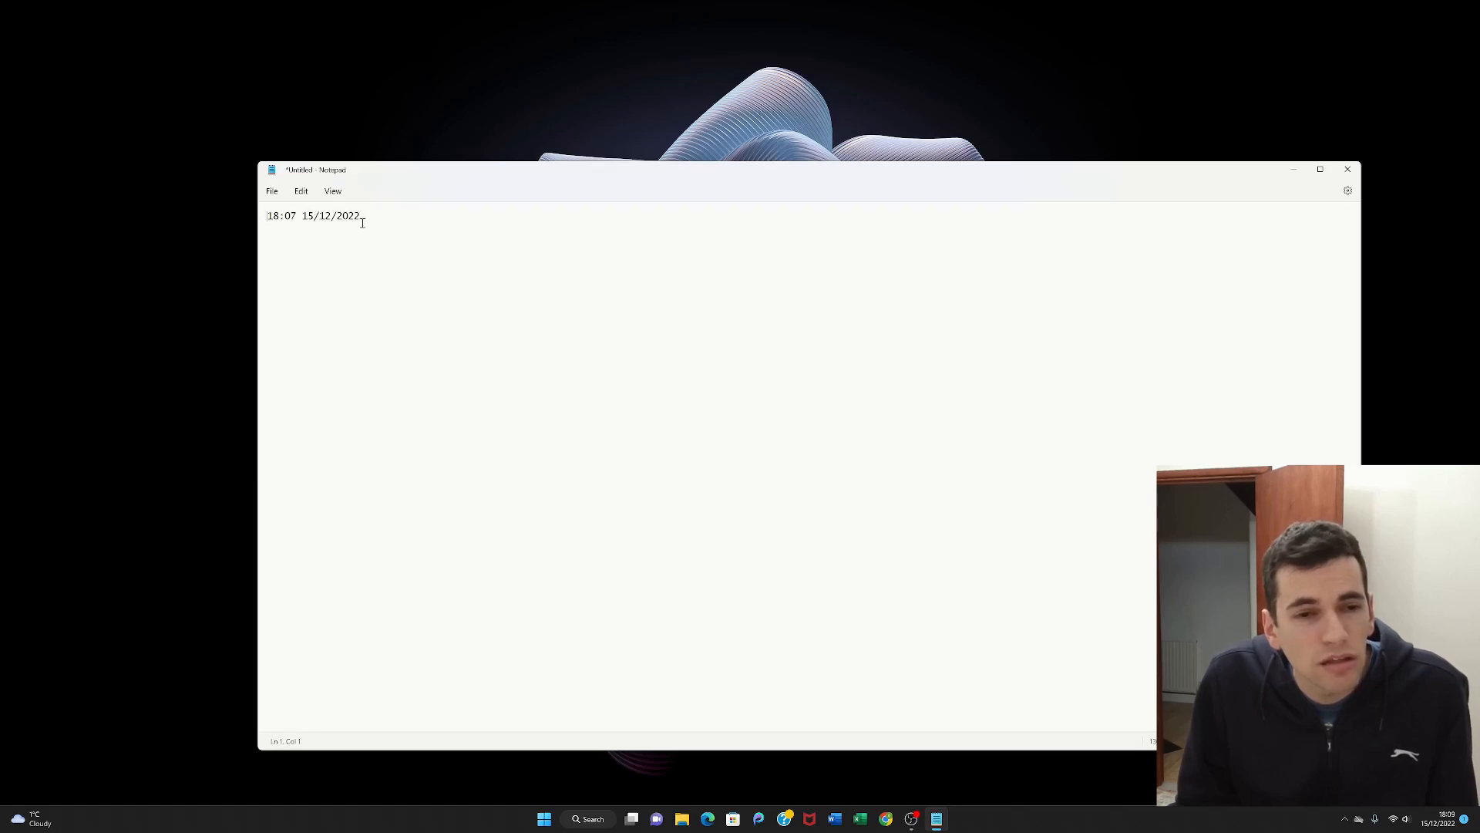
pyautogui.click(333, 191)
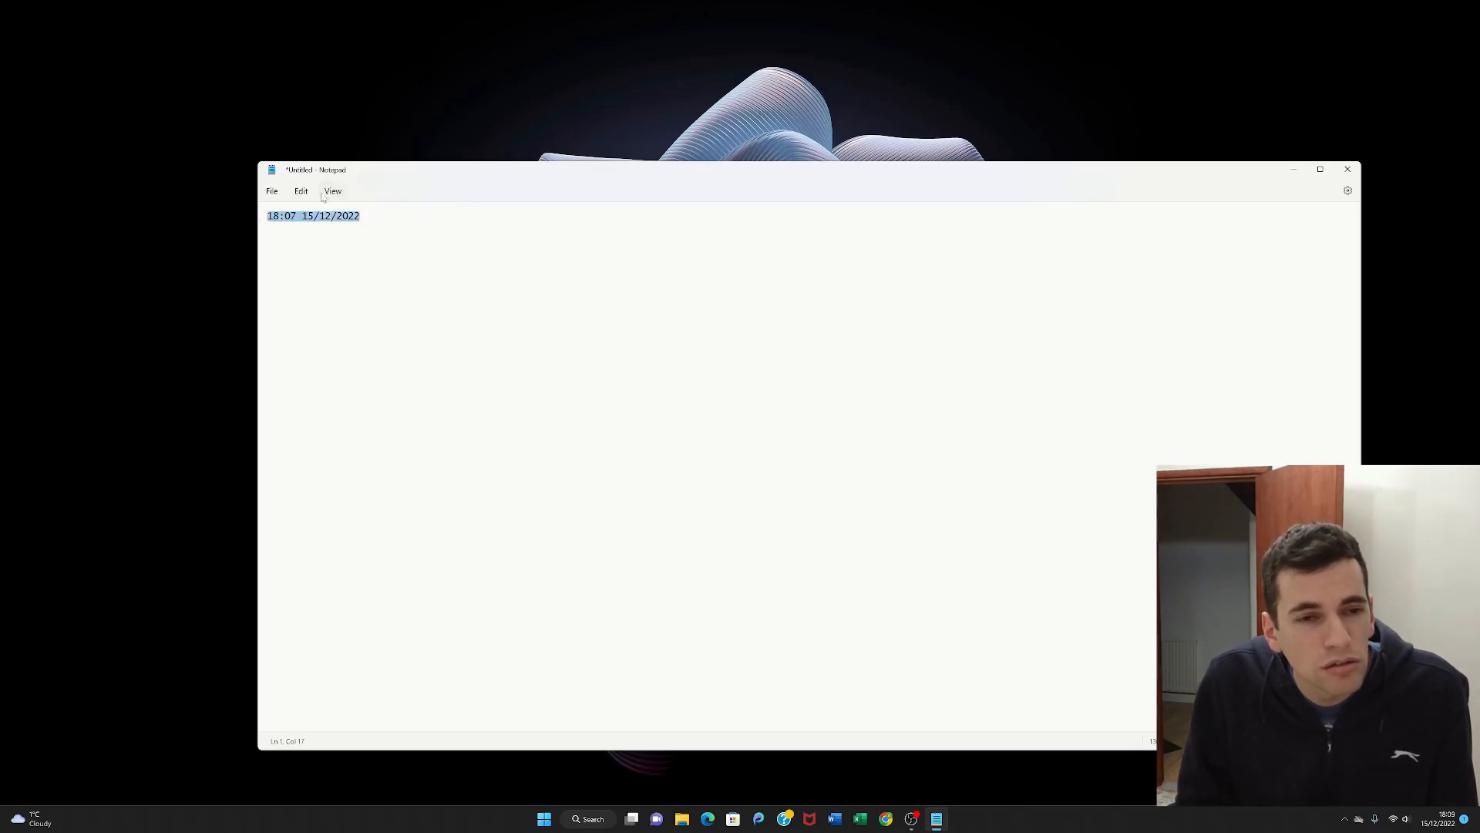
pyautogui.click(333, 191)
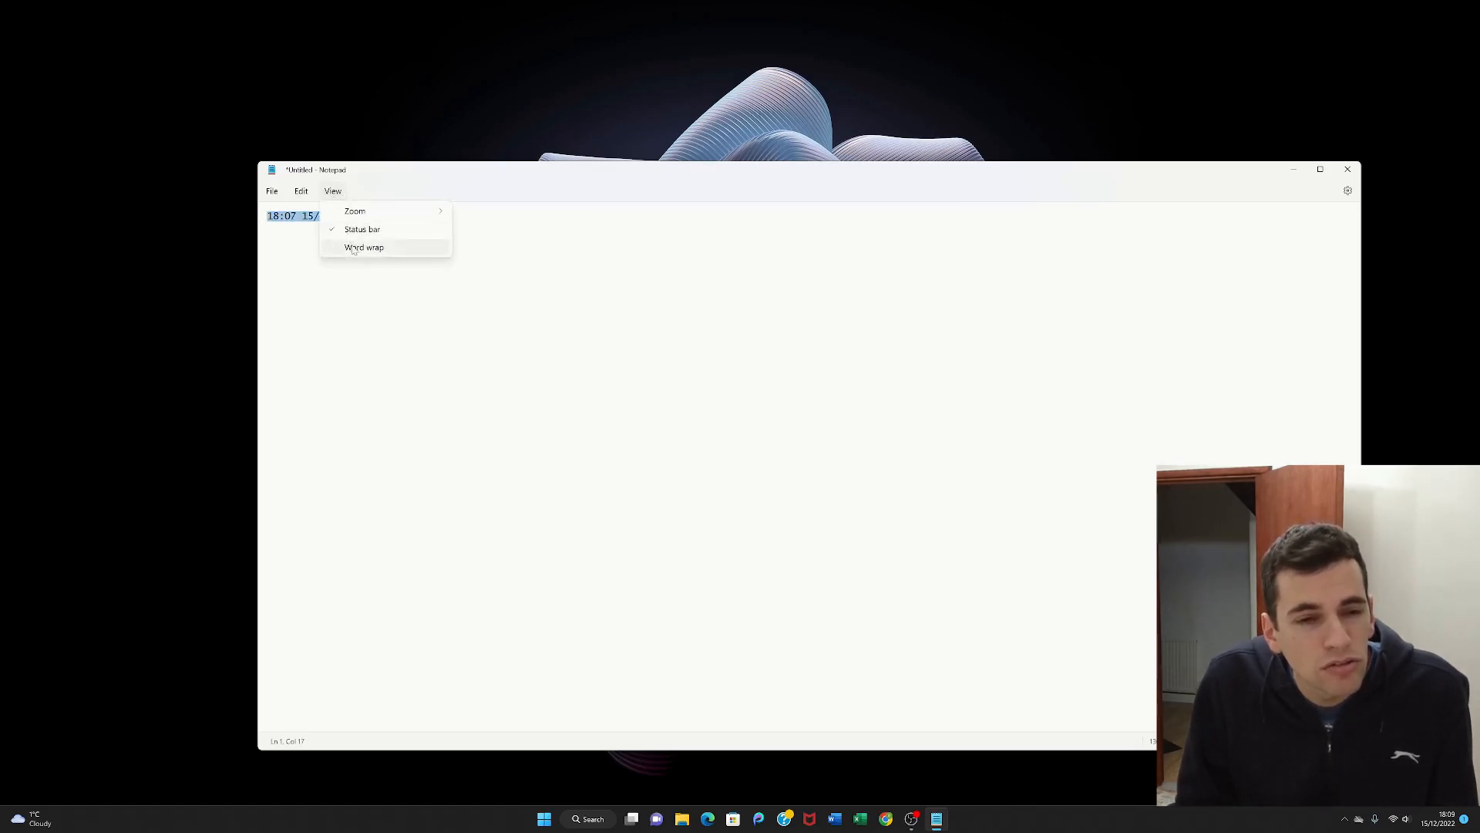
pyautogui.click(364, 247)
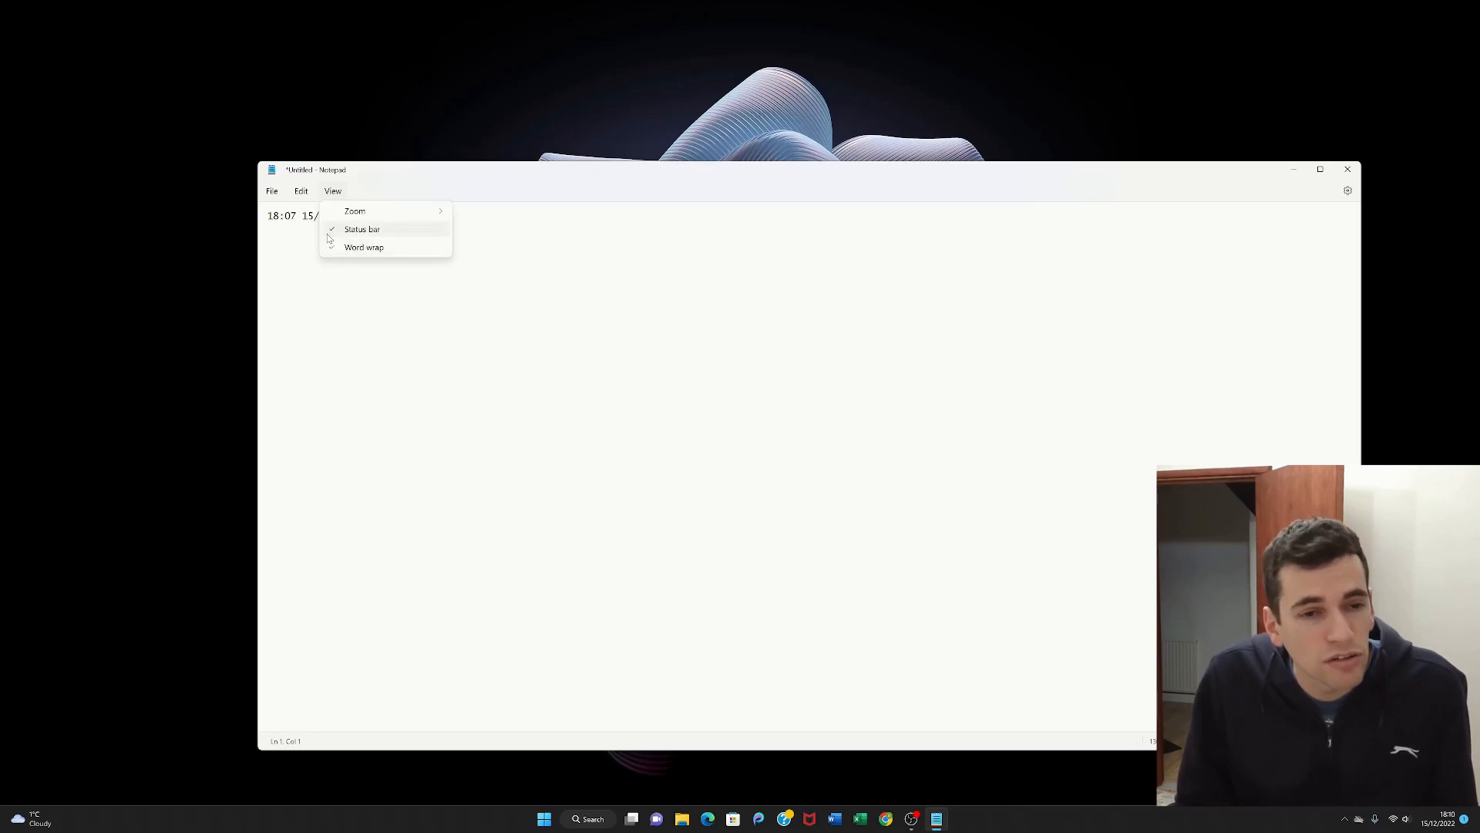
pyautogui.click(364, 247)
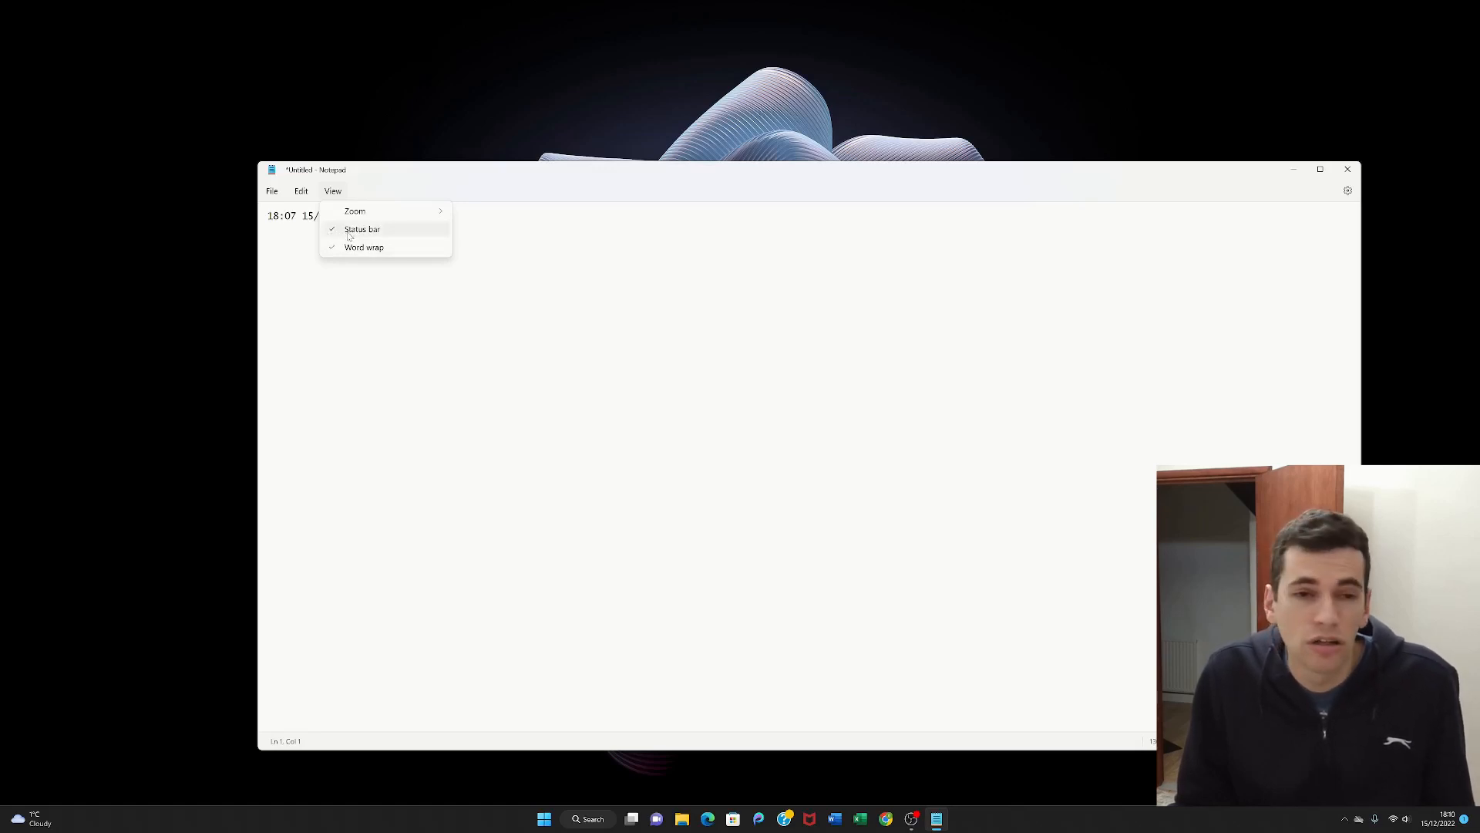
pyautogui.moveTo(363, 246)
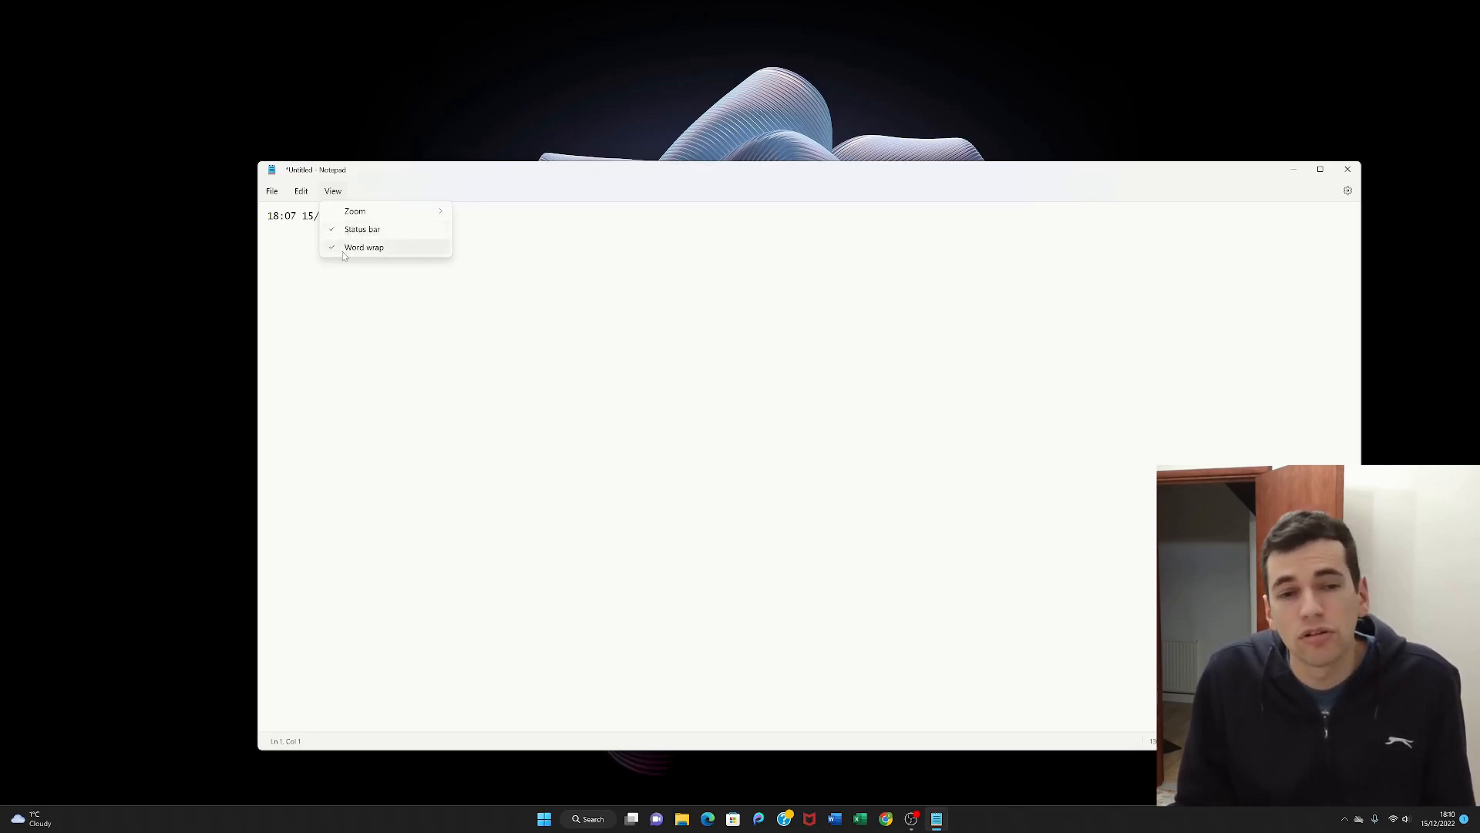